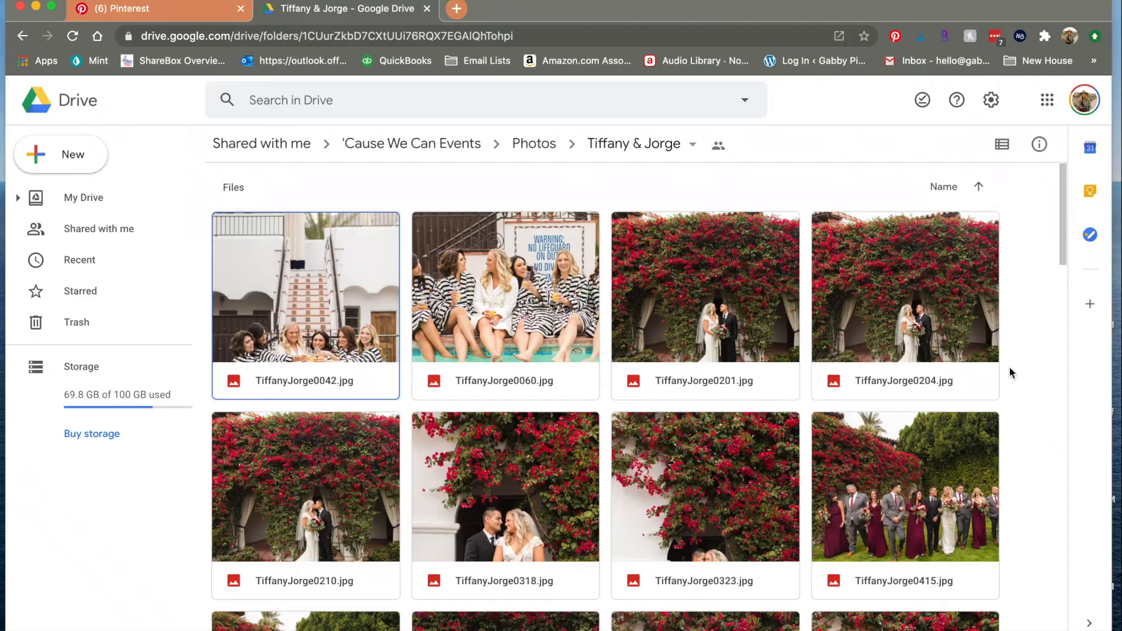
# Preview the couple's bougainvillea arch portrait and download photo 0318
pyautogui.doubleClick(704, 288)
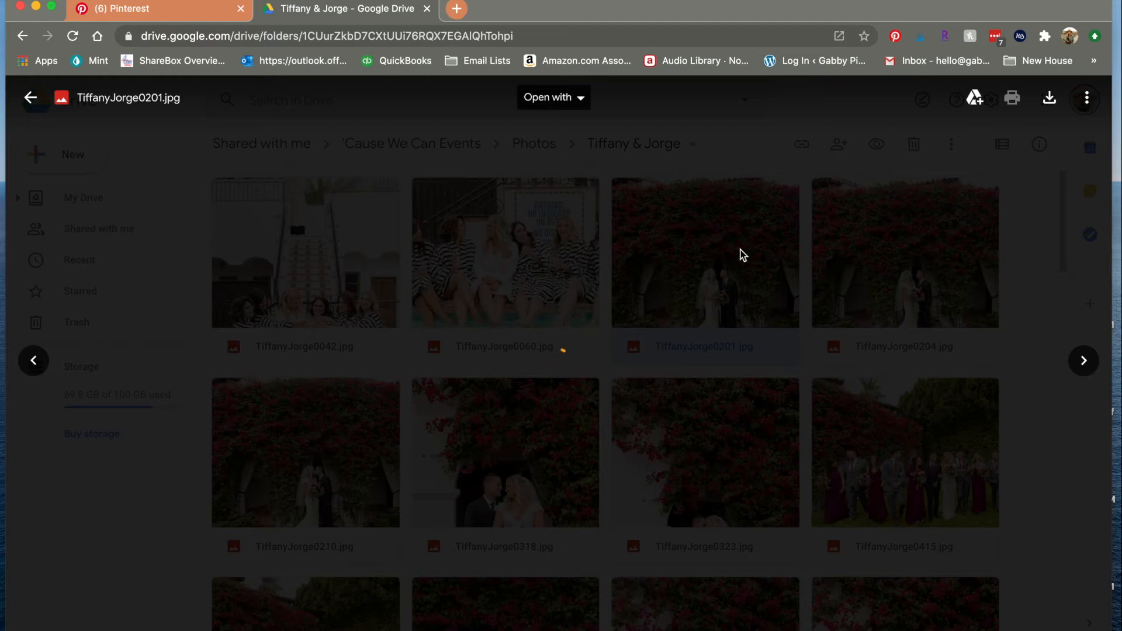
pyautogui.click(1083, 360)
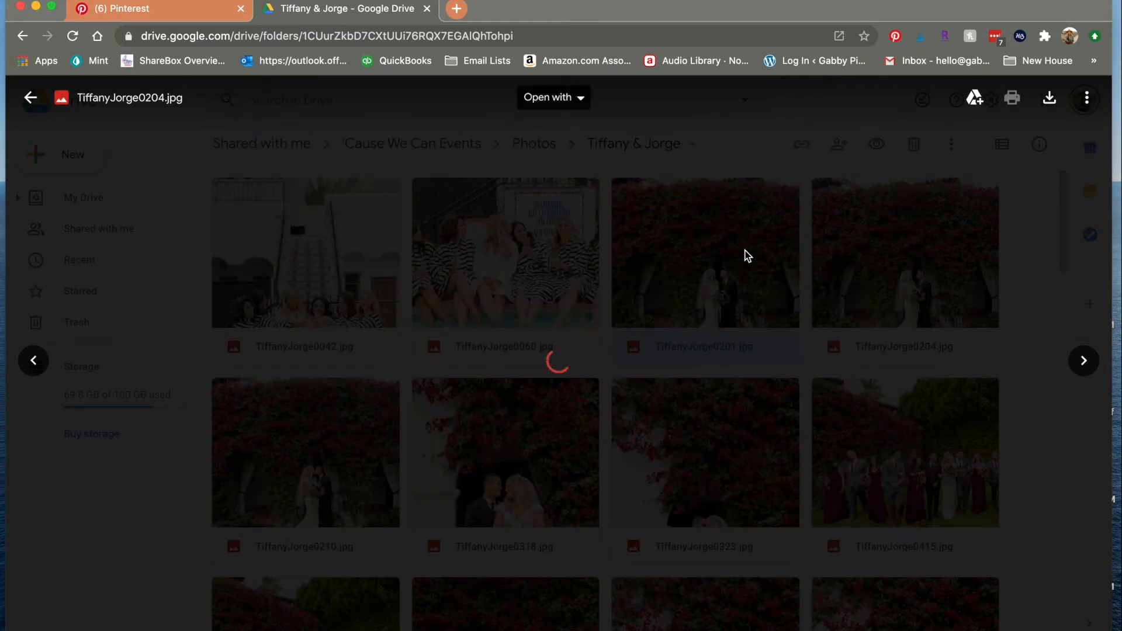
pyautogui.click(30, 98)
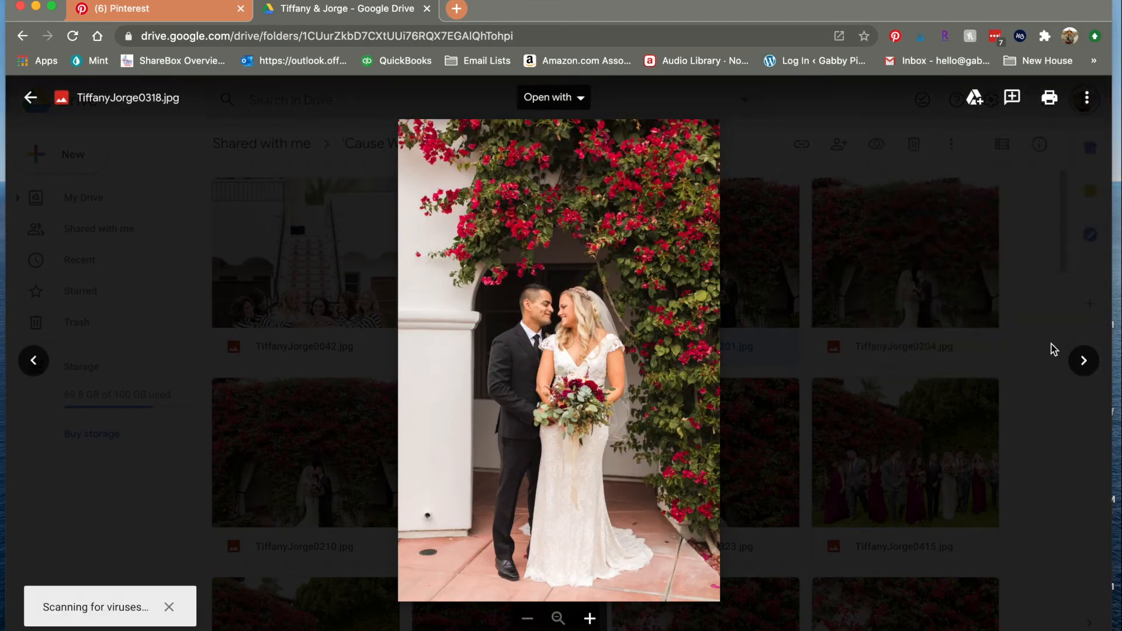
pyautogui.press('Escape')
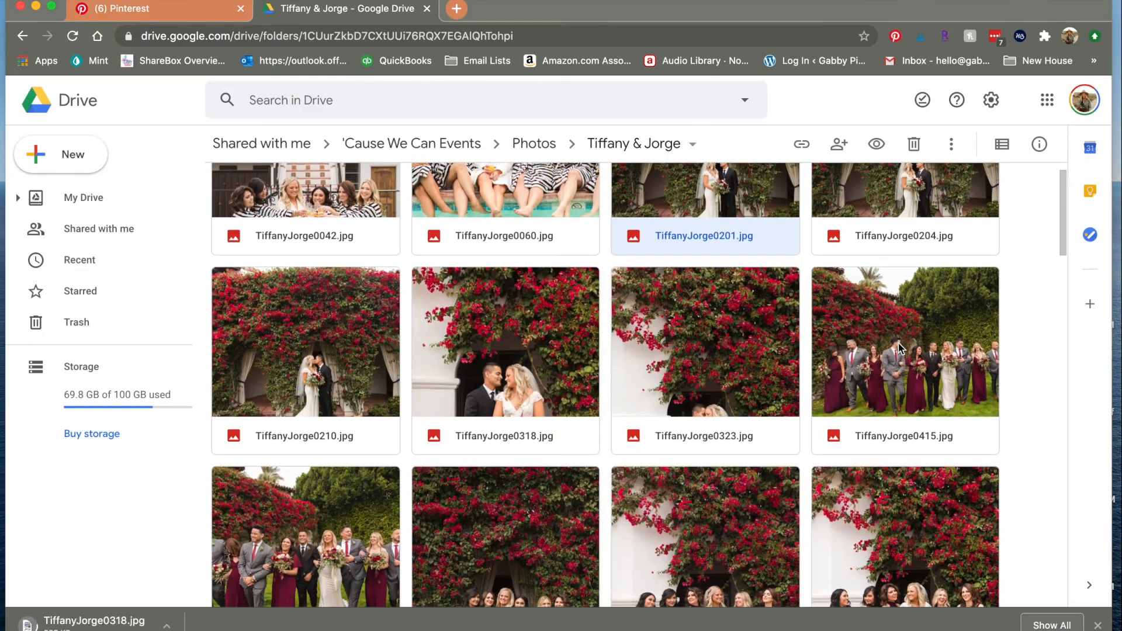
pyautogui.scroll(-3)
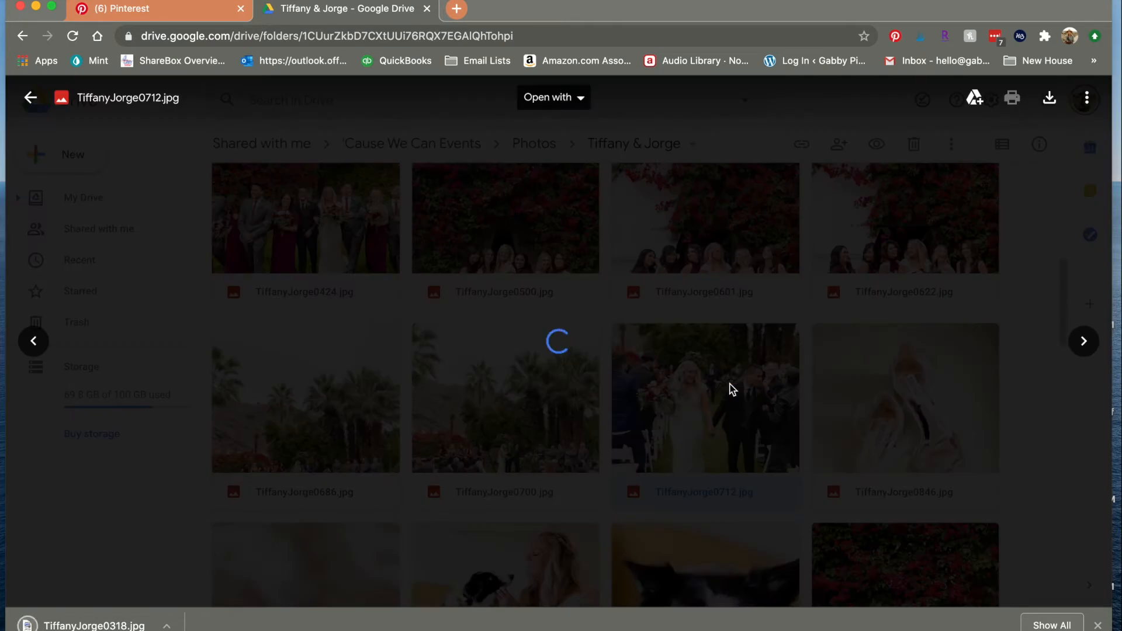
# Browse the recessional, ring and ceremony arch photos, downloading 1722 and opening 3203
pyautogui.click(704, 398)
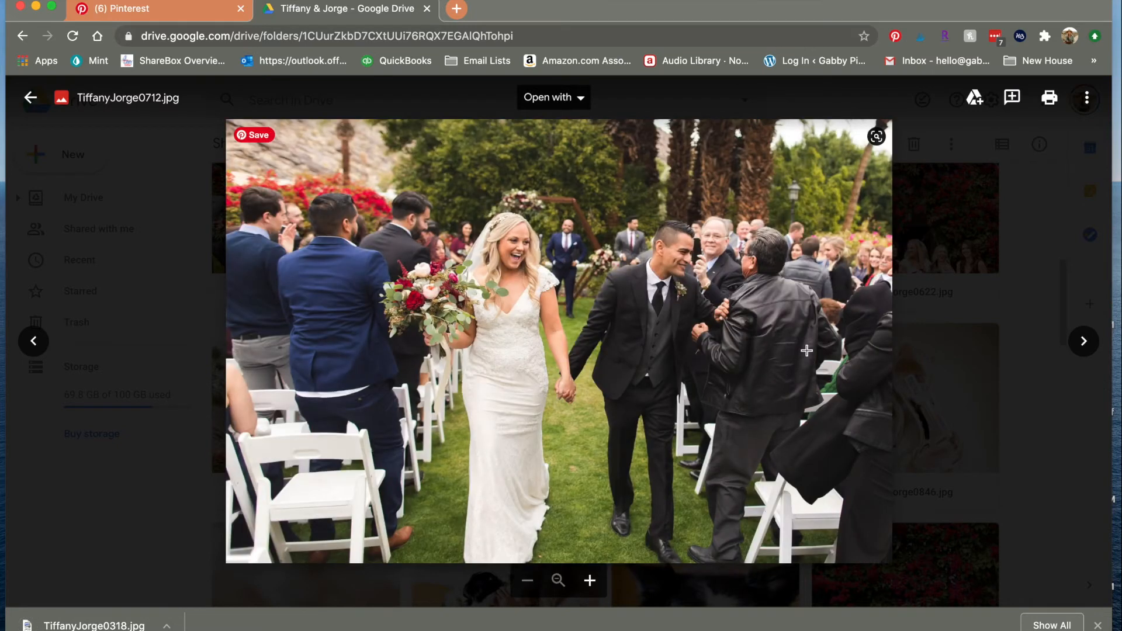
pyautogui.click(30, 97)
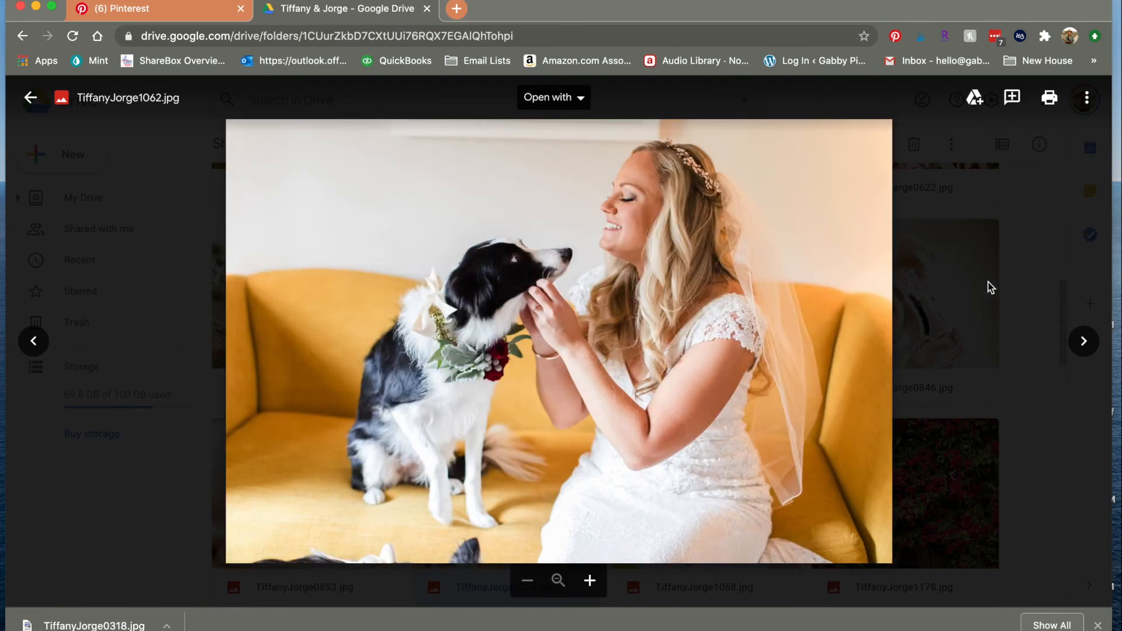
pyautogui.click(30, 98)
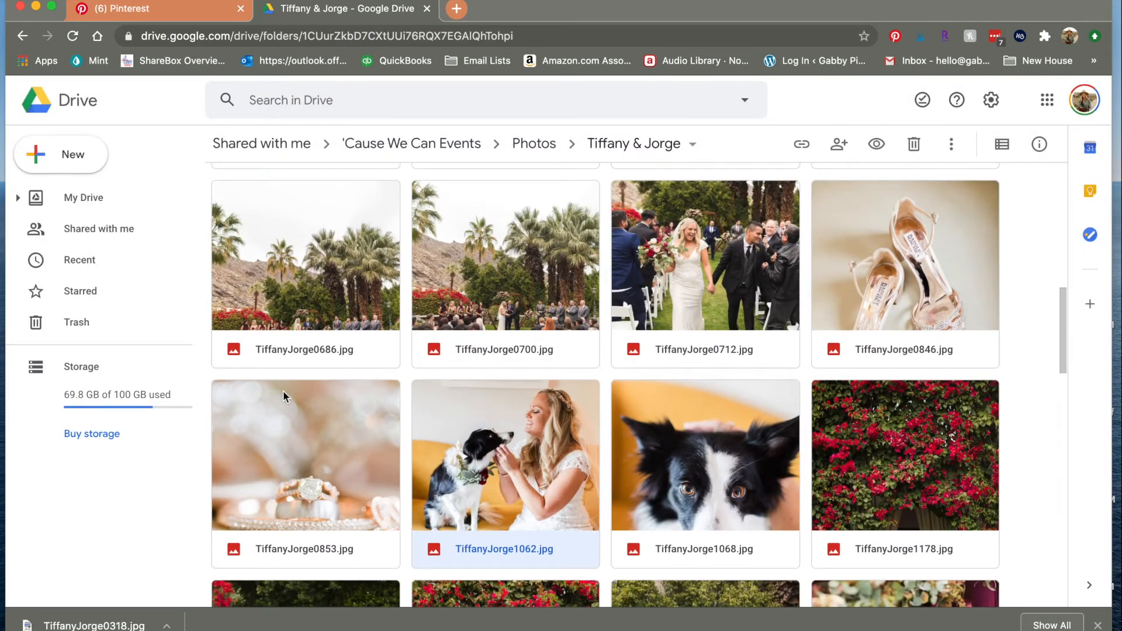
pyautogui.doubleClick(305, 455)
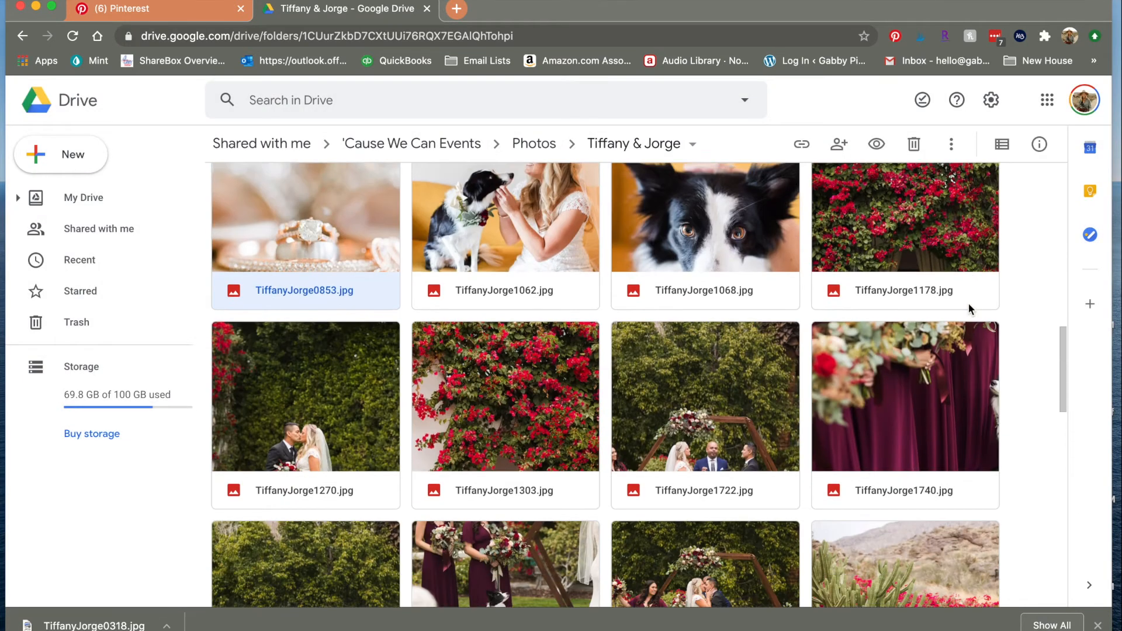
pyautogui.doubleClick(705, 396)
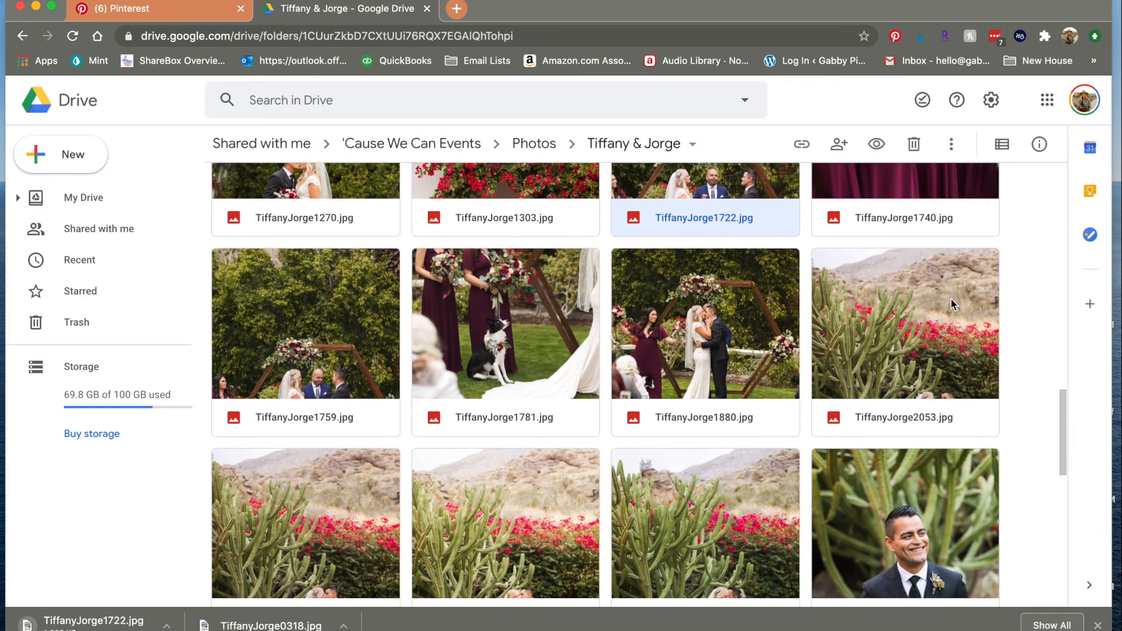
pyautogui.scroll(-3)
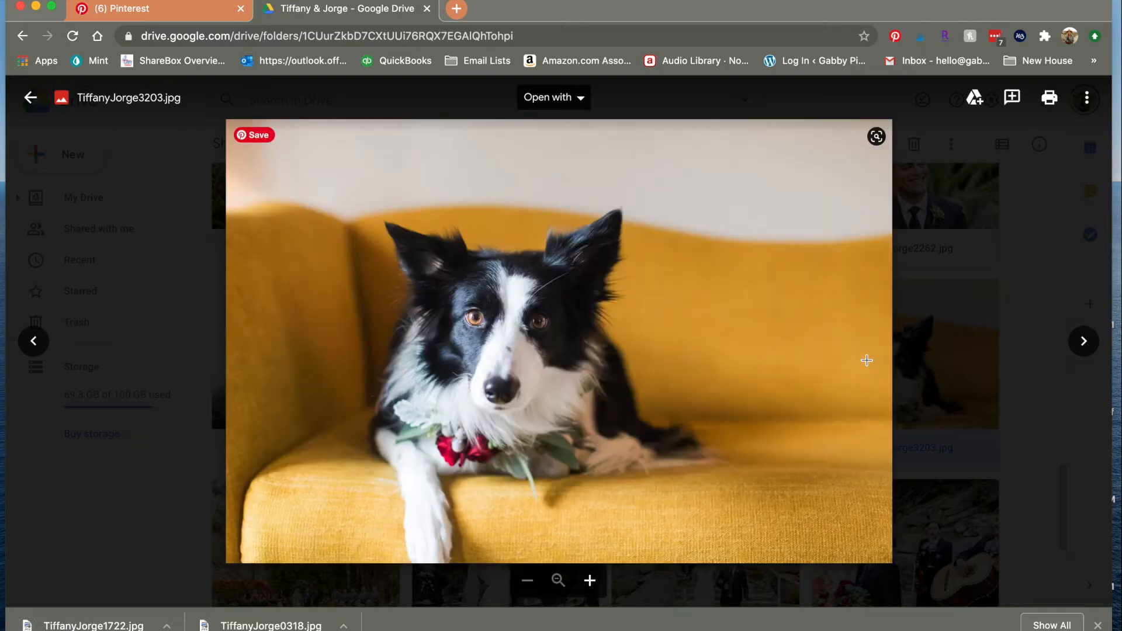
# Download the groom-among-cacti portrait from its more-actions menu
pyautogui.click(30, 98)
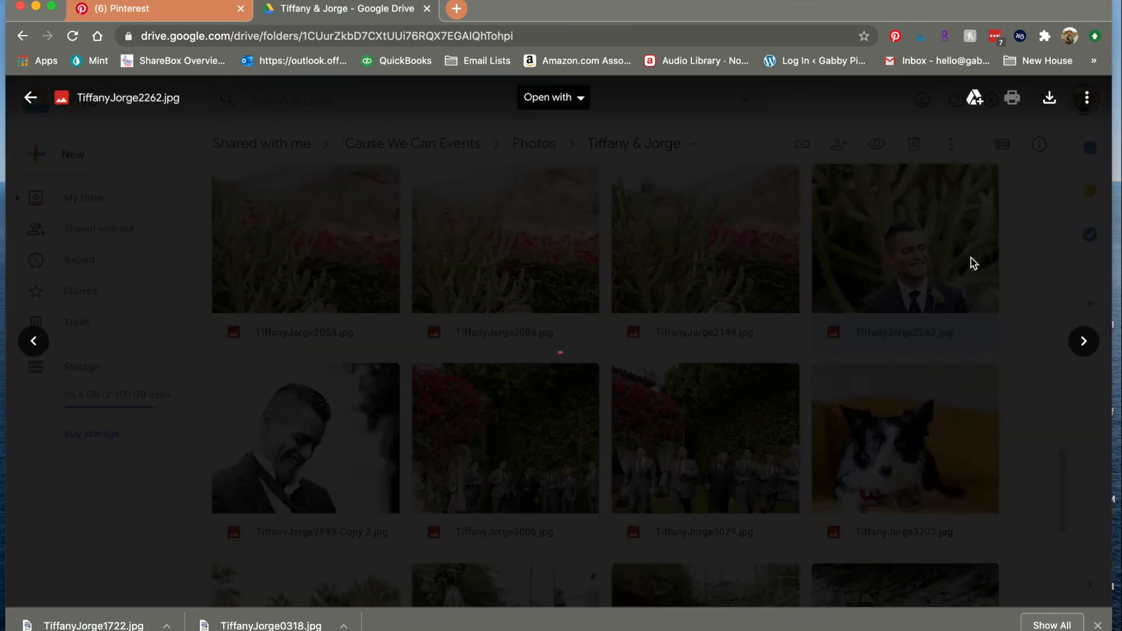
pyautogui.click(1087, 97)
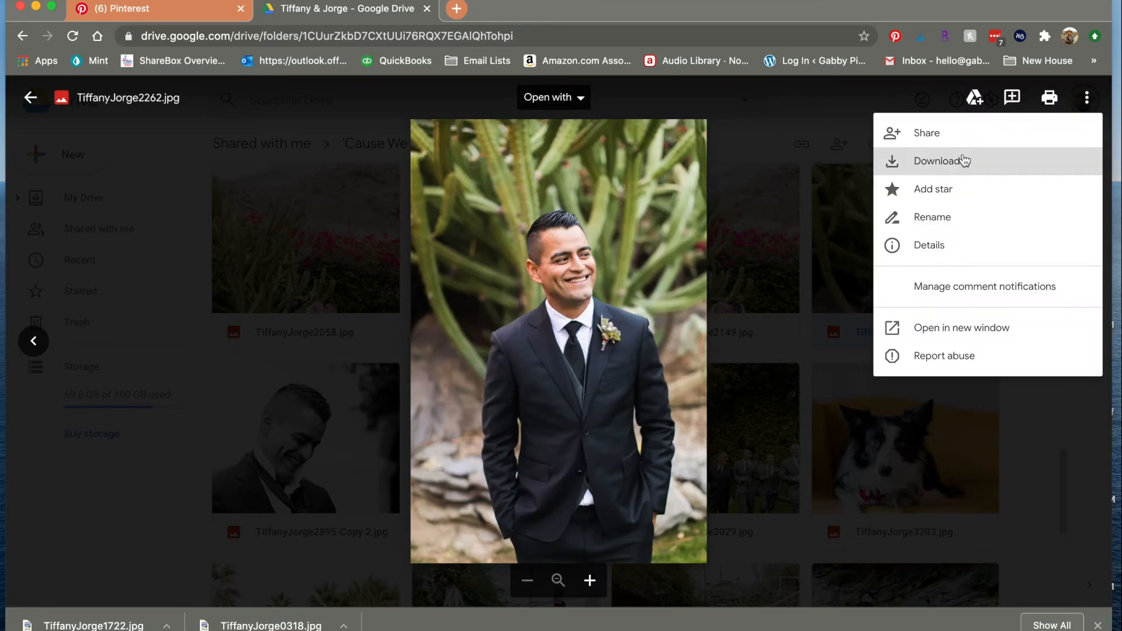
pyautogui.click(941, 160)
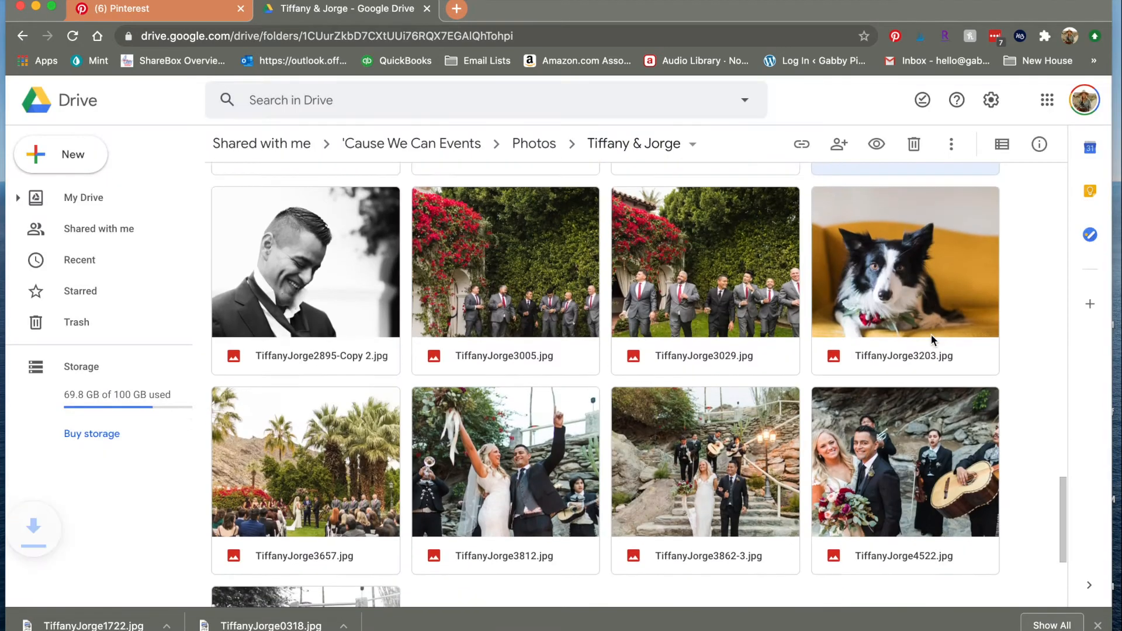
pyautogui.scroll(-3)
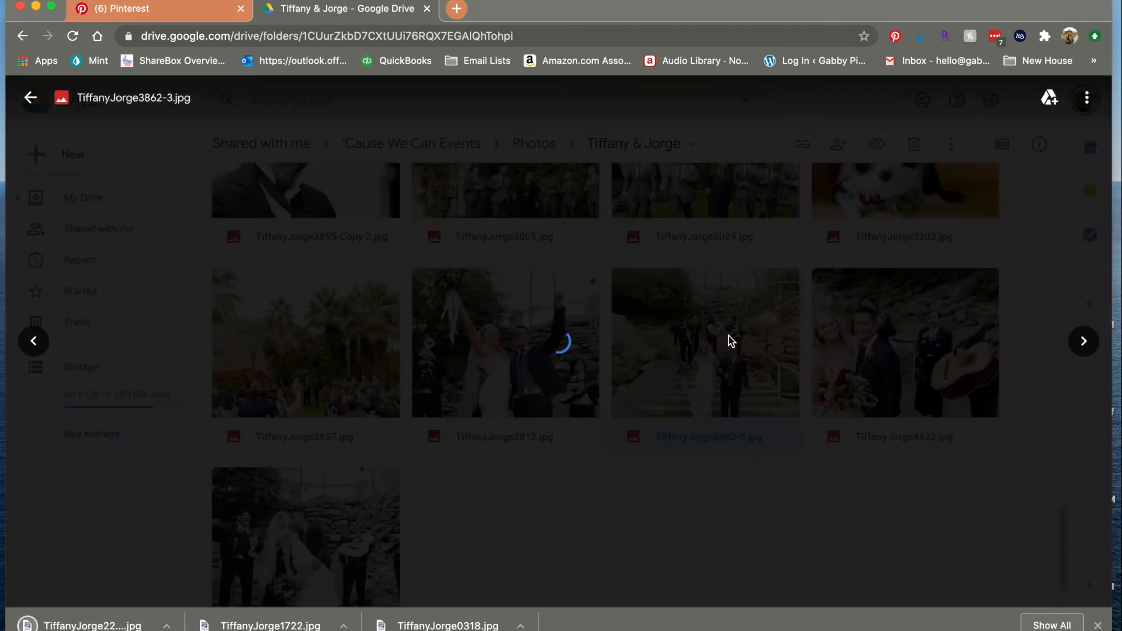
# Download the staircase exit photo with mariachis and the bride-with-dog photo
pyautogui.click(705, 341)
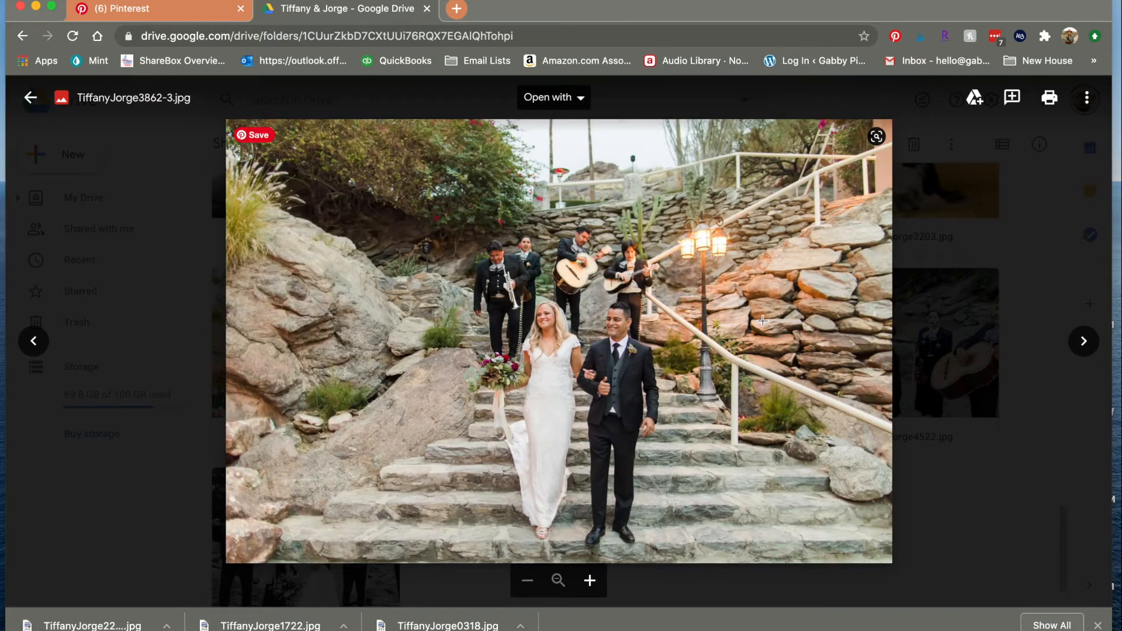
pyautogui.moveTo(961, 274)
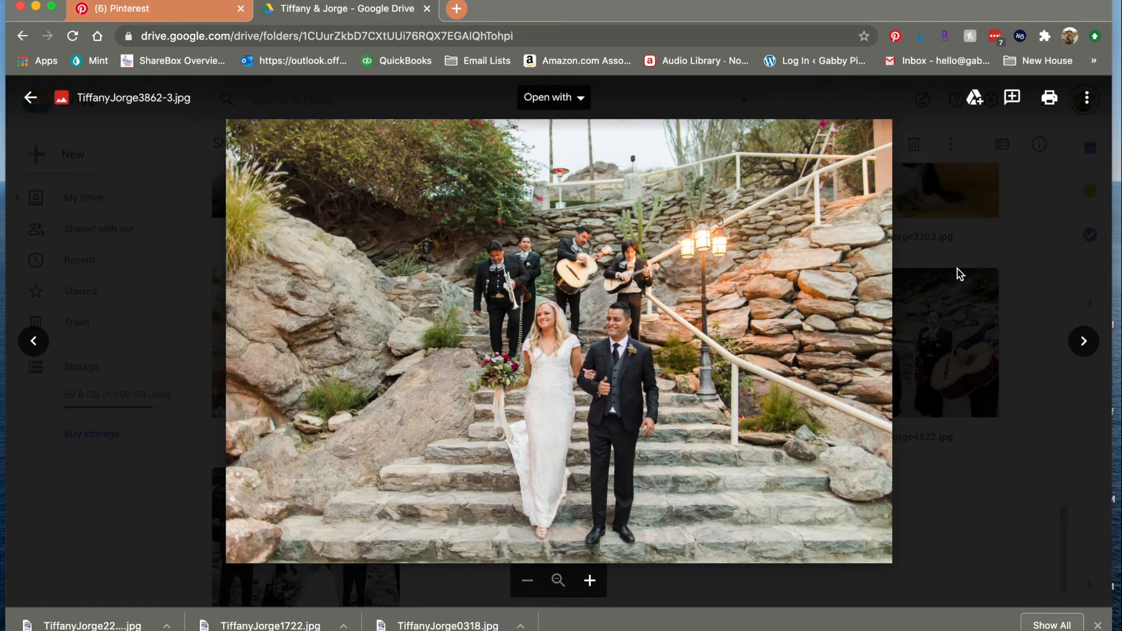
pyautogui.click(30, 98)
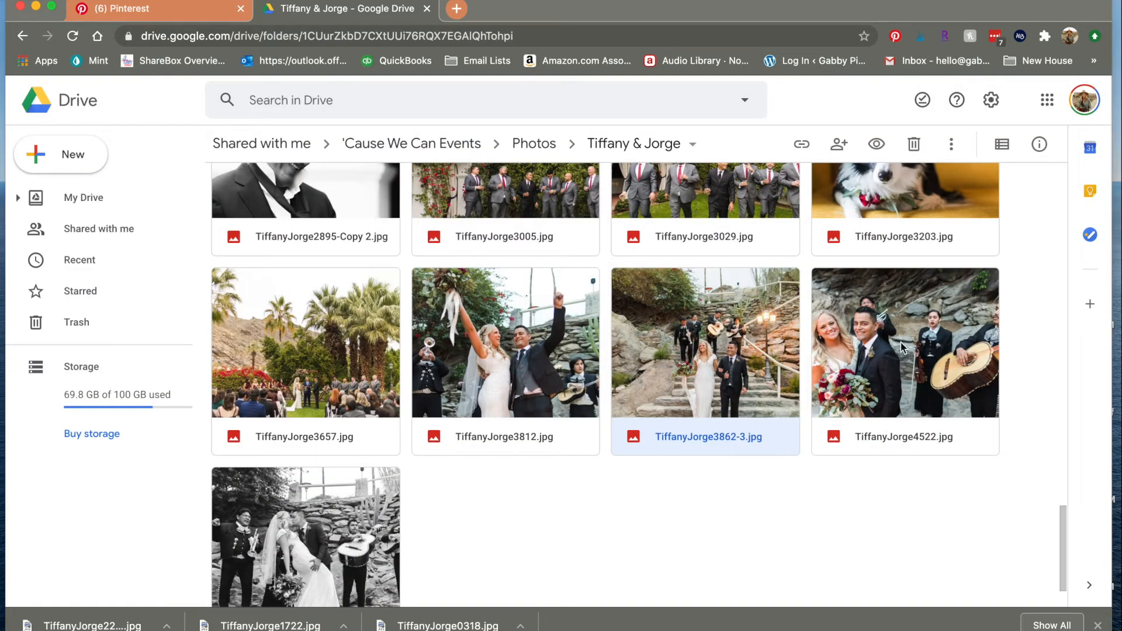
pyautogui.click(1087, 97)
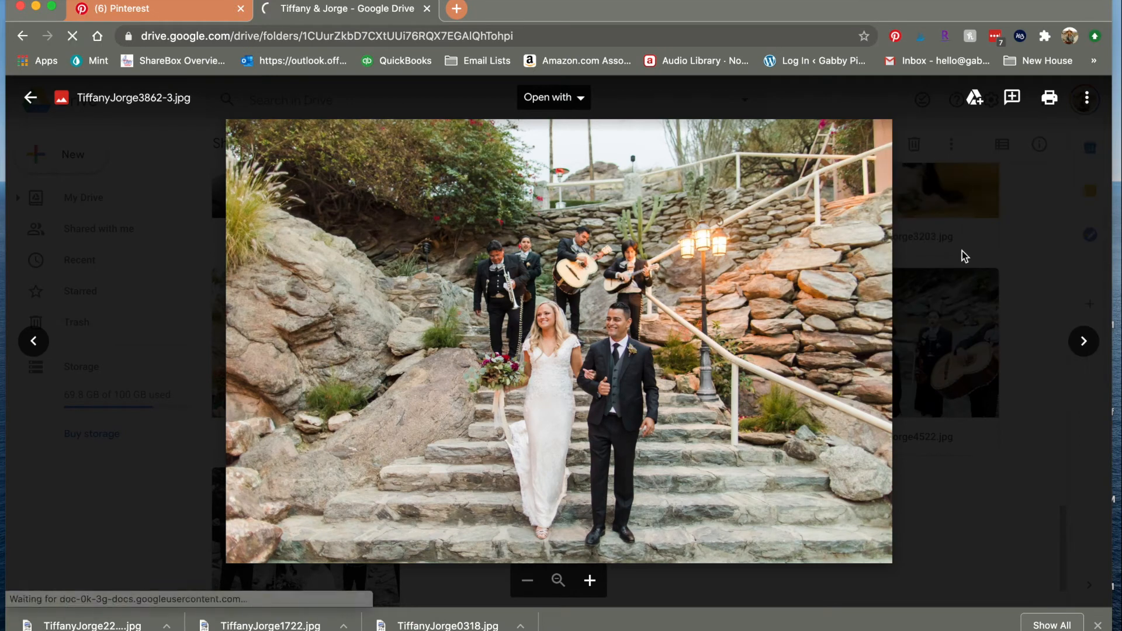
pyautogui.click(30, 98)
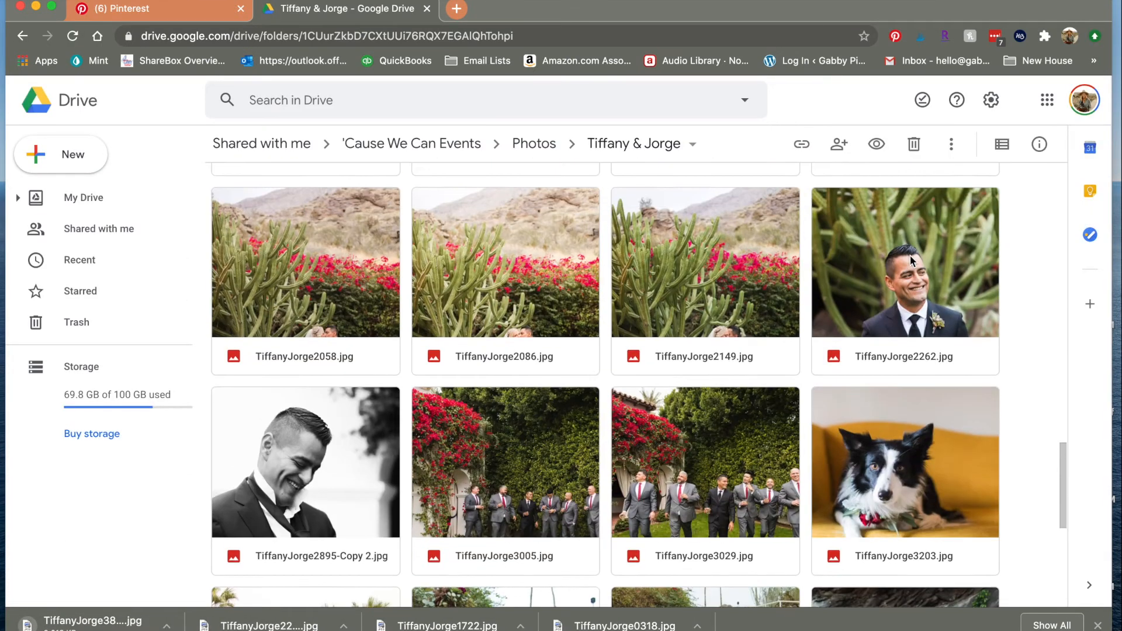
pyautogui.scroll(3)
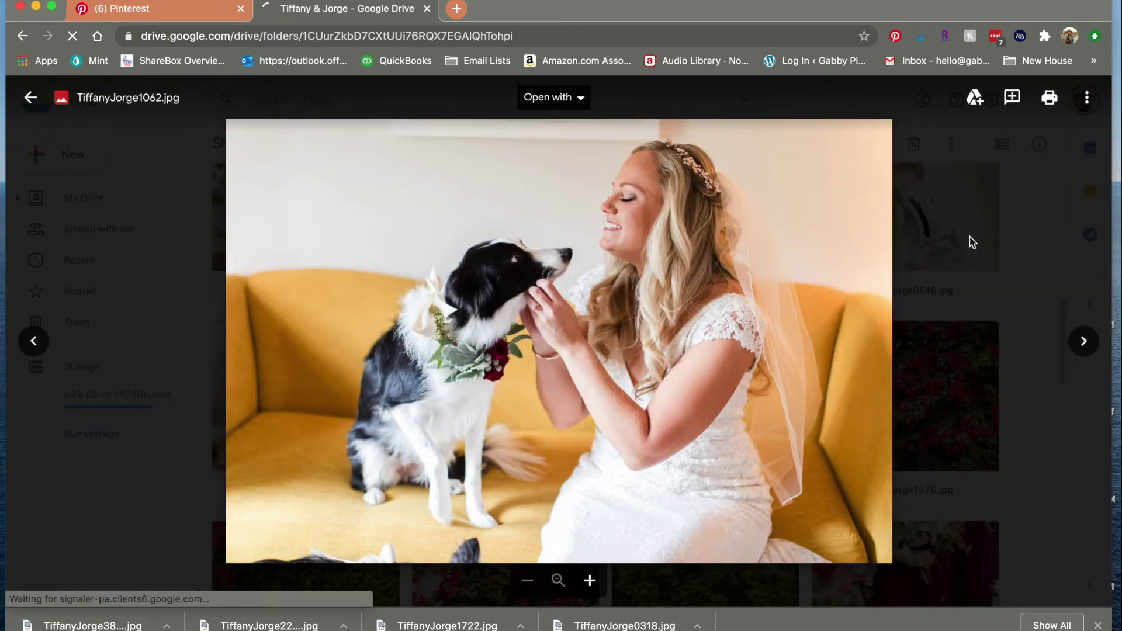
pyautogui.click(30, 97)
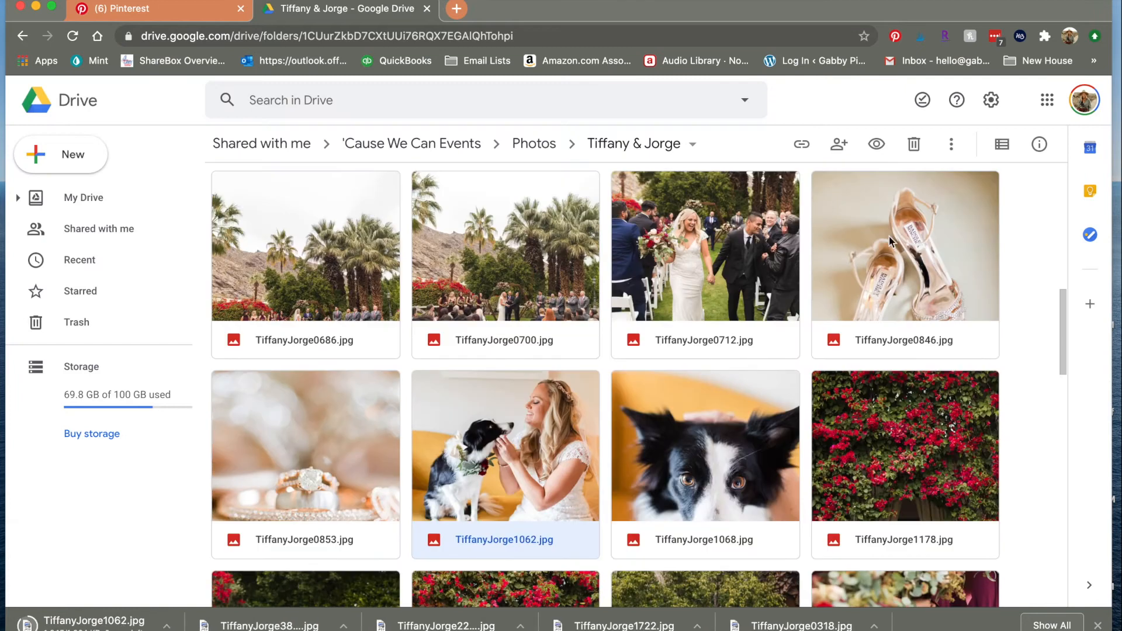
# Download the cactus and bougainvillea photo, then close the preview
pyautogui.doubleClick(905, 246)
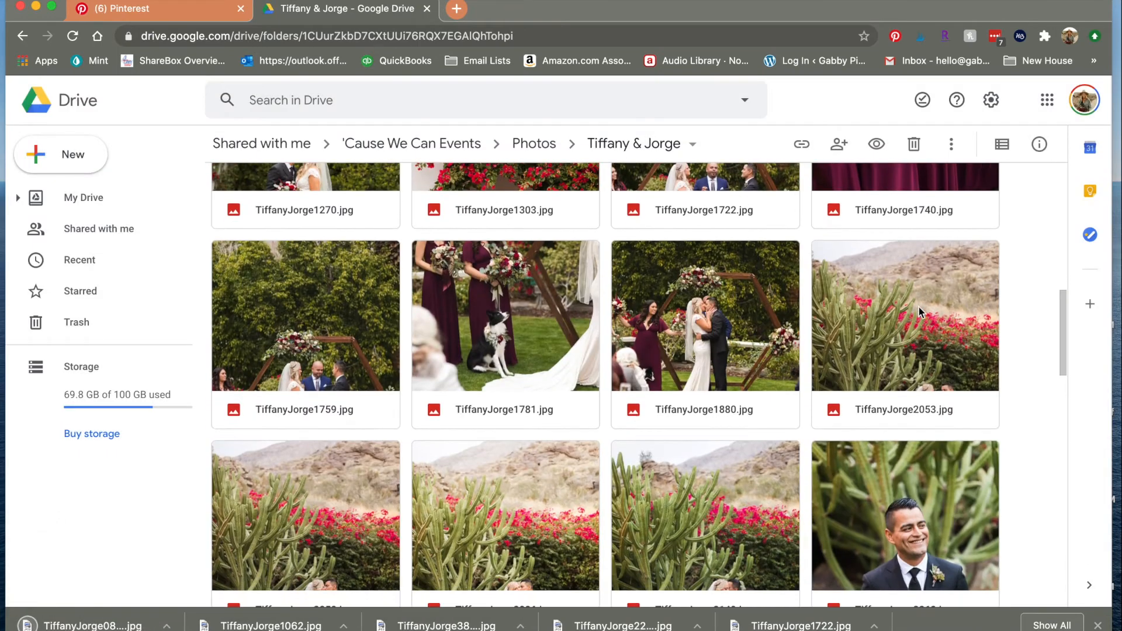
pyautogui.scroll(-3)
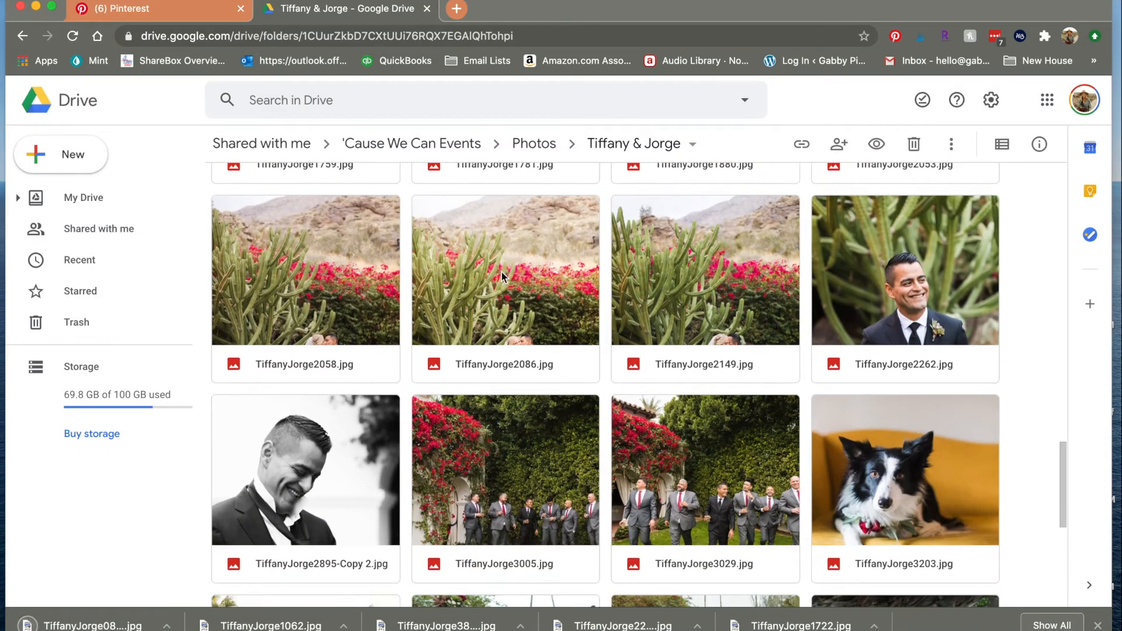
pyautogui.doubleClick(504, 270)
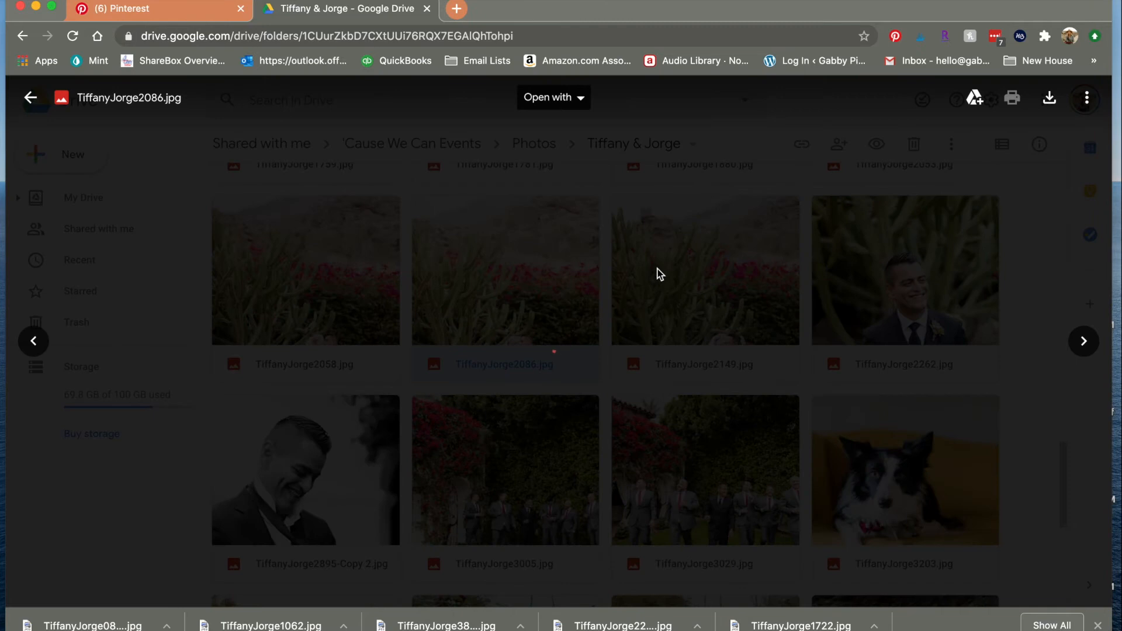
pyautogui.click(1086, 98)
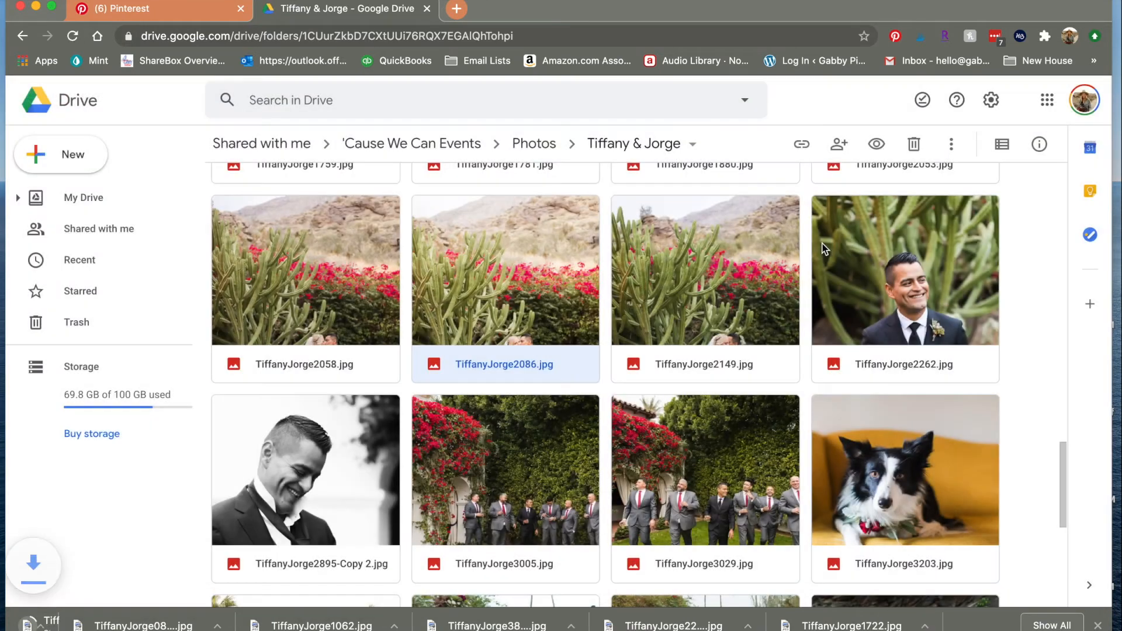
pyautogui.scroll(-3)
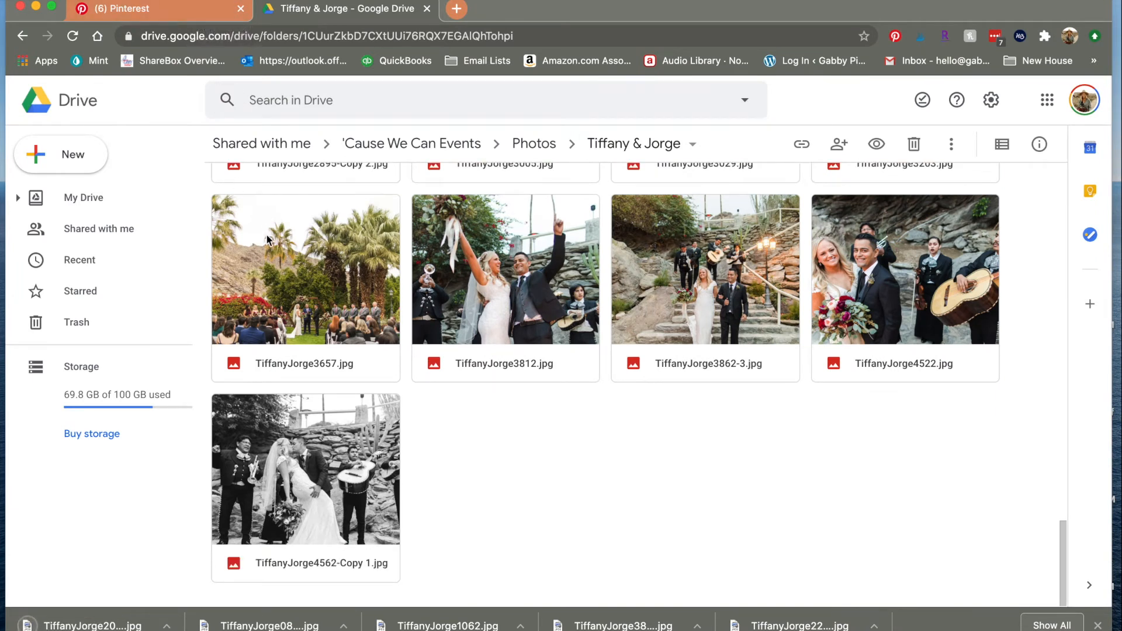
pyautogui.moveTo(516, 291)
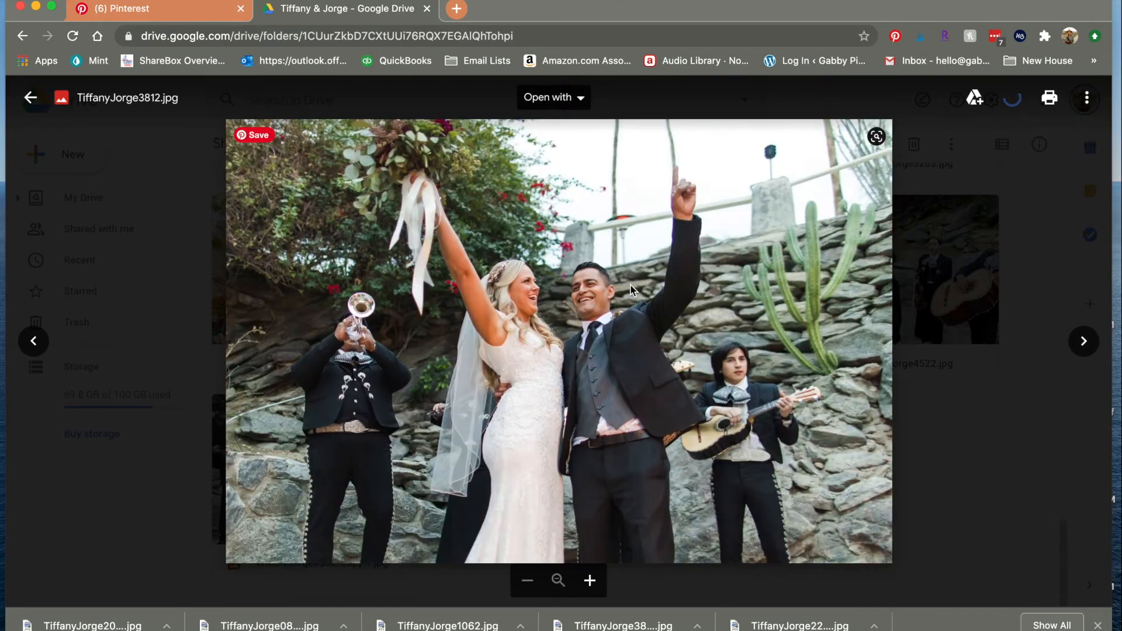
pyautogui.click(29, 99)
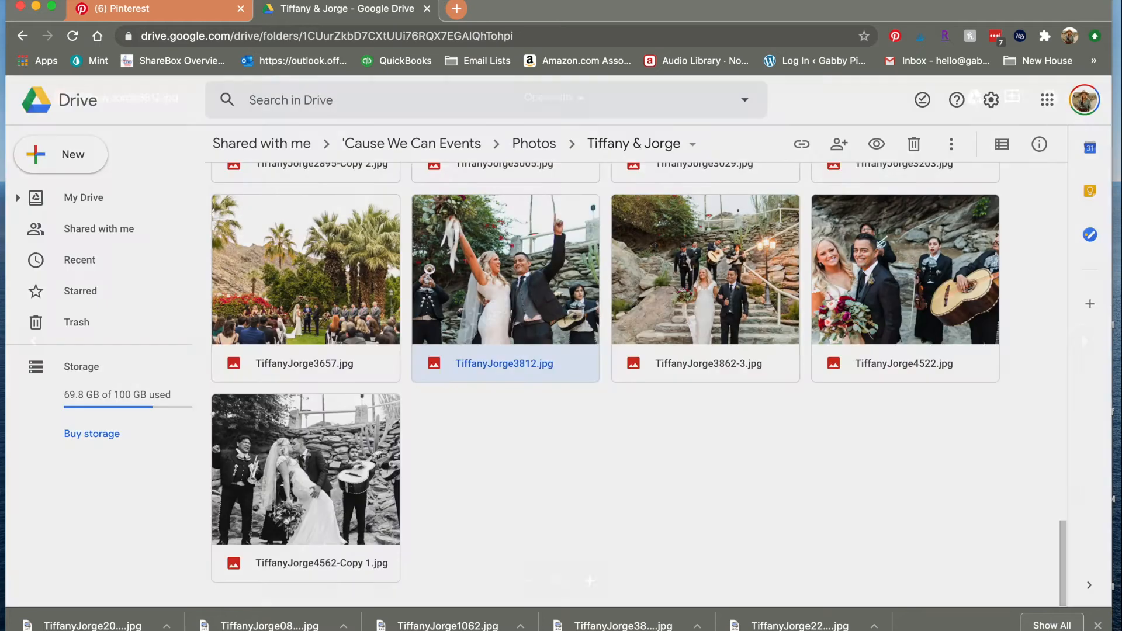
# Return to Pinterest and choose Create Story Pin from the Create menu
pyautogui.click(126, 7)
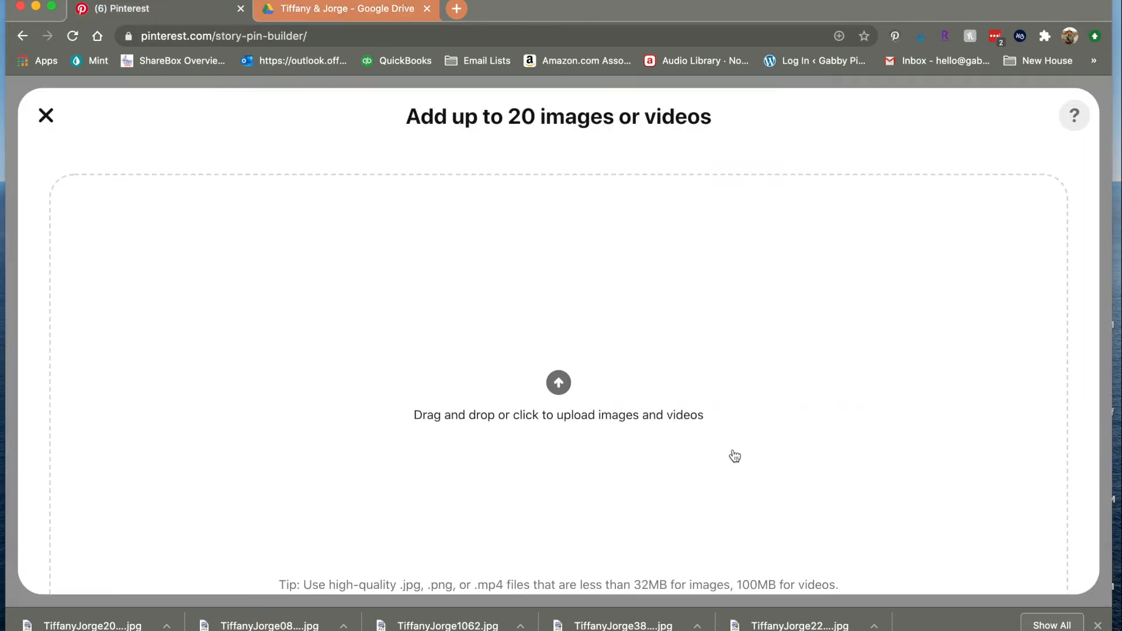
pyautogui.click(45, 115)
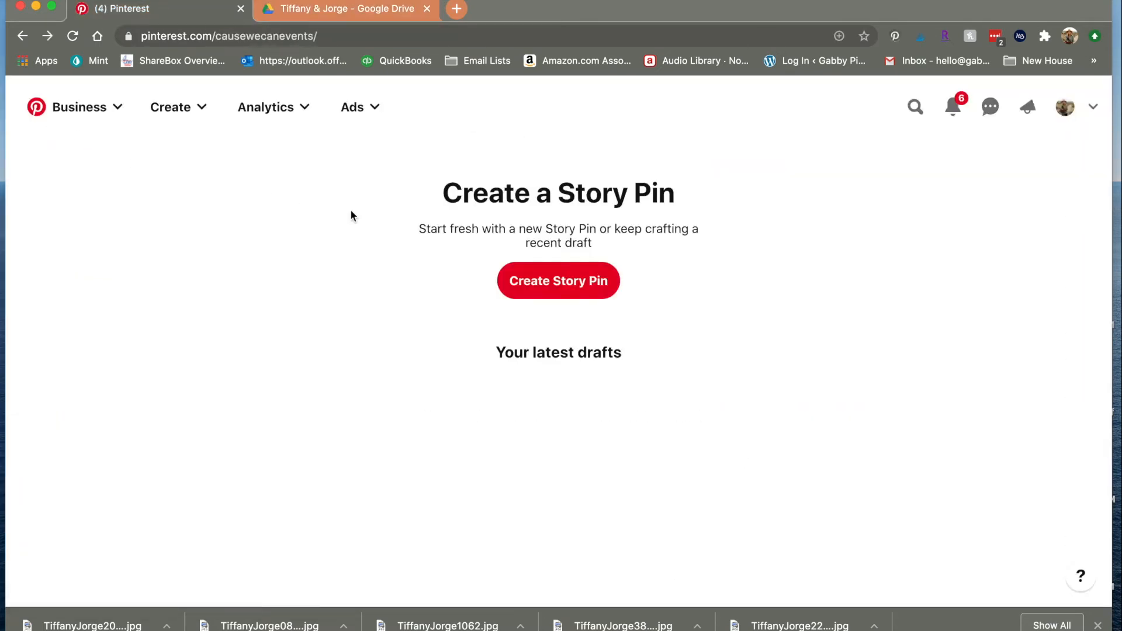
pyautogui.click(170, 106)
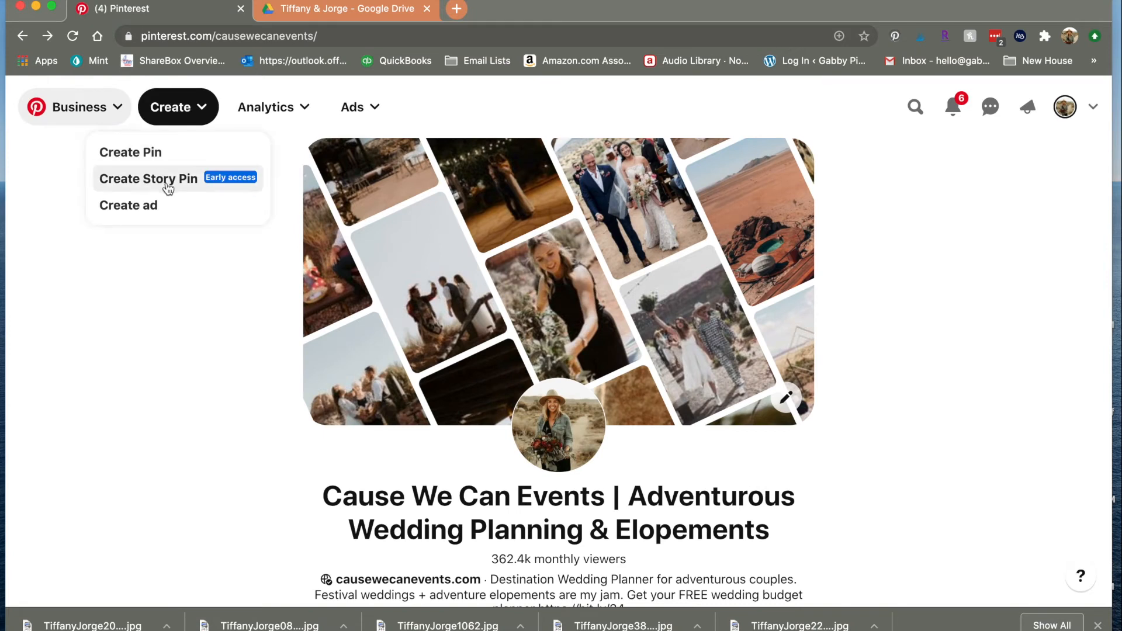
pyautogui.click(148, 179)
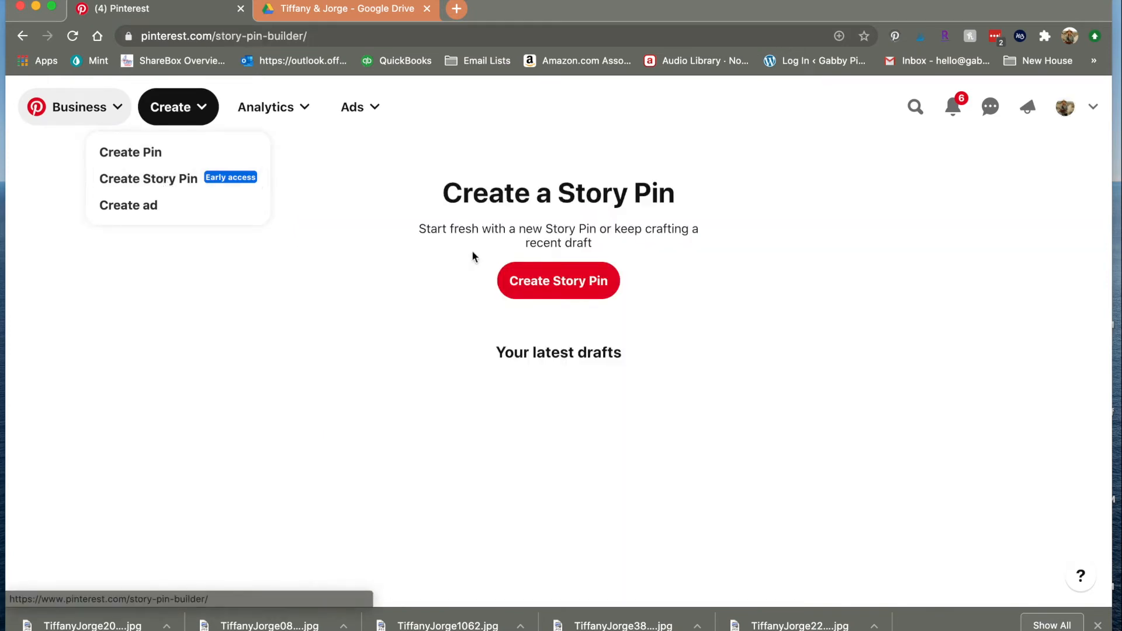
pyautogui.moveTo(558, 281)
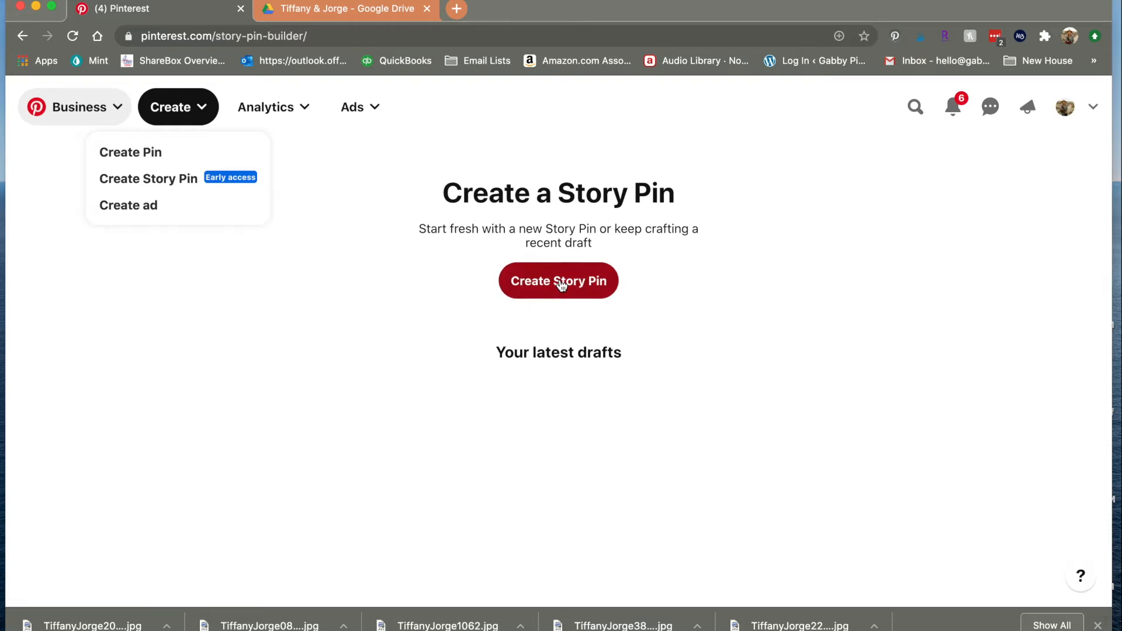
# Begin a new Story Pin draft, showing the upload area for up to 20 images or videos
pyautogui.click(558, 281)
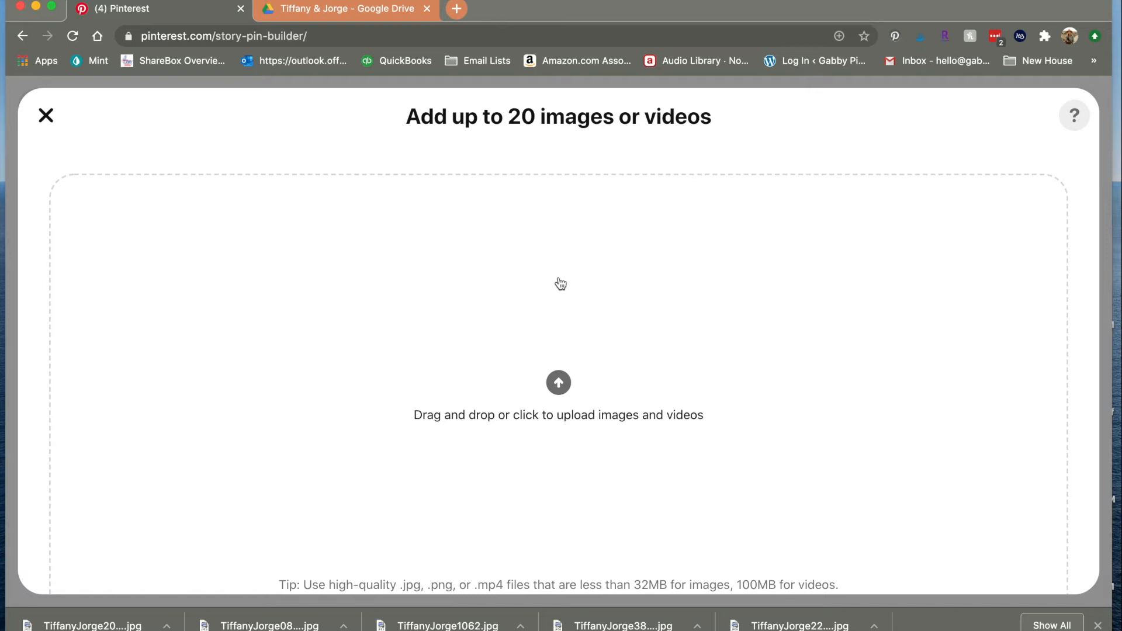
pyautogui.moveTo(567, 277)
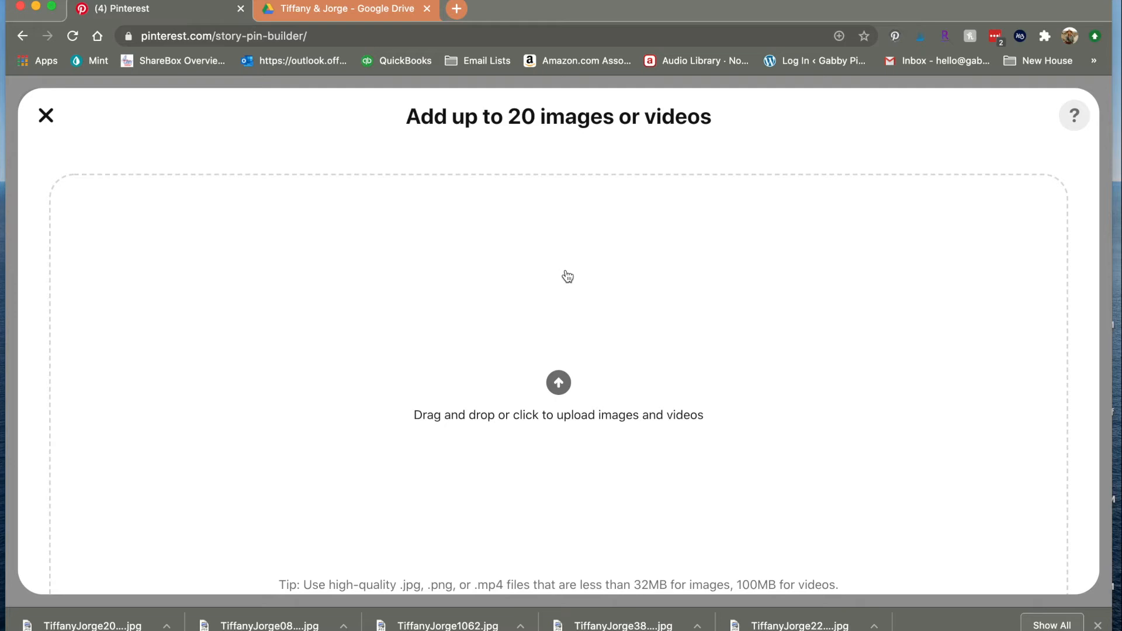
pyautogui.moveTo(514, 362)
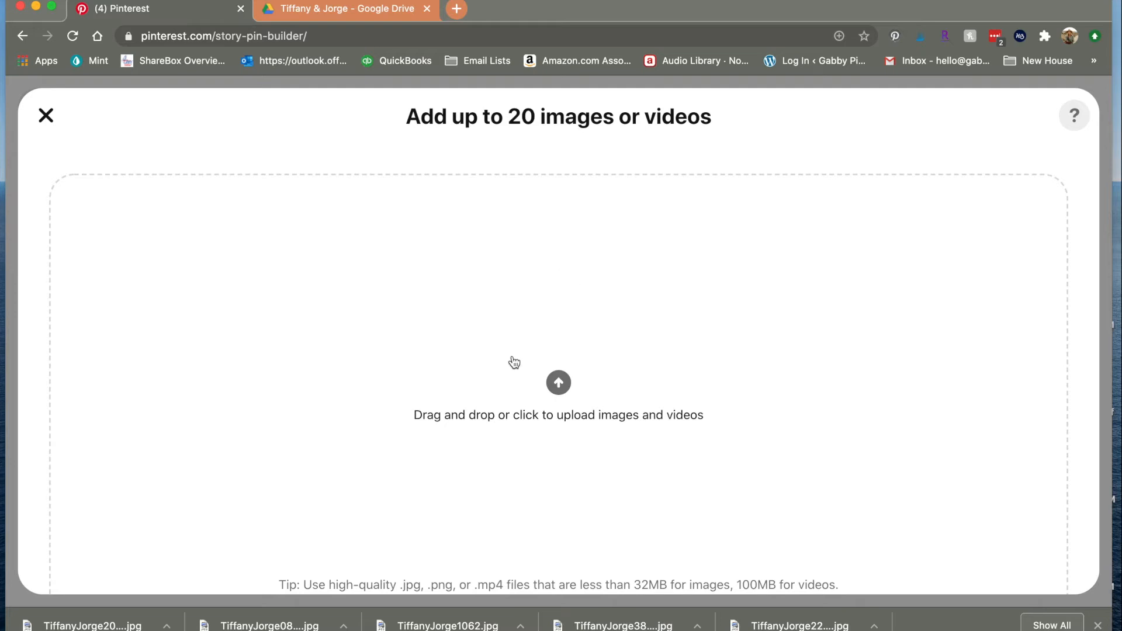
pyautogui.moveTo(40, 626)
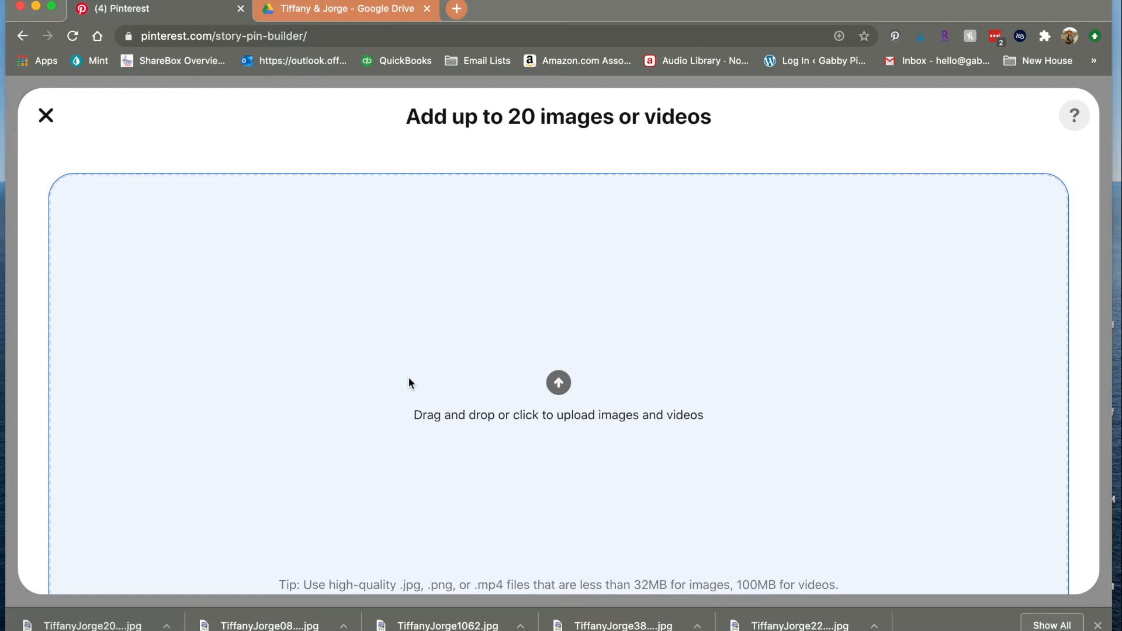
pyautogui.moveTo(328, 513)
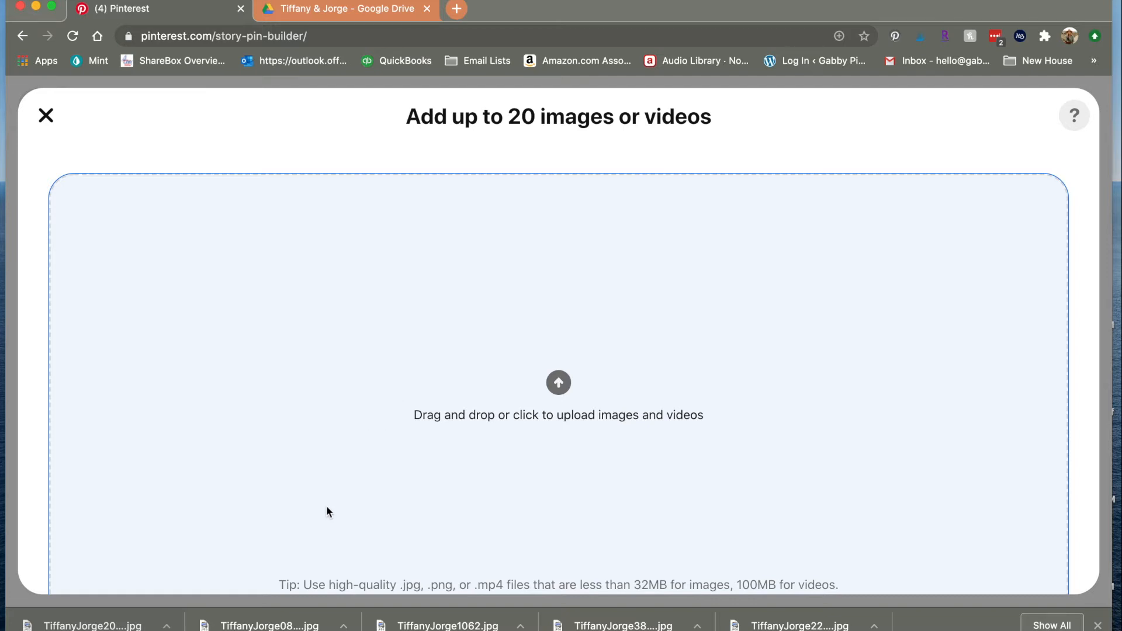
pyautogui.moveTo(282, 585)
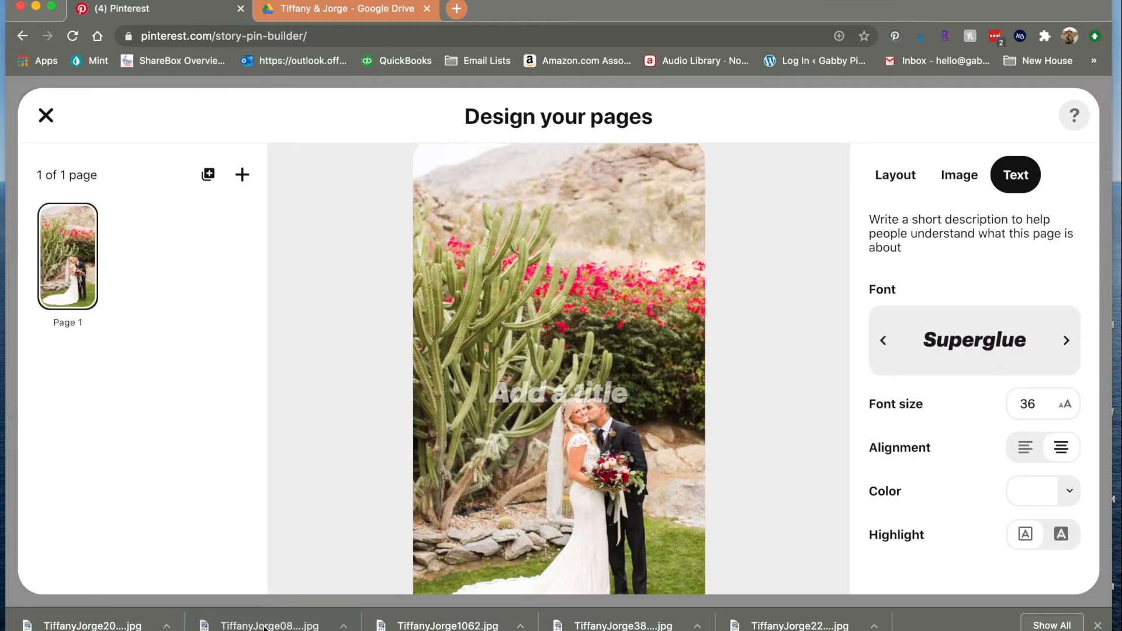
# Upload the selected photos through TiffanyJorge1722.jpg as new Story Pin pages
pyautogui.click(895, 175)
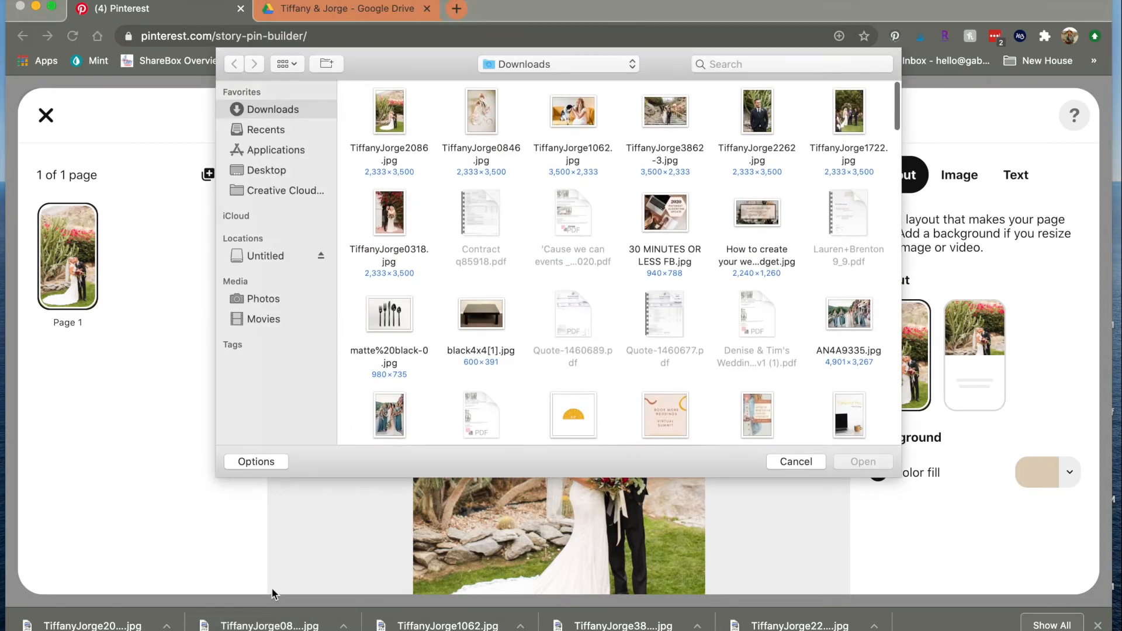
pyautogui.moveTo(480, 140)
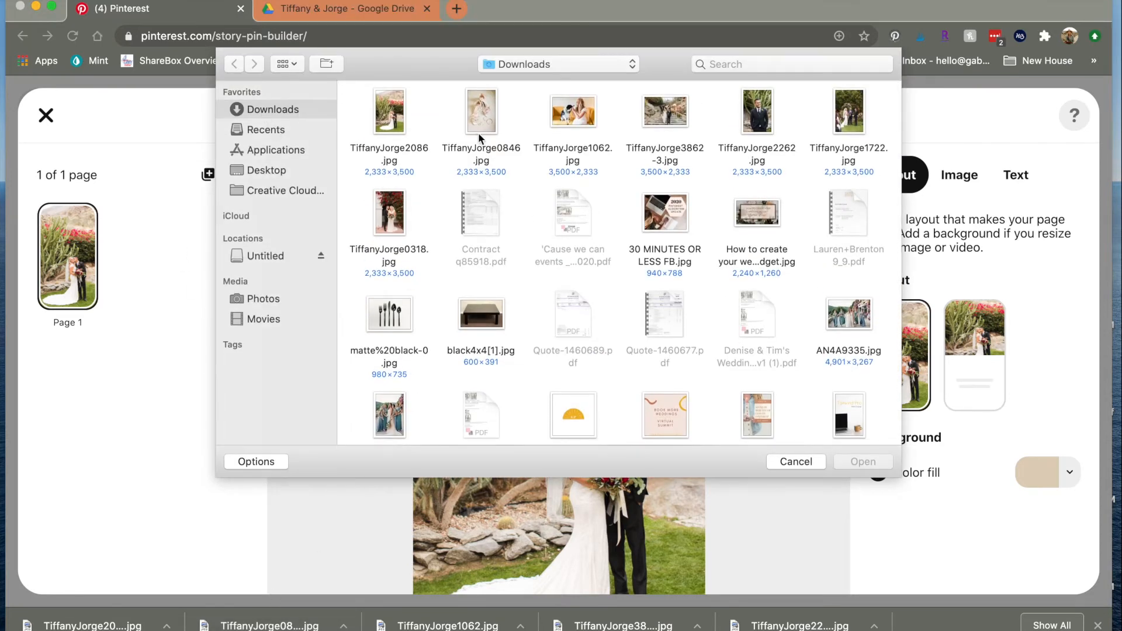
pyautogui.click(572, 111)
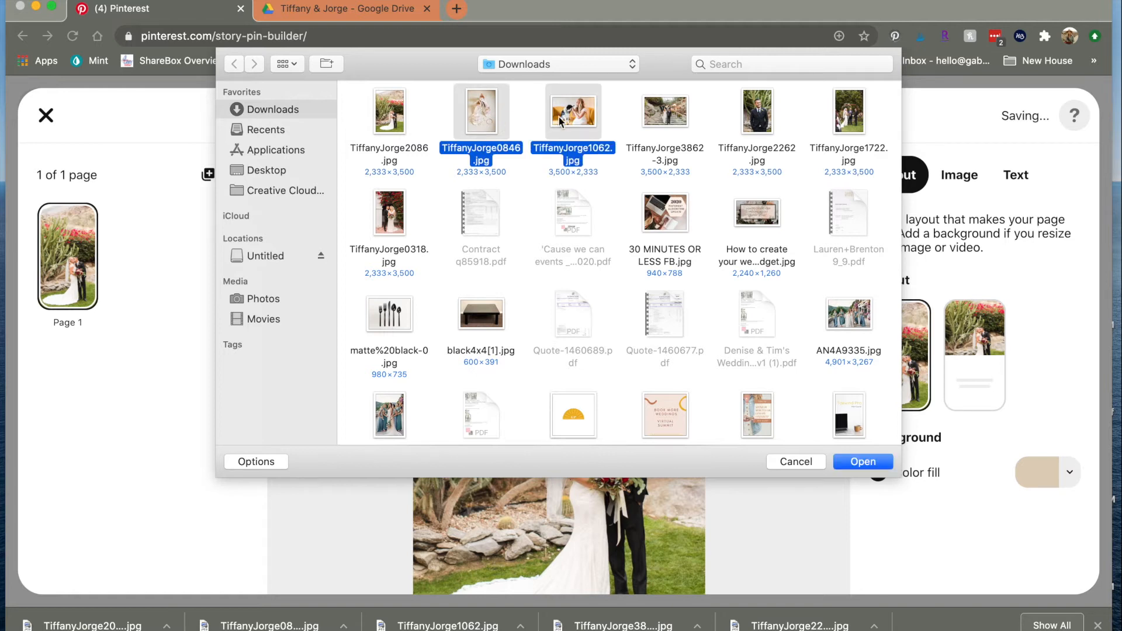
pyautogui.click(849, 111)
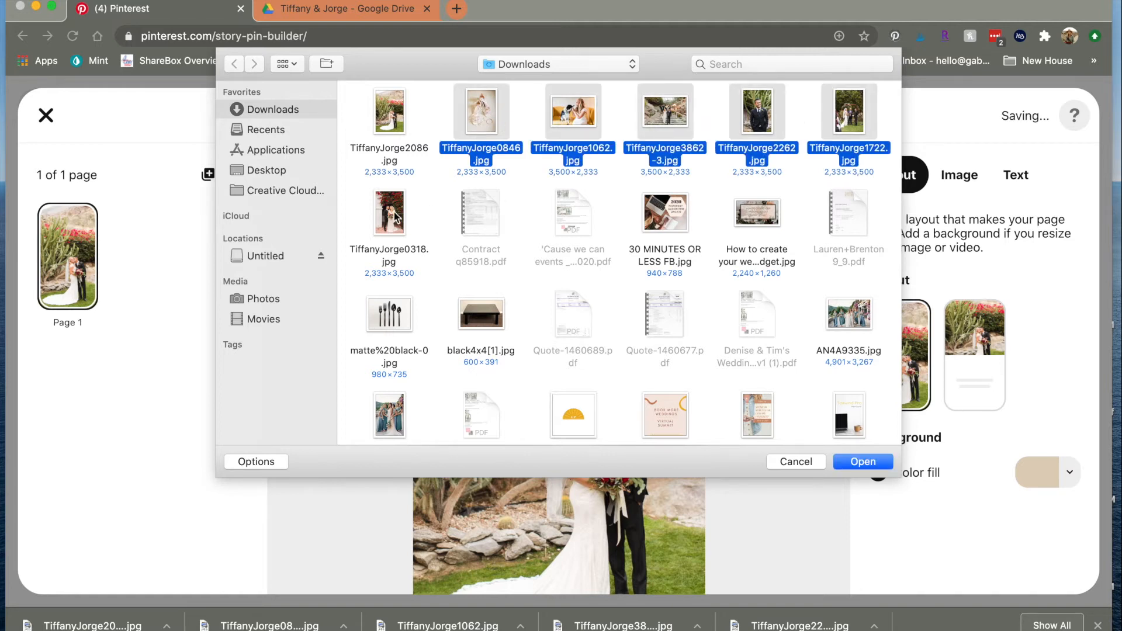
pyautogui.click(862, 462)
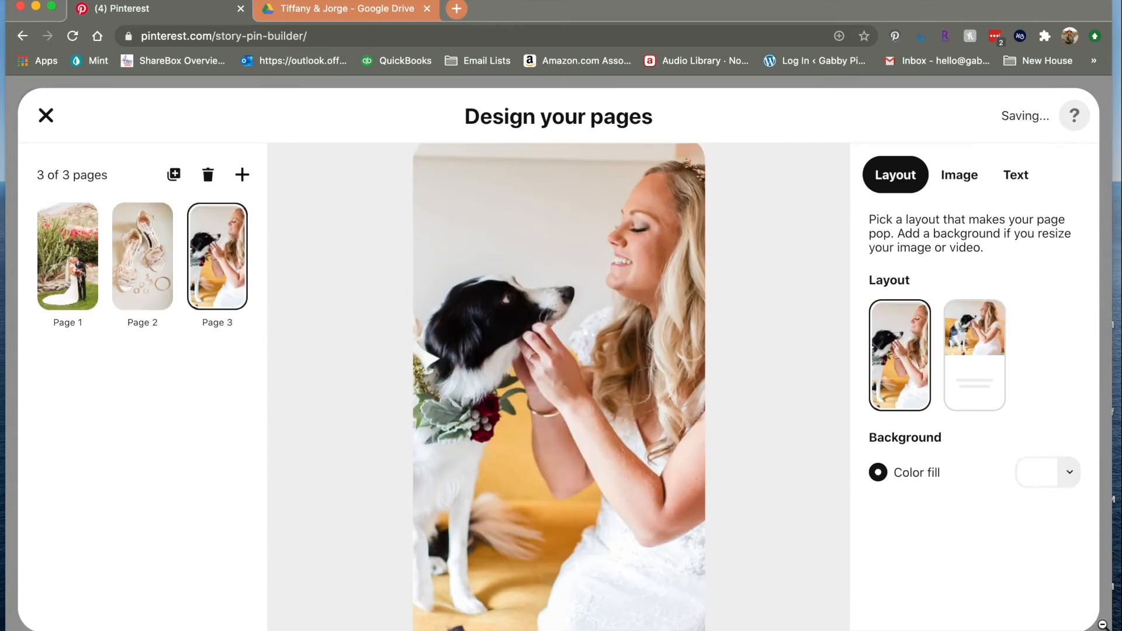
pyautogui.click(242, 175)
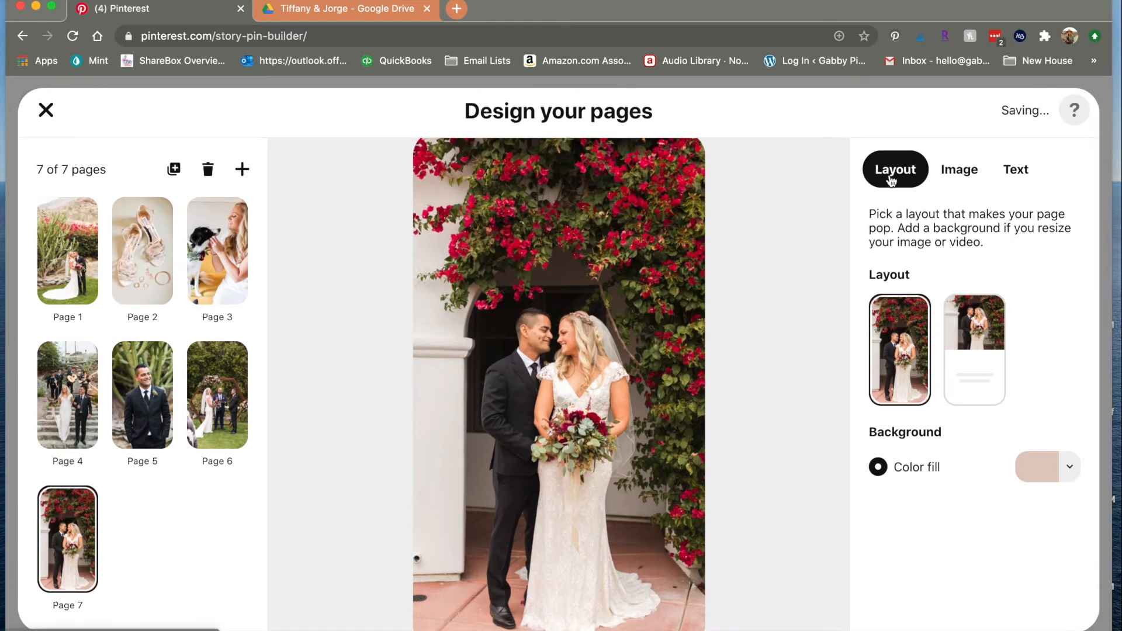
# Adjust page layouts and reorder pages, cactus kiss first and mariachi stairs last
pyautogui.click(975, 349)
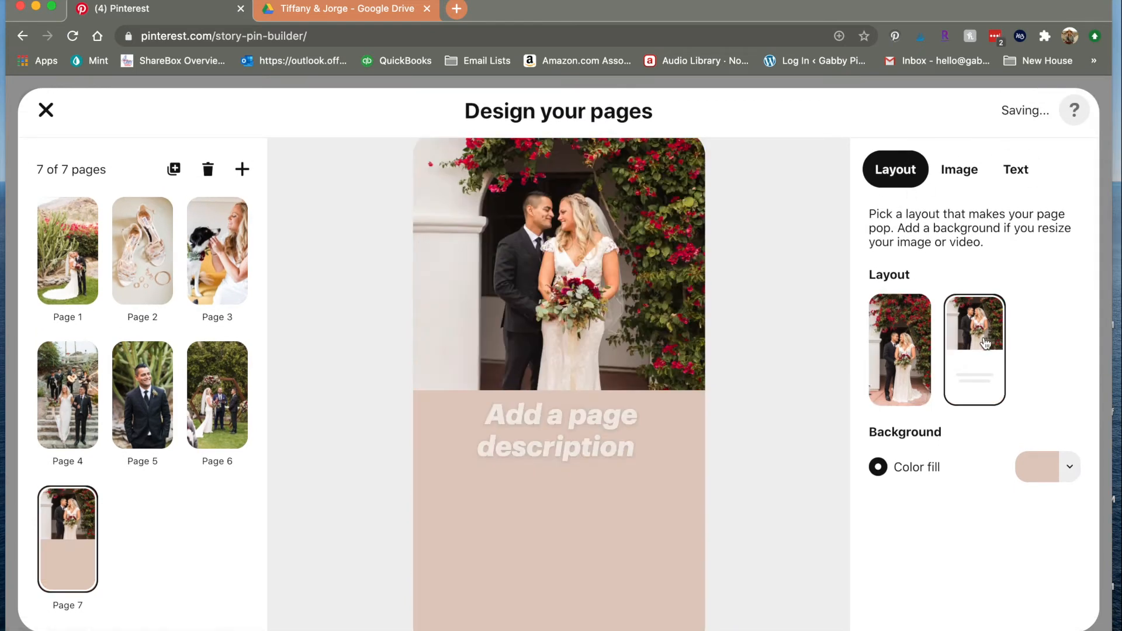
pyautogui.moveTo(900, 363)
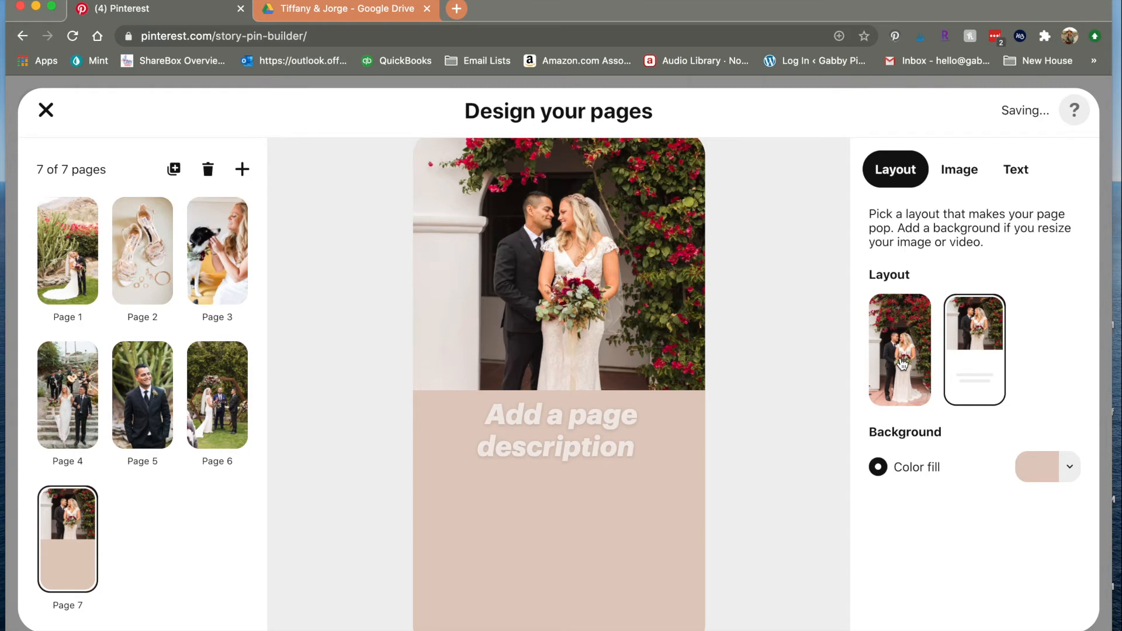
pyautogui.click(899, 349)
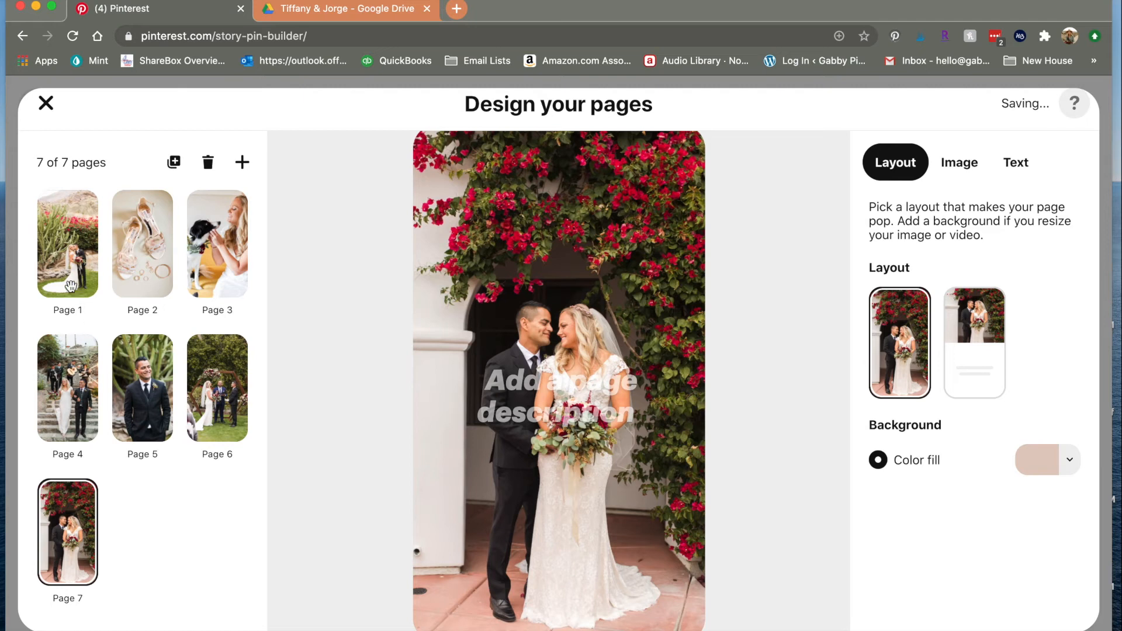
pyautogui.click(67, 243)
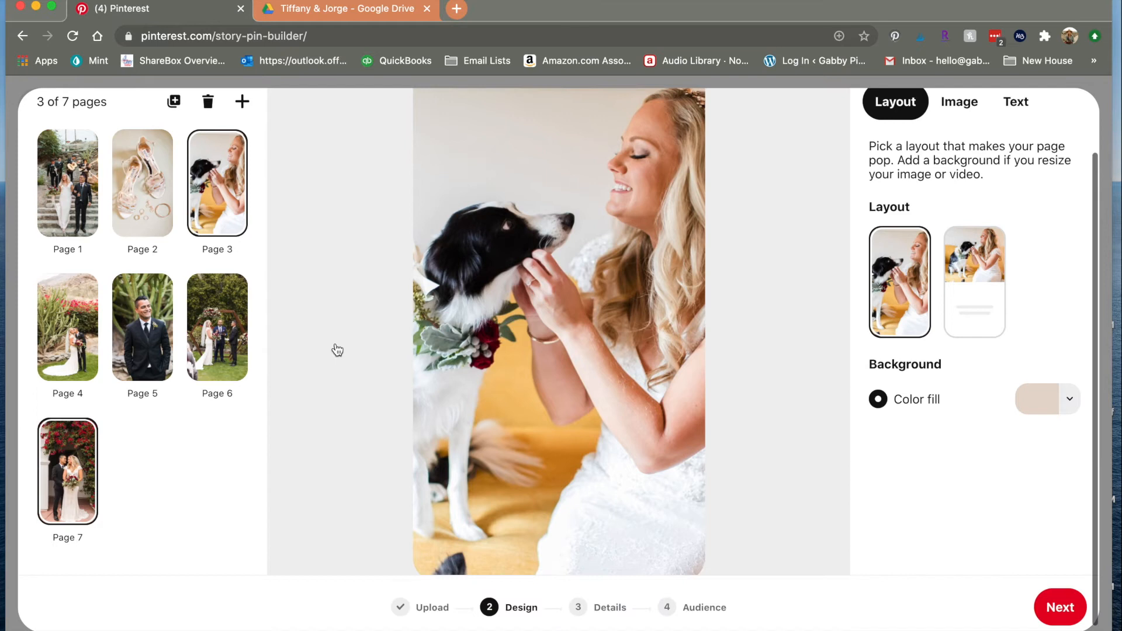
pyautogui.scroll(-3)
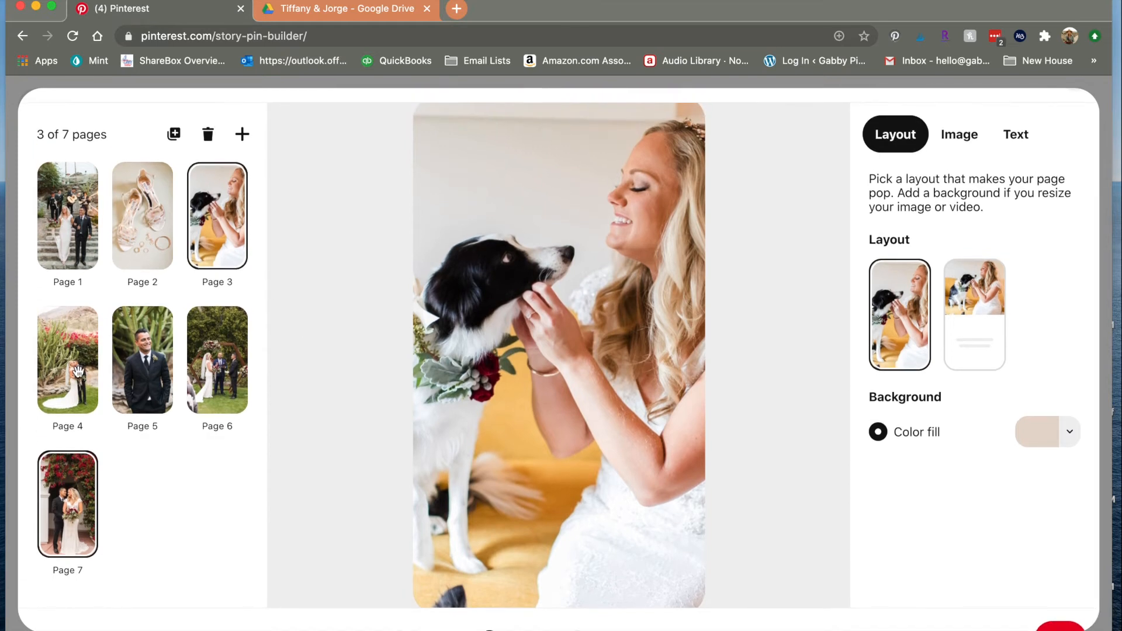
pyautogui.click(975, 315)
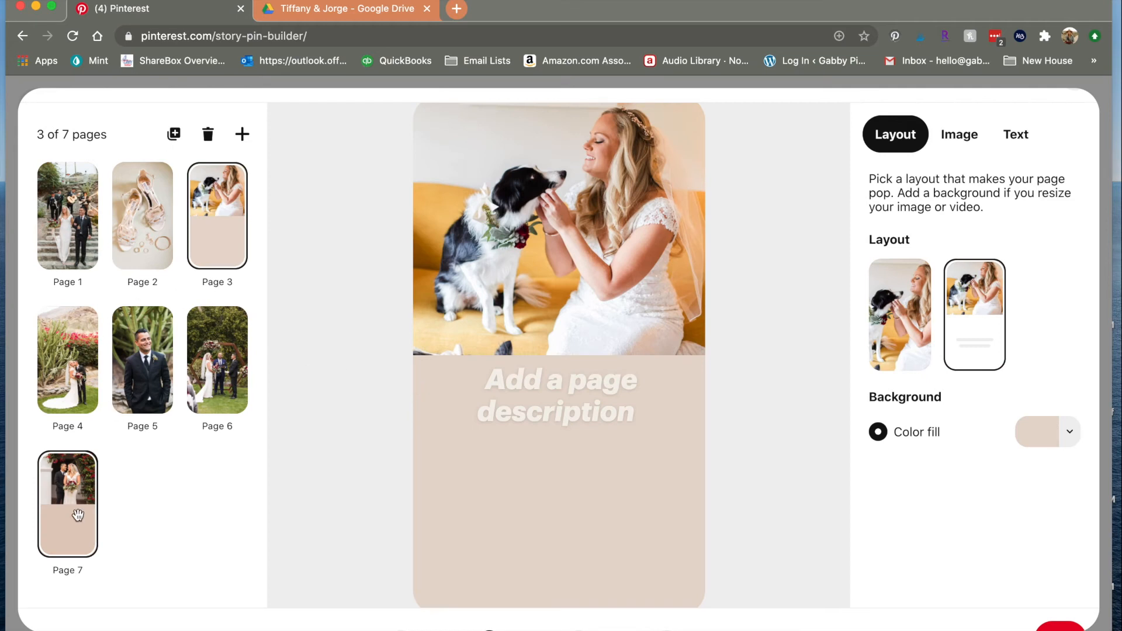
pyautogui.click(67, 504)
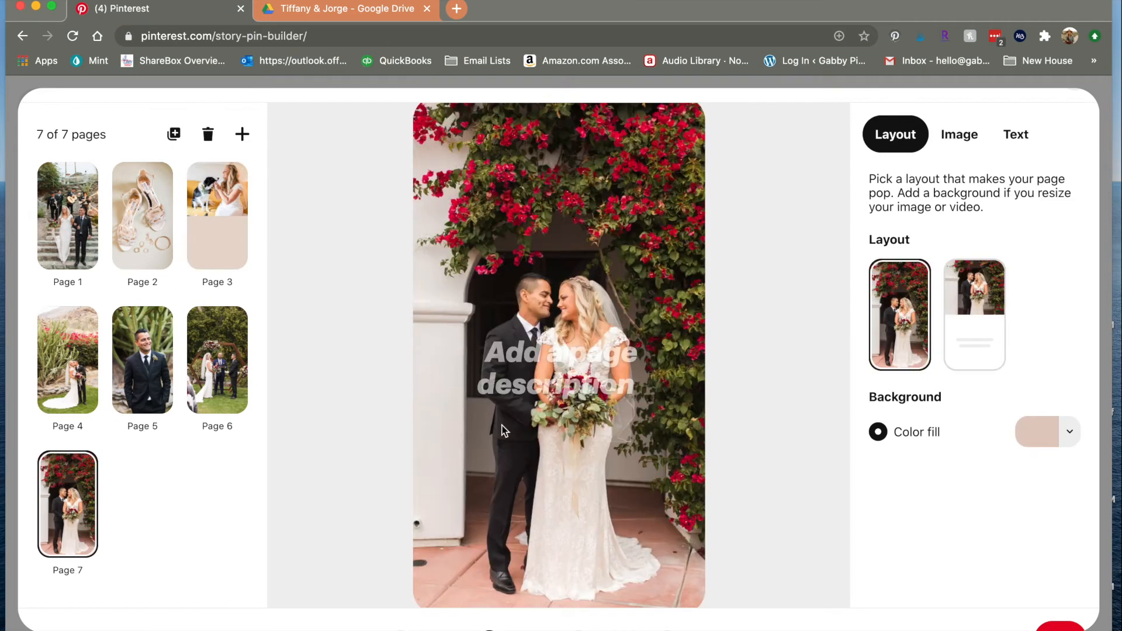
pyautogui.moveTo(146, 375)
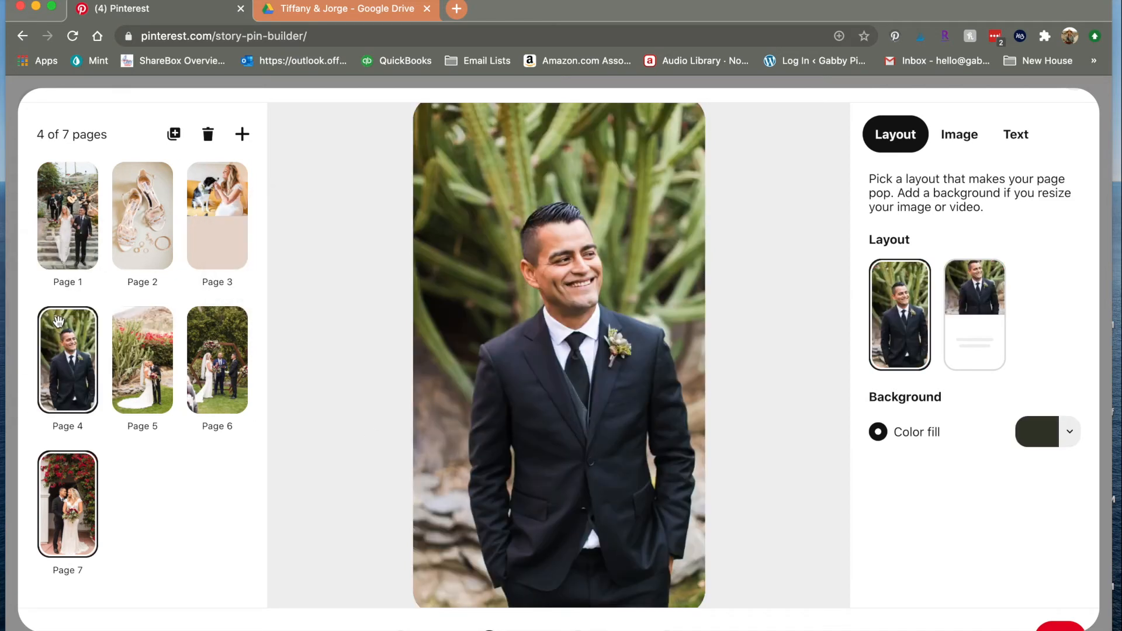
pyautogui.click(142, 359)
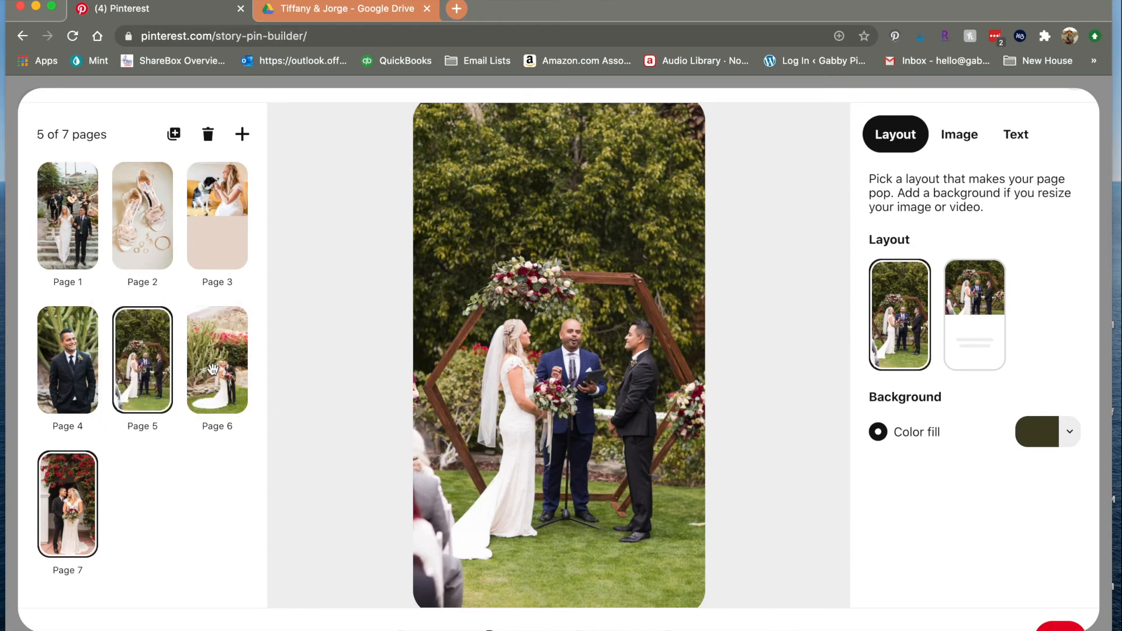
pyautogui.moveTo(213, 380)
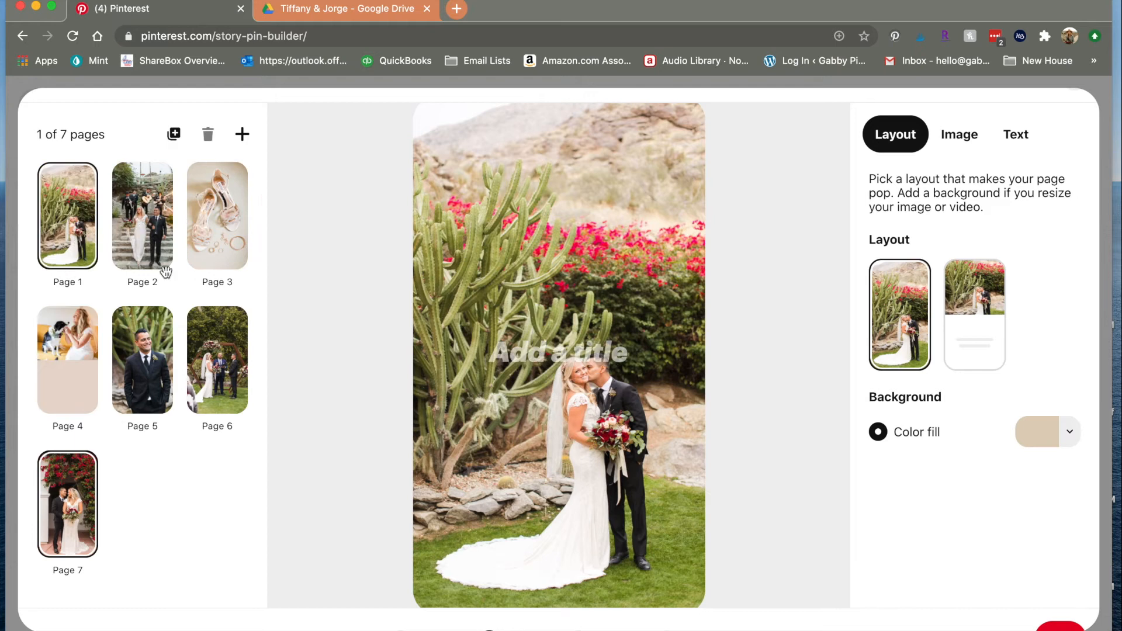
pyautogui.click(141, 216)
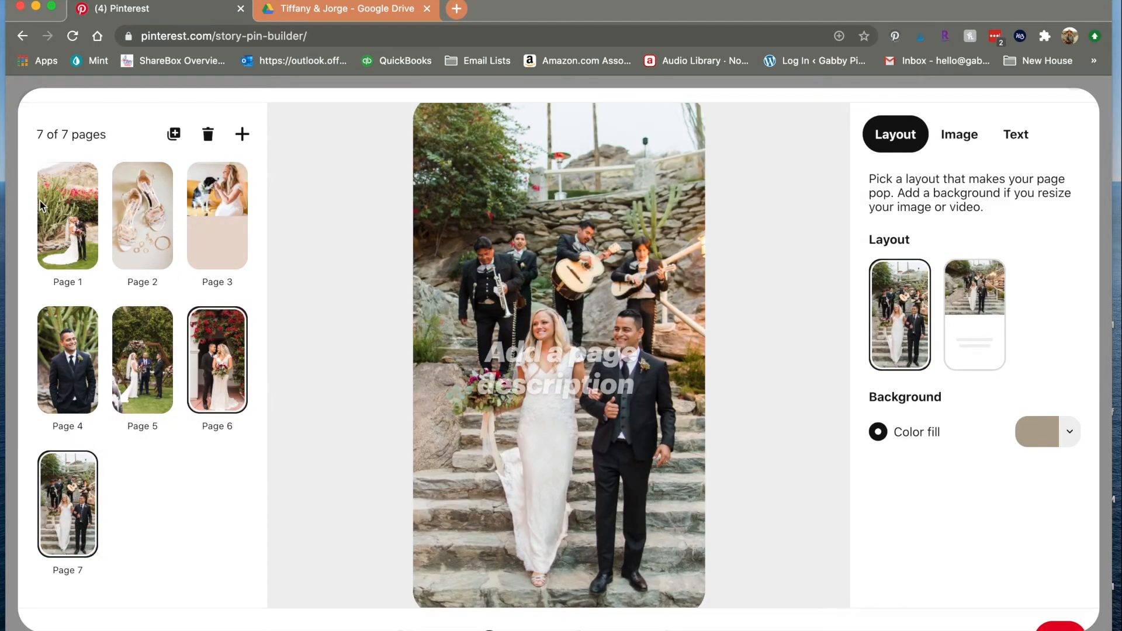
pyautogui.click(68, 215)
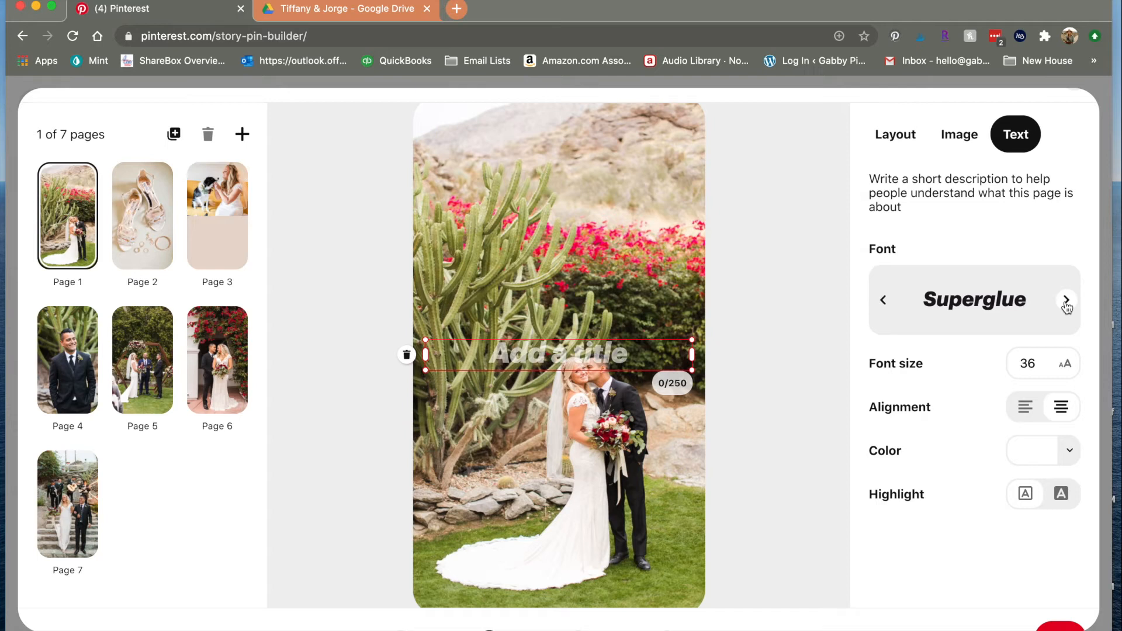
# Try the A-FRAME and Superglue fonts for the first page's title
pyautogui.click(1066, 299)
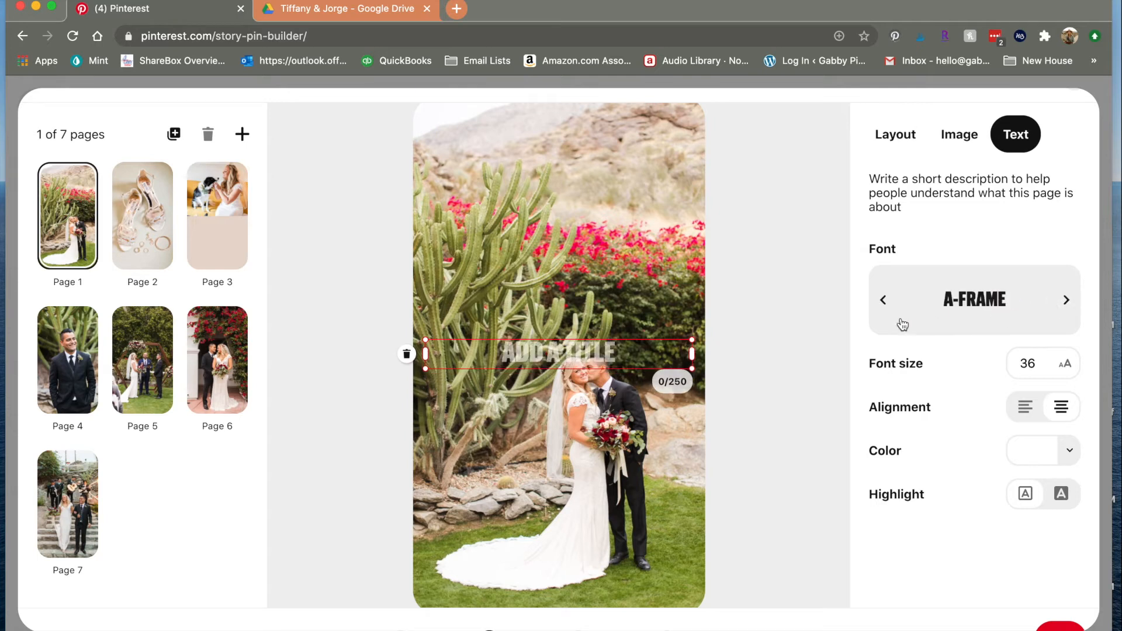
pyautogui.click(883, 300)
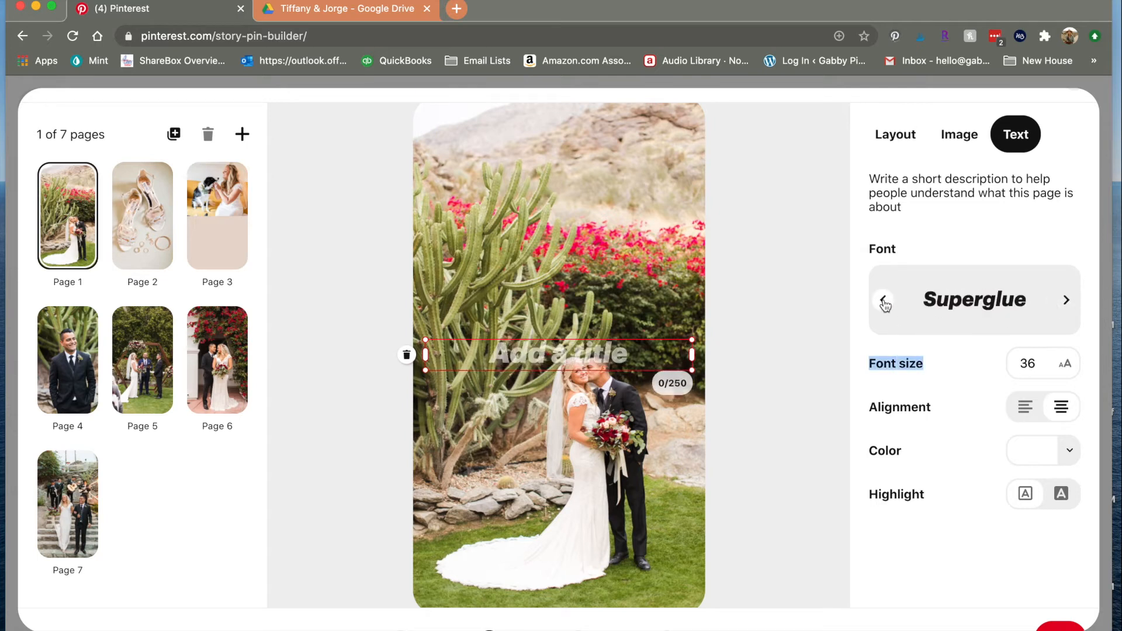
pyautogui.click(1065, 299)
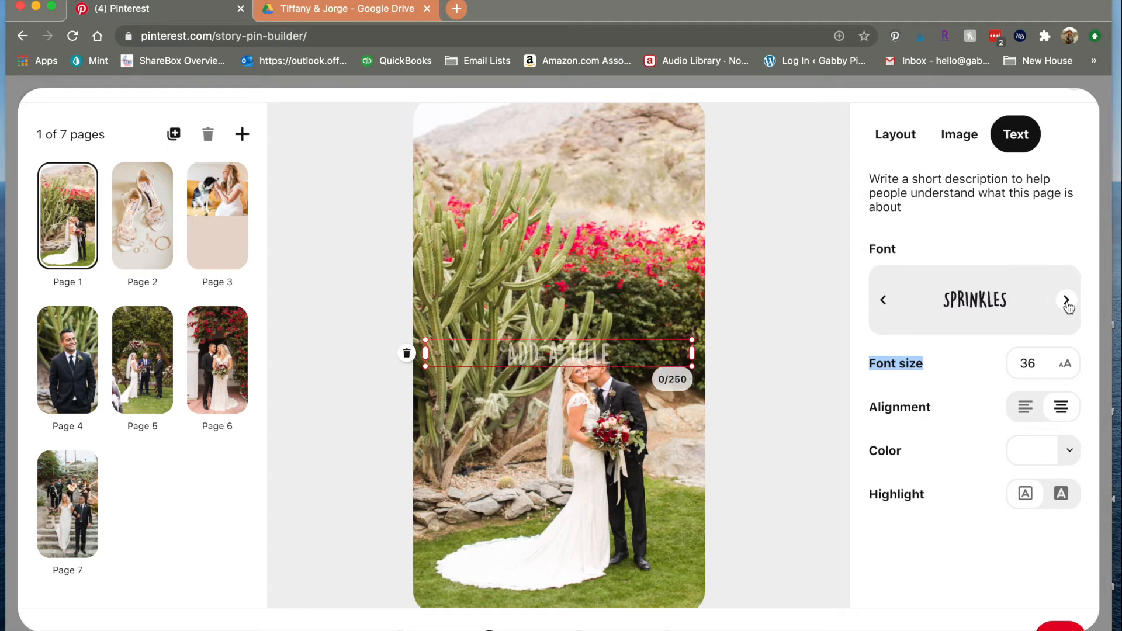
pyautogui.click(1065, 300)
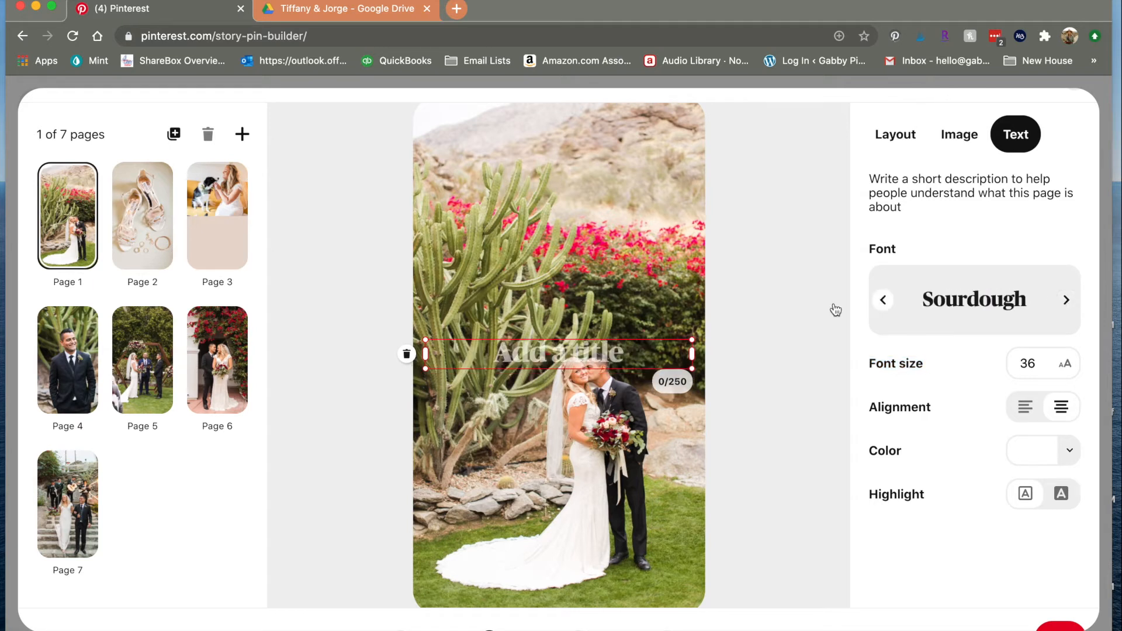
pyautogui.moveTo(629, 351)
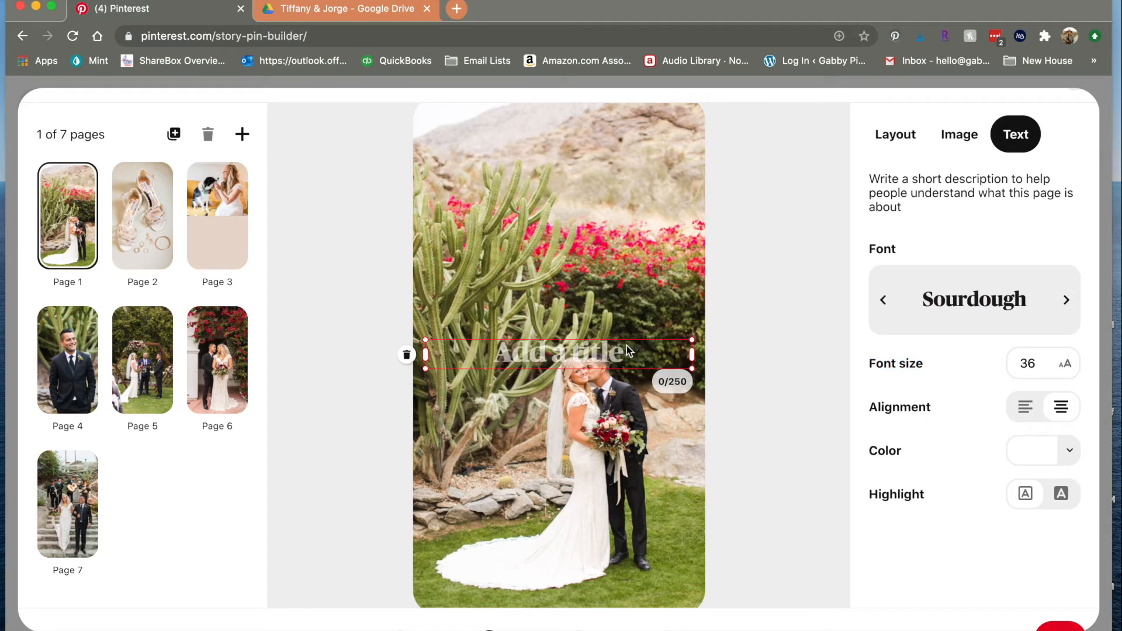
pyautogui.moveTo(605, 356)
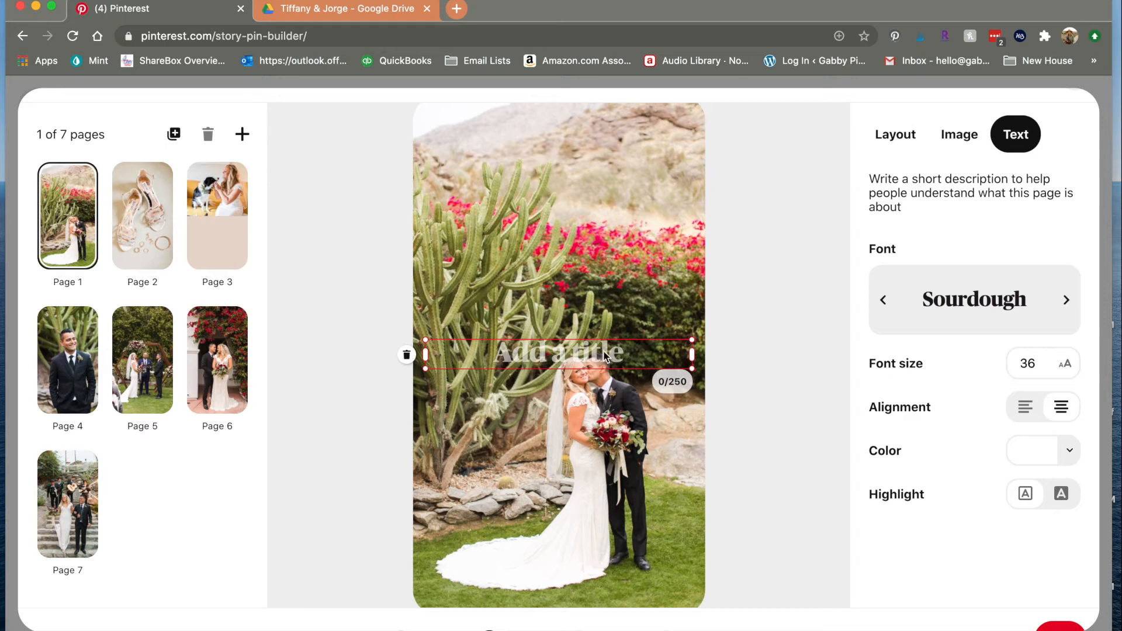
# Type 'Palm Springs Bougainvillea Wedding' as the first page's title
pyautogui.click(558, 352)
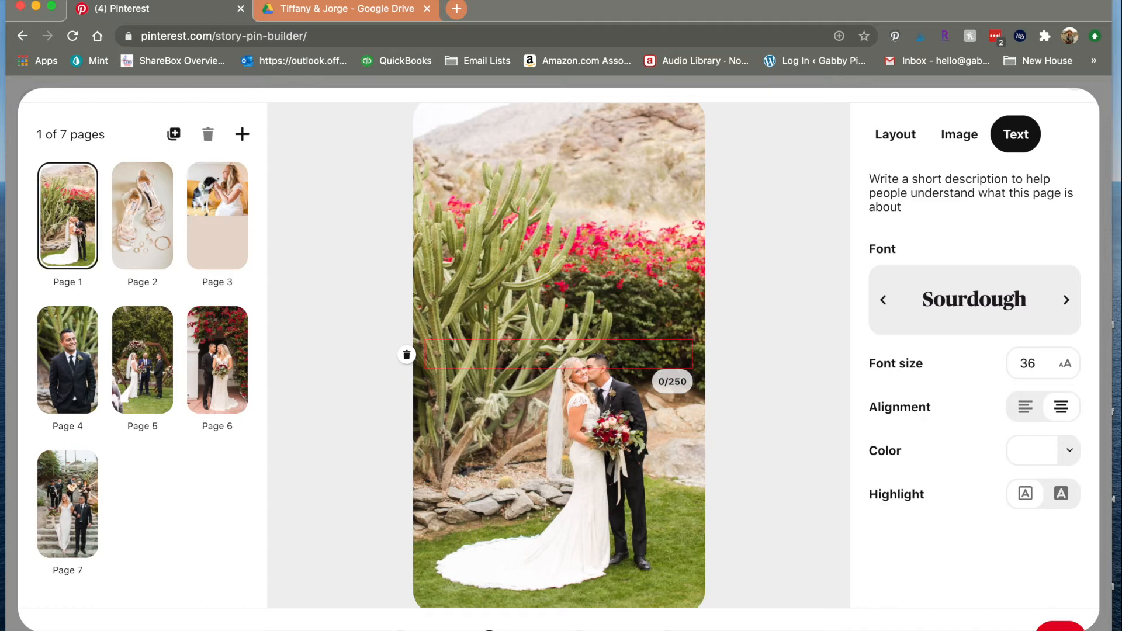
pyautogui.write('Palm Spring')
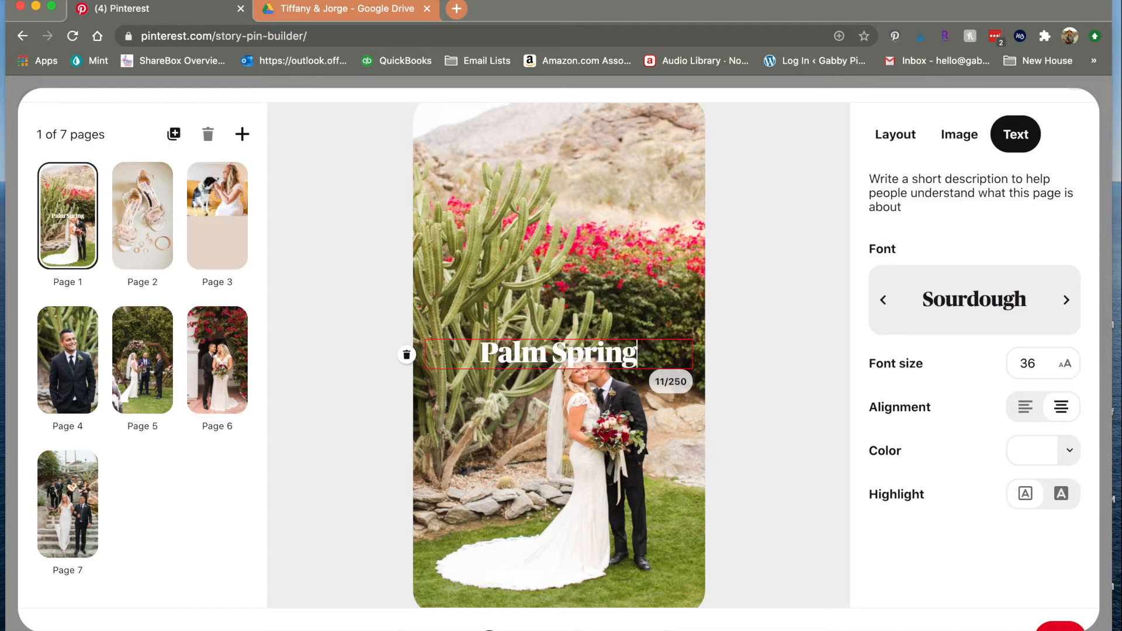
pyautogui.write('s')
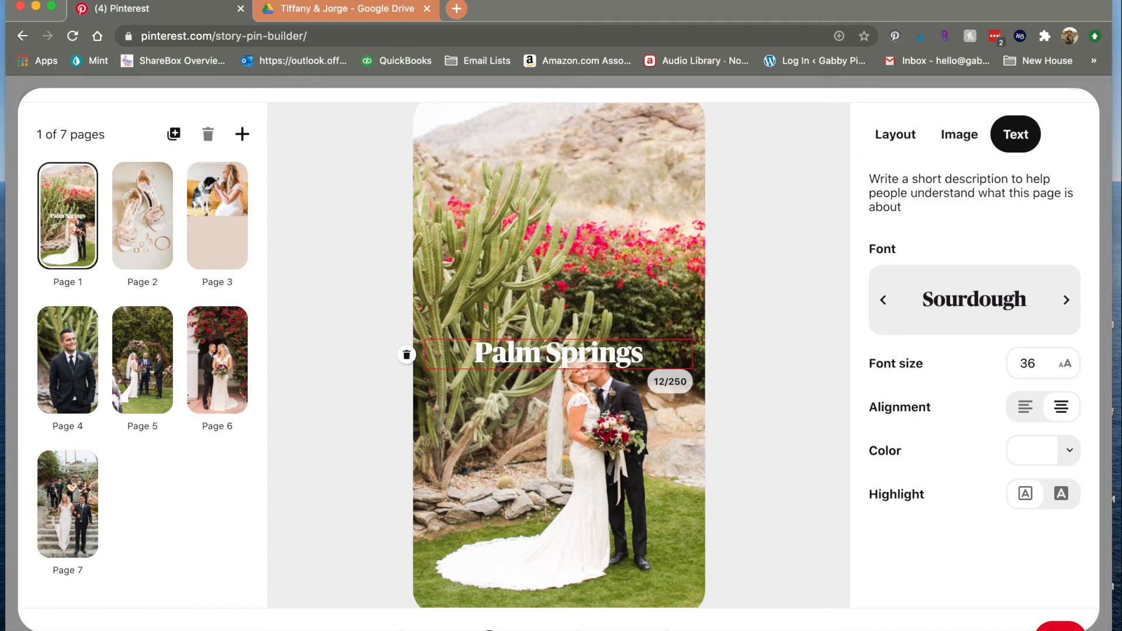
pyautogui.write('B')
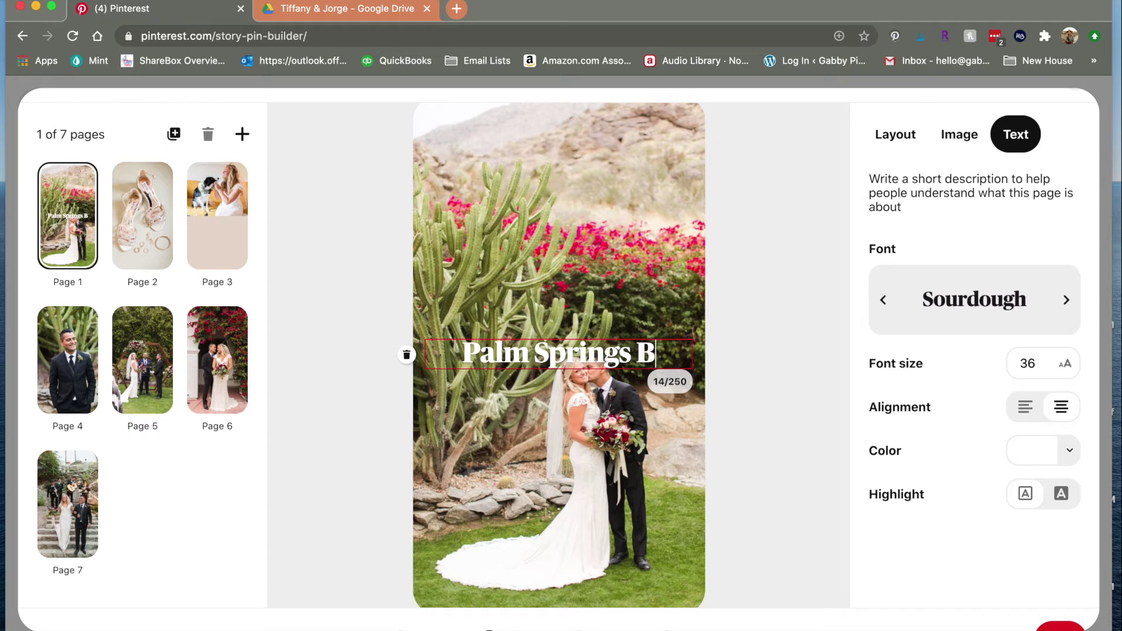
pyautogui.write('ougainville')
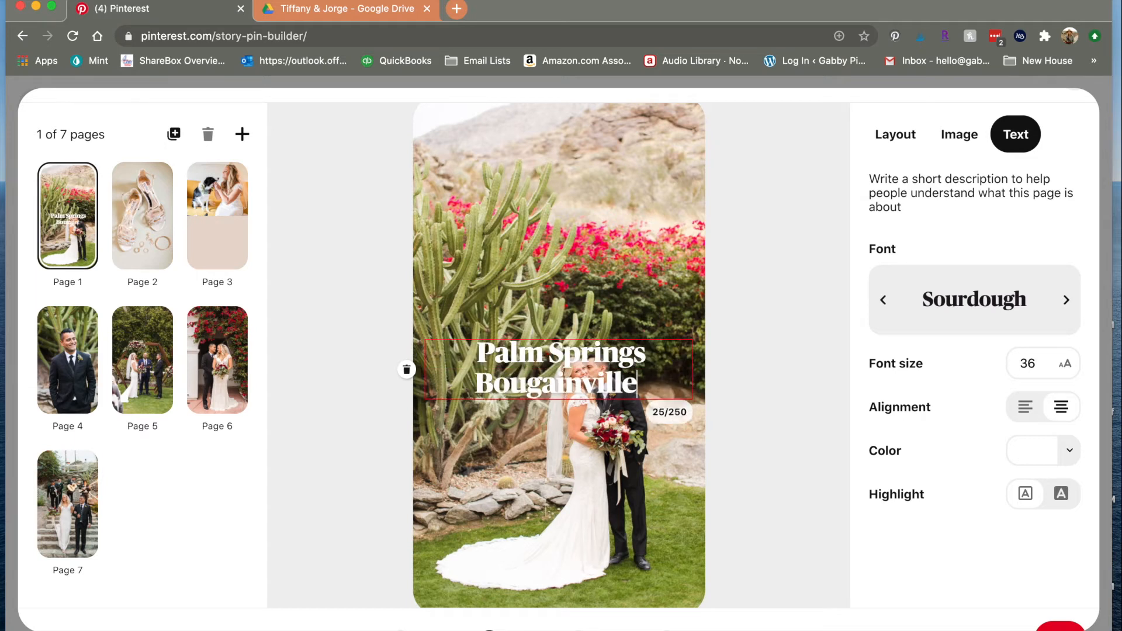
pyautogui.write('a Wedding')
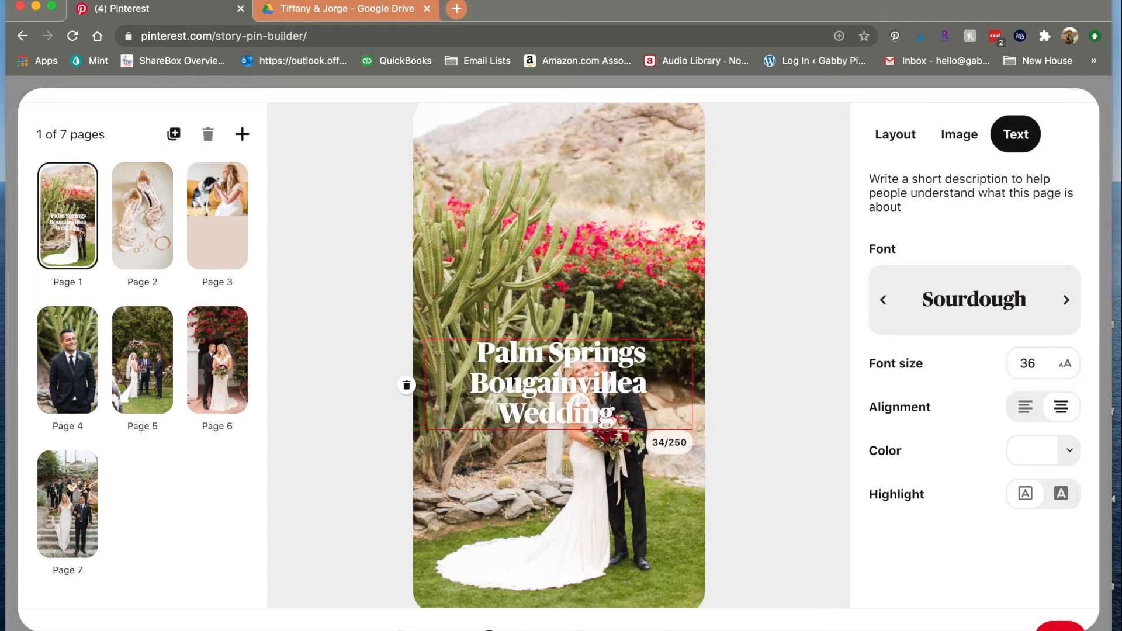
pyautogui.click(959, 134)
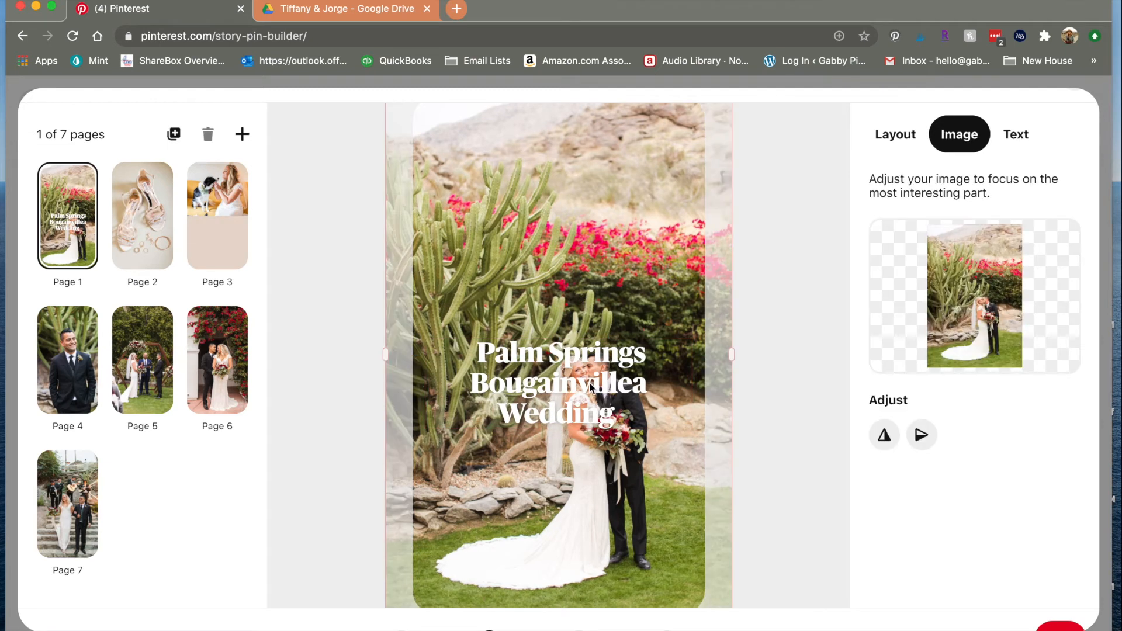
# Move the cover title higher and give it a beige highlight
pyautogui.click(1016, 135)
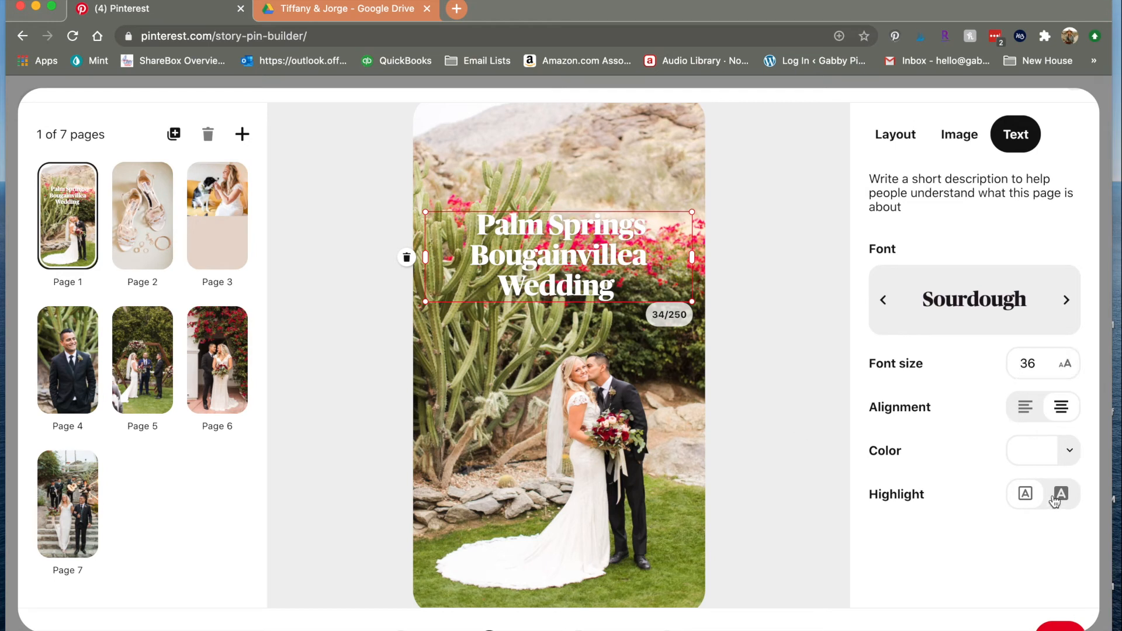
pyautogui.click(1061, 493)
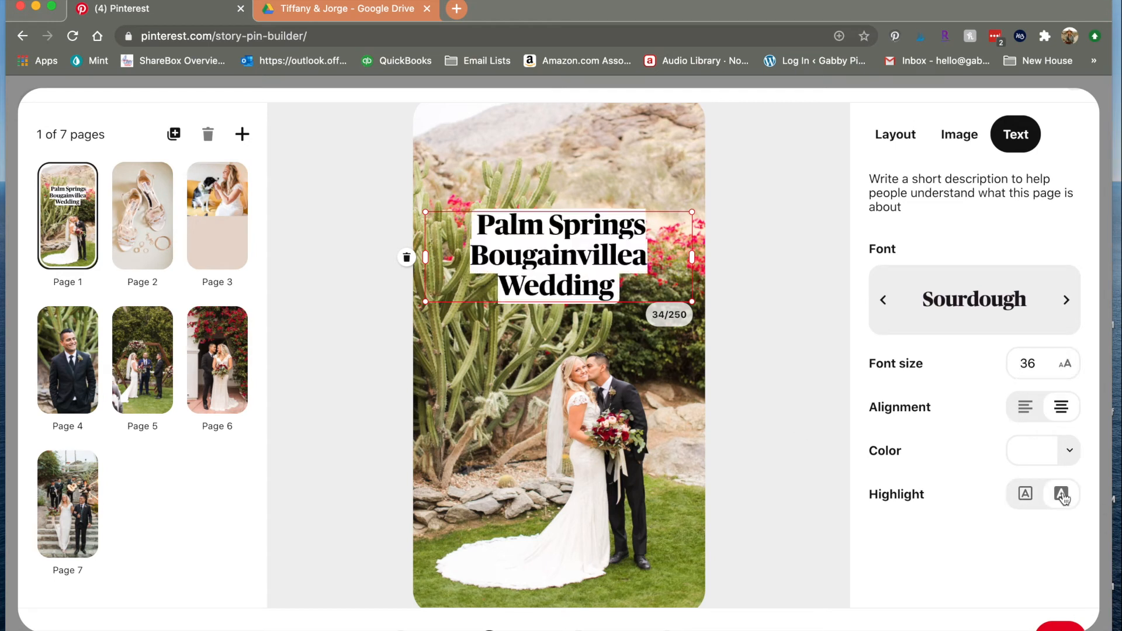
pyautogui.click(1062, 494)
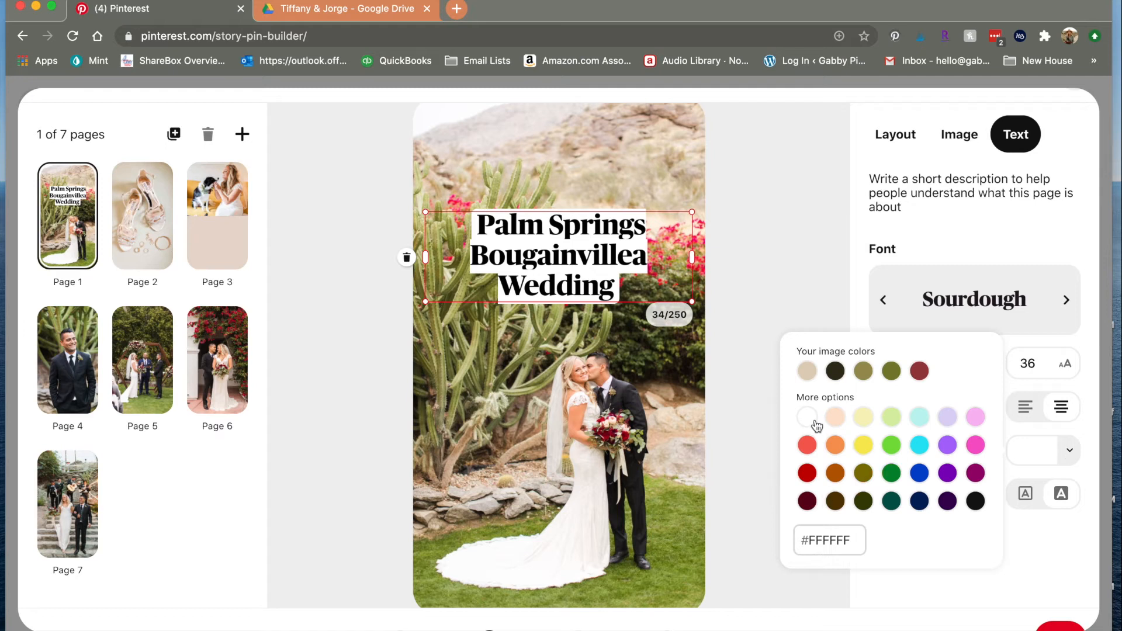
pyautogui.click(807, 370)
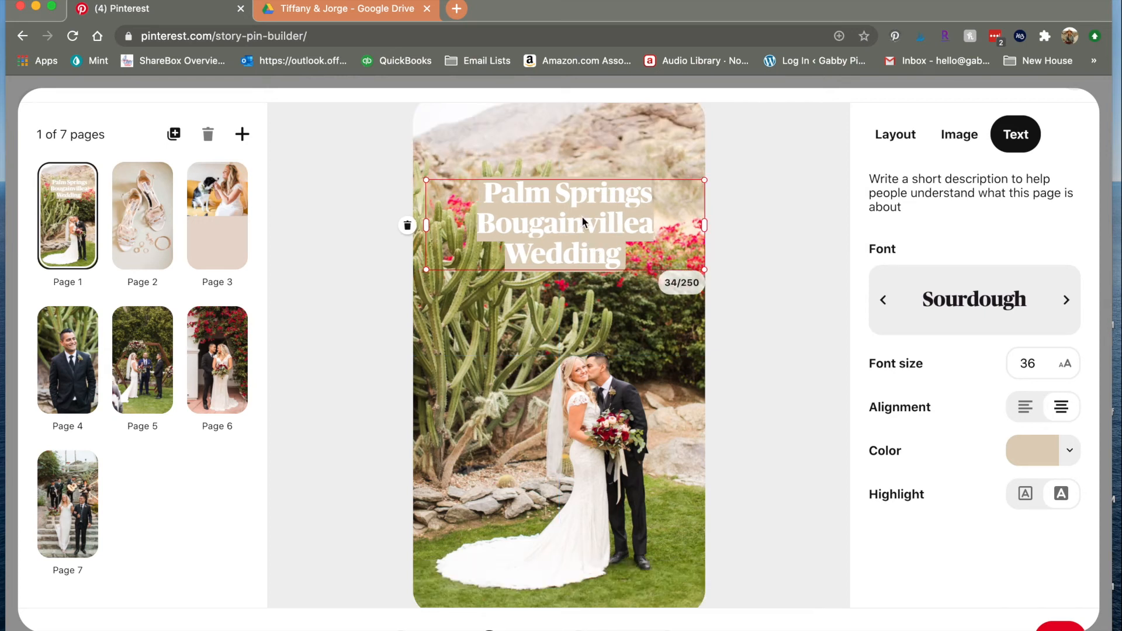
pyautogui.click(958, 134)
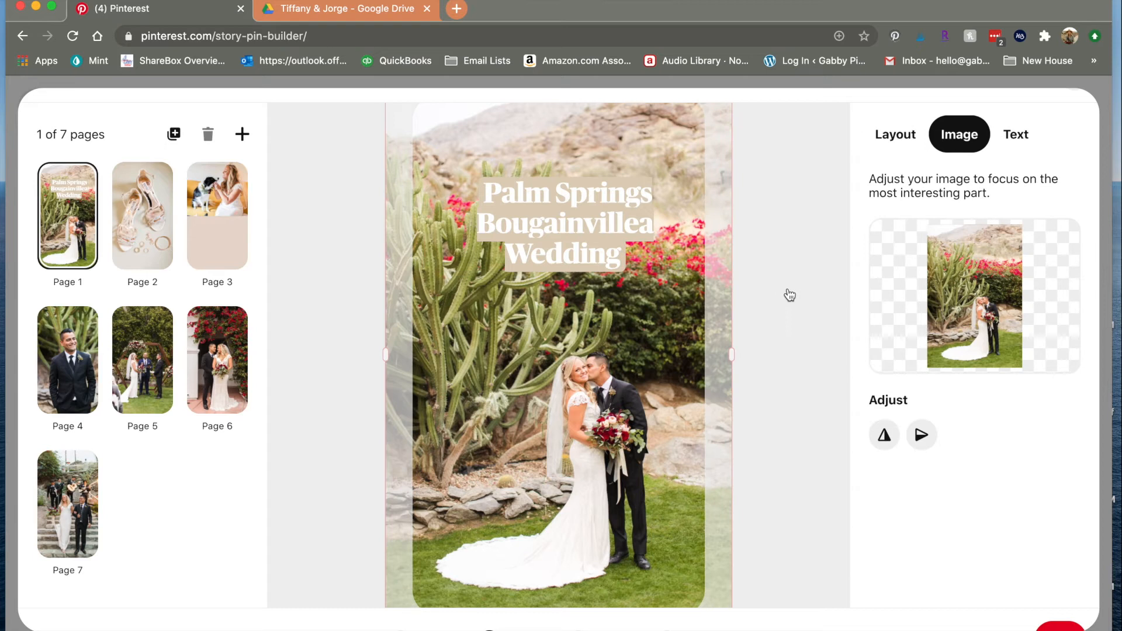
# Try a light peach background fill for the cover page
pyautogui.click(895, 134)
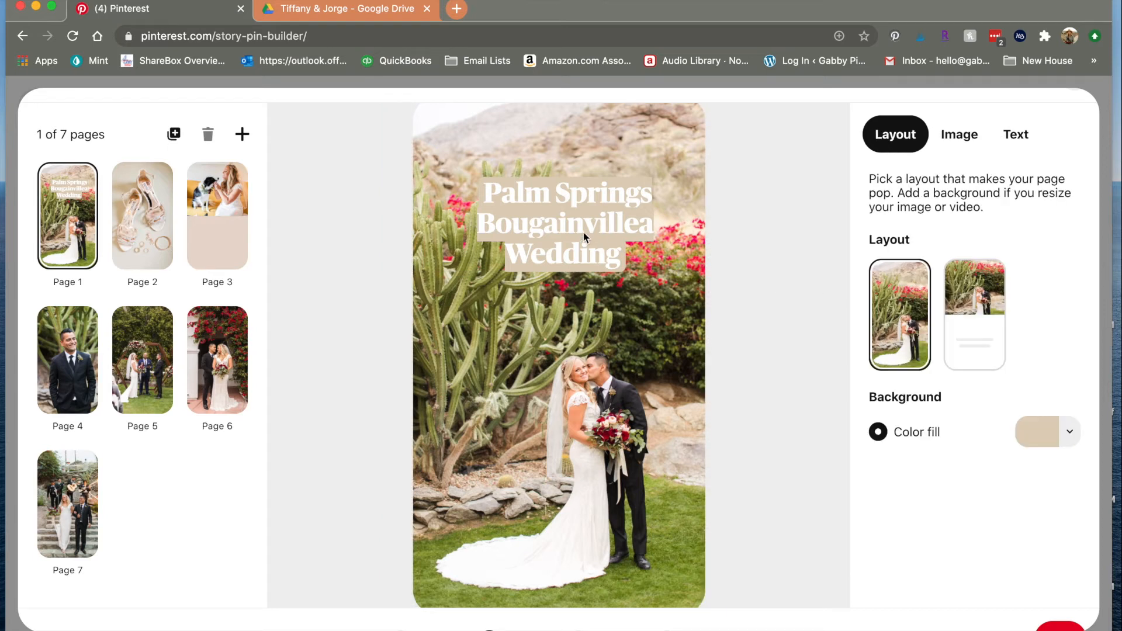
pyautogui.moveTo(1000, 439)
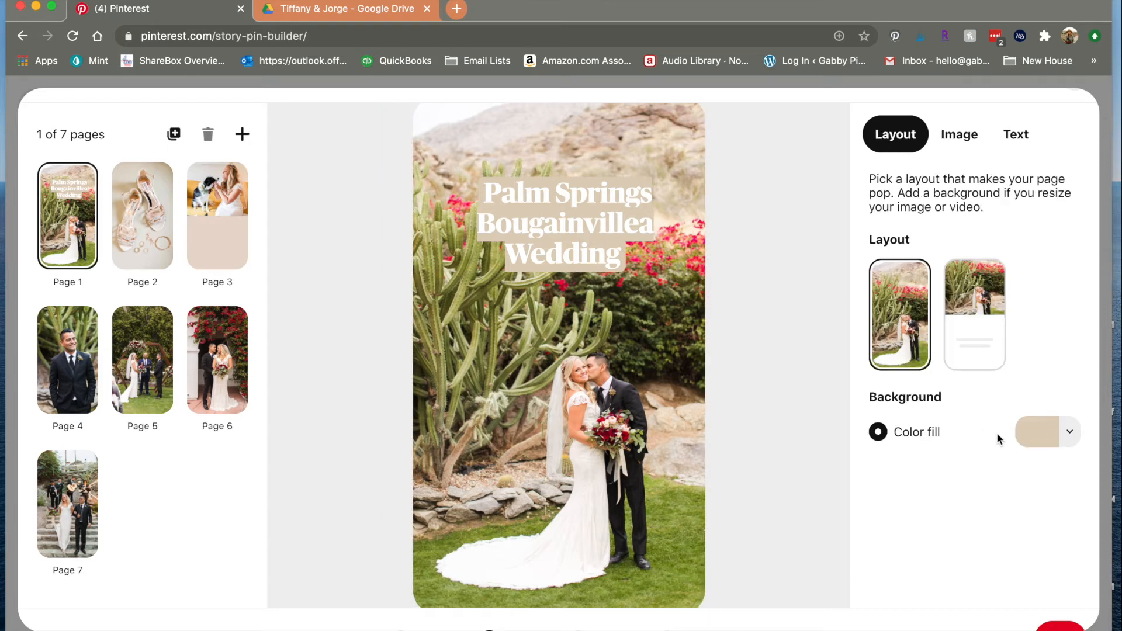
pyautogui.click(1038, 432)
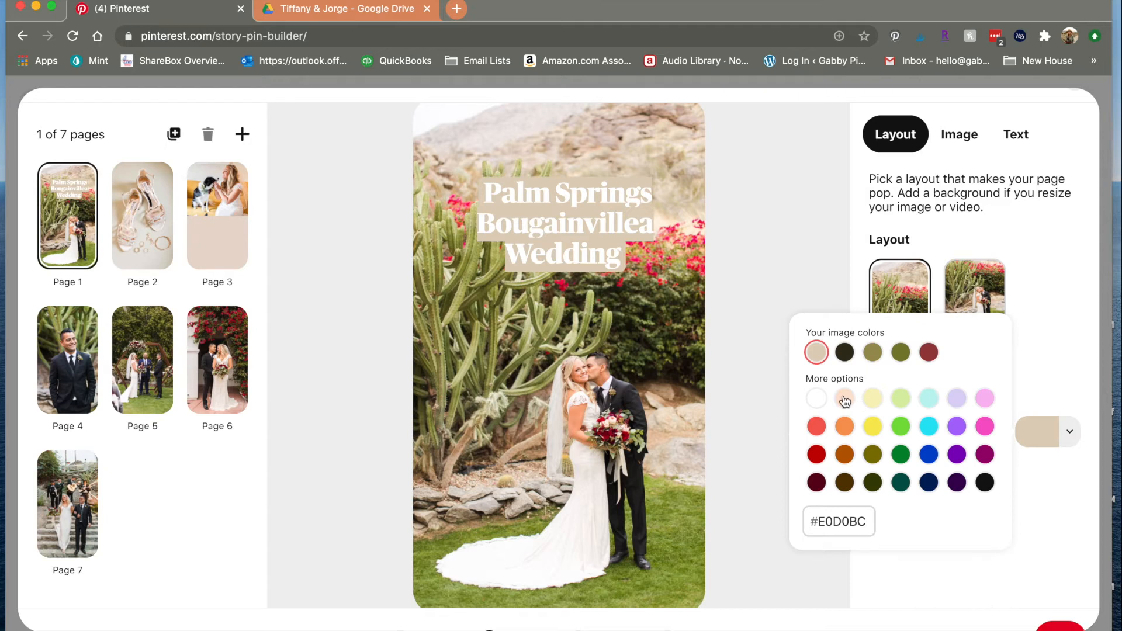
pyautogui.click(844, 399)
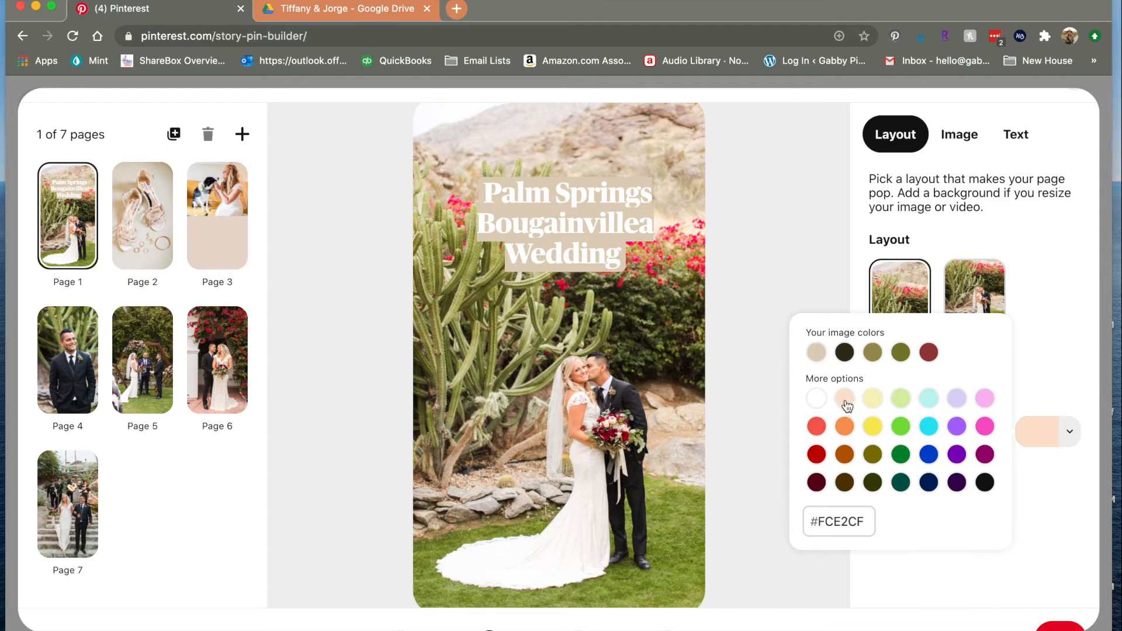
pyautogui.moveTo(843, 356)
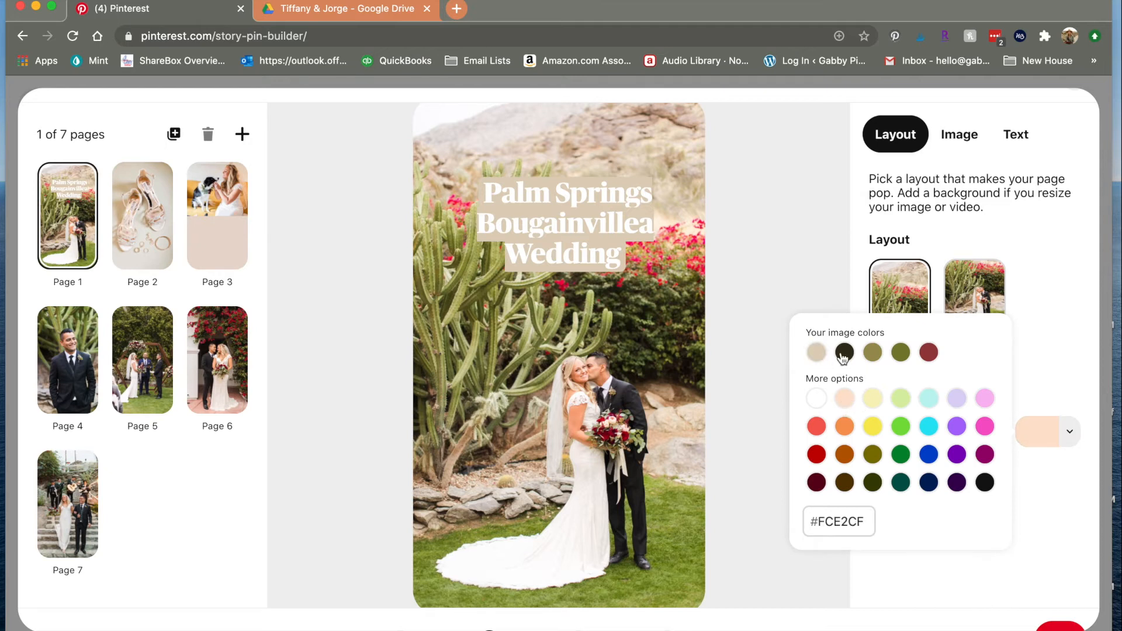
pyautogui.click(815, 352)
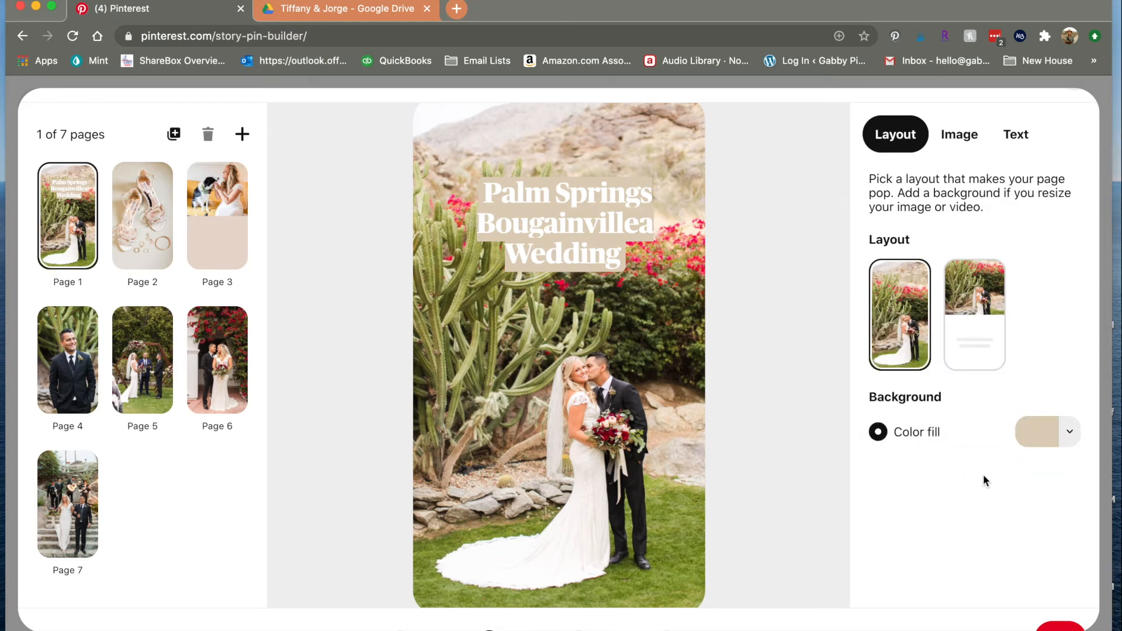
# Change the title highlight to olive, then go to page 2's shoes photo
pyautogui.click(1015, 134)
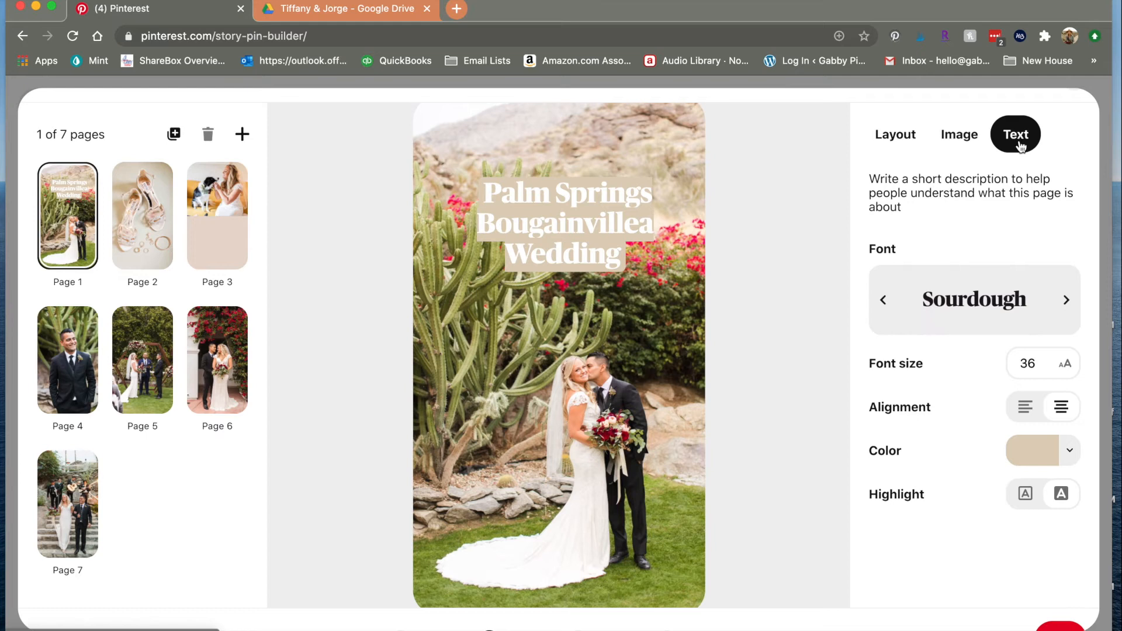
pyautogui.click(1070, 451)
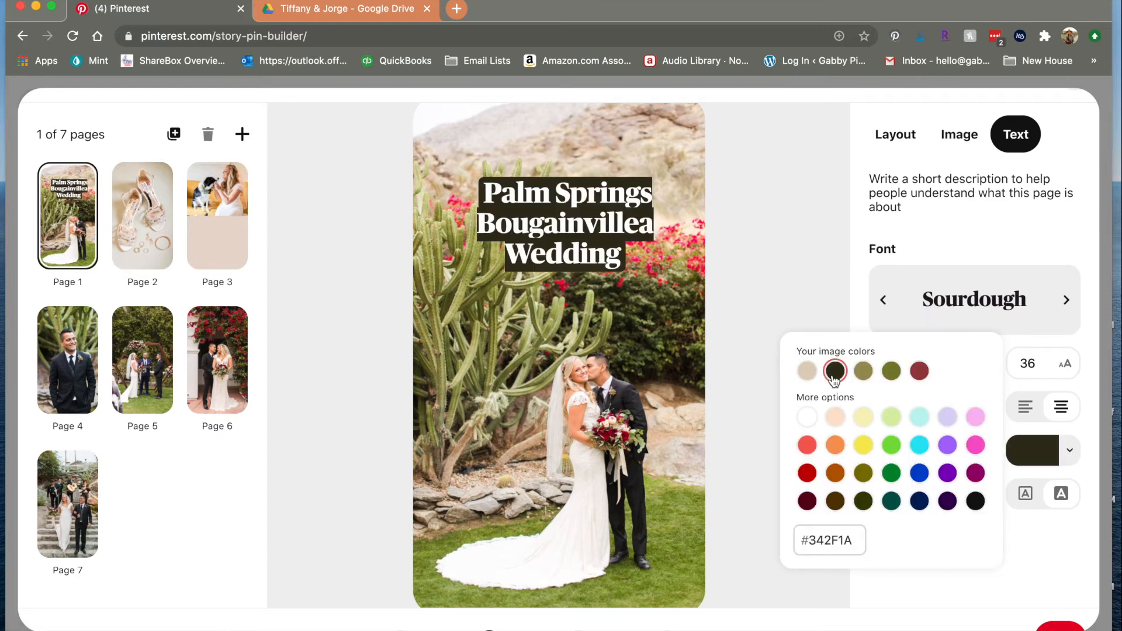
pyautogui.moveTo(865, 481)
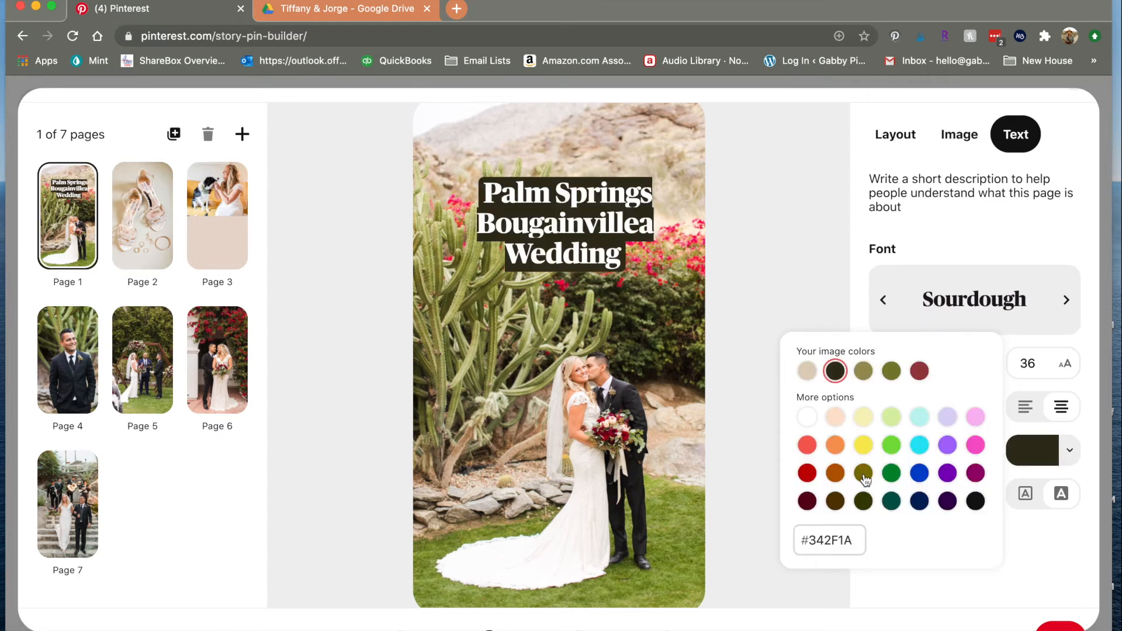
pyautogui.click(863, 370)
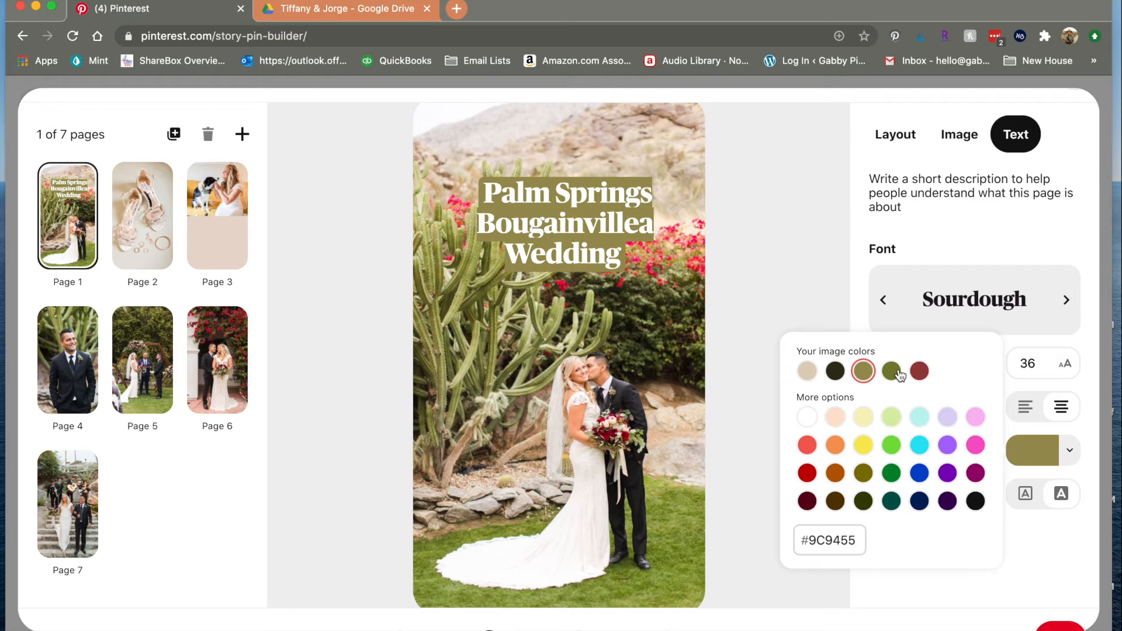
pyautogui.click(810, 303)
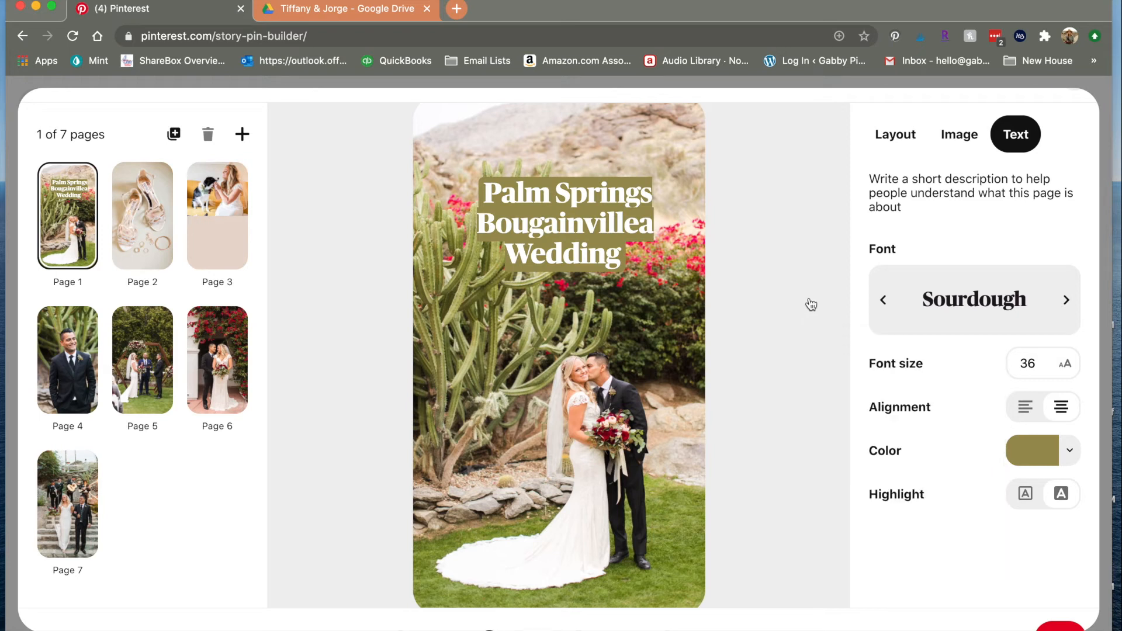
pyautogui.click(141, 216)
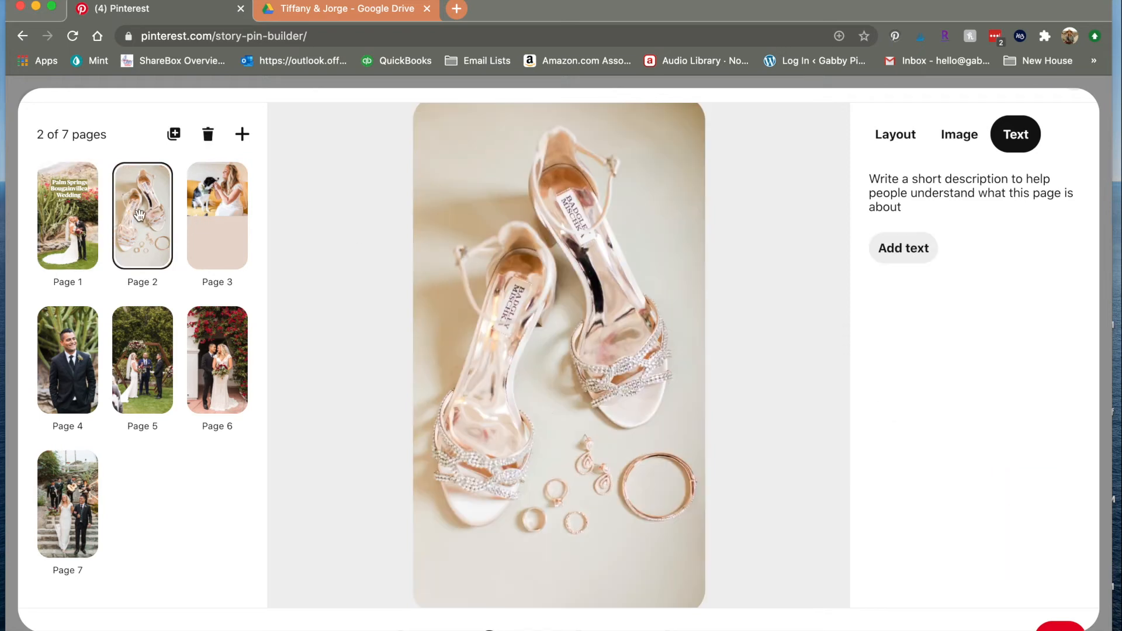
pyautogui.moveTo(222, 235)
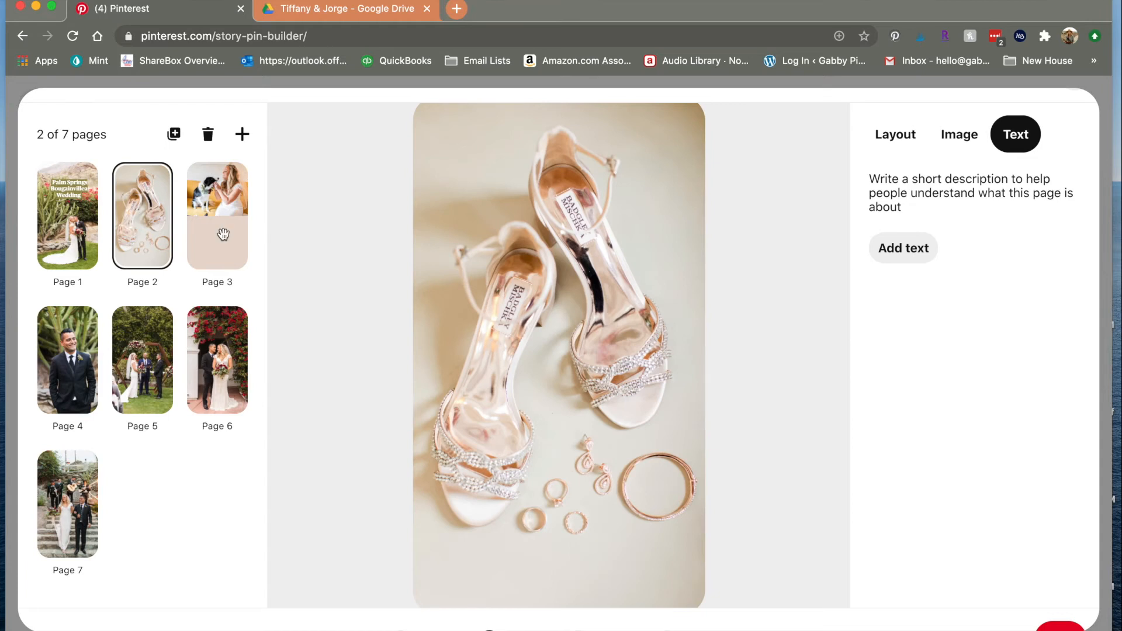
# On the bride-and-dog page 3, type 'Photography' and shrink the credit text
pyautogui.click(217, 216)
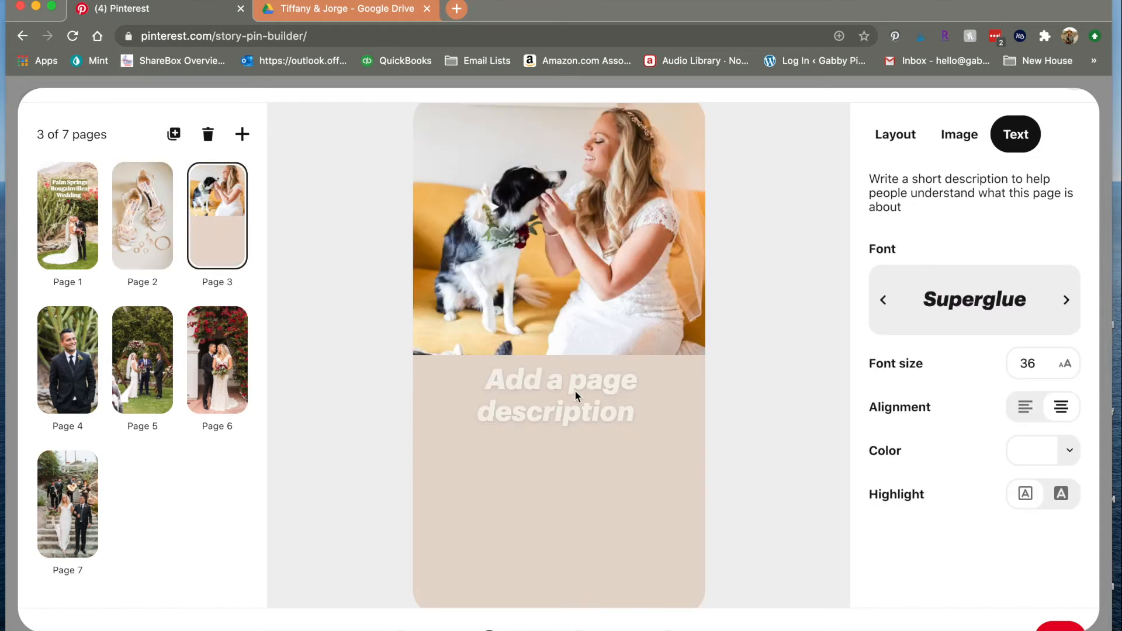
pyautogui.click(558, 396)
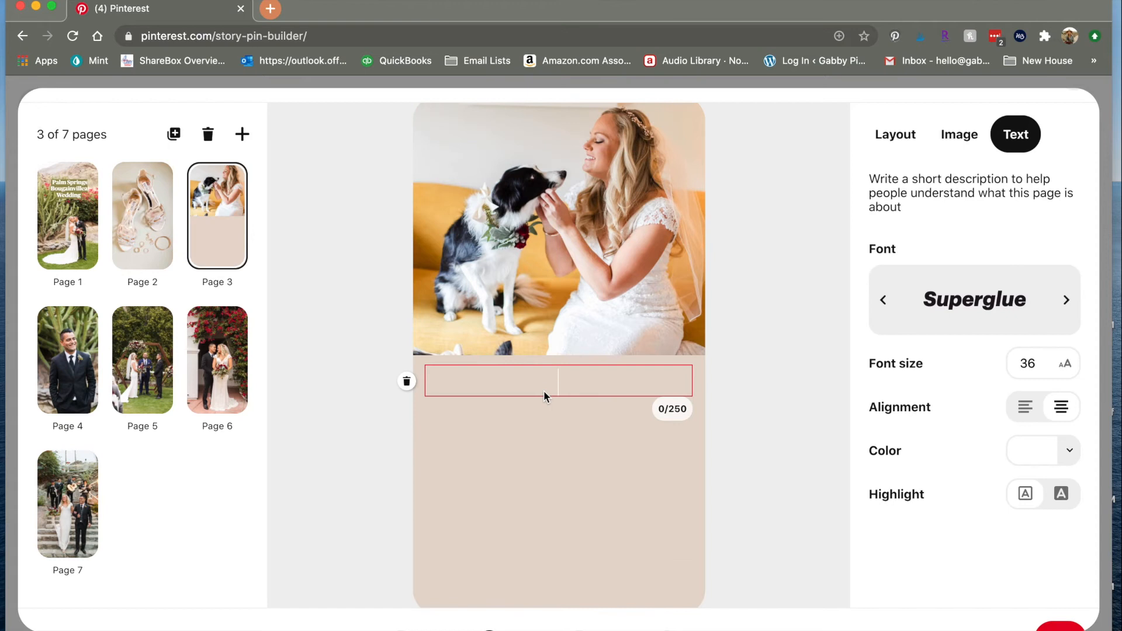
pyautogui.write('Photo')
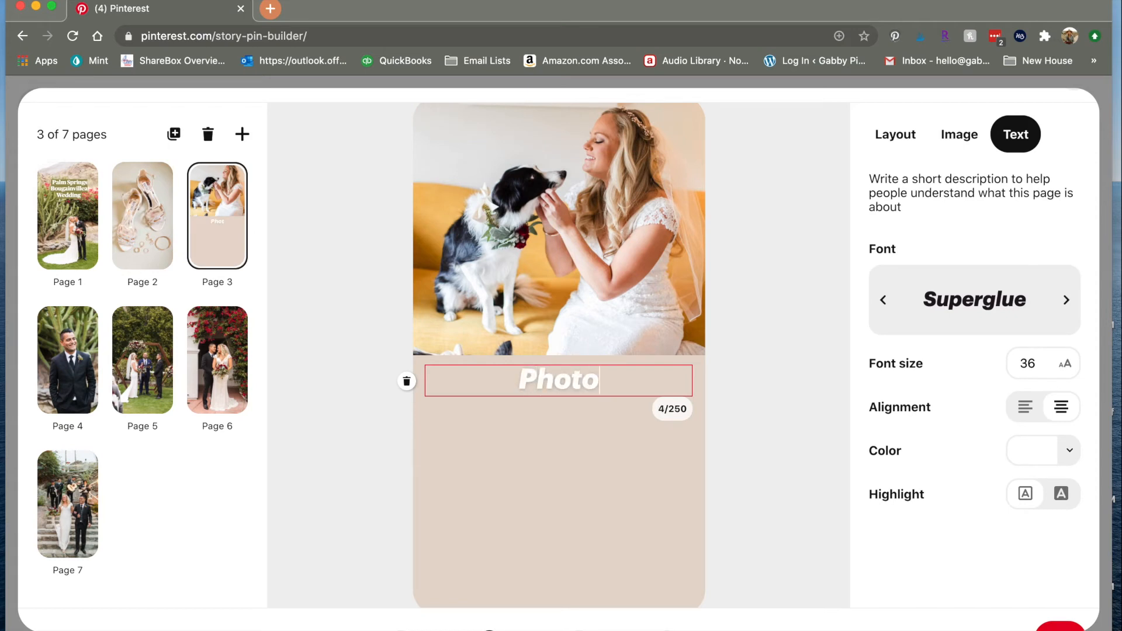
pyautogui.write('graphy by Kathleen Geiberger')
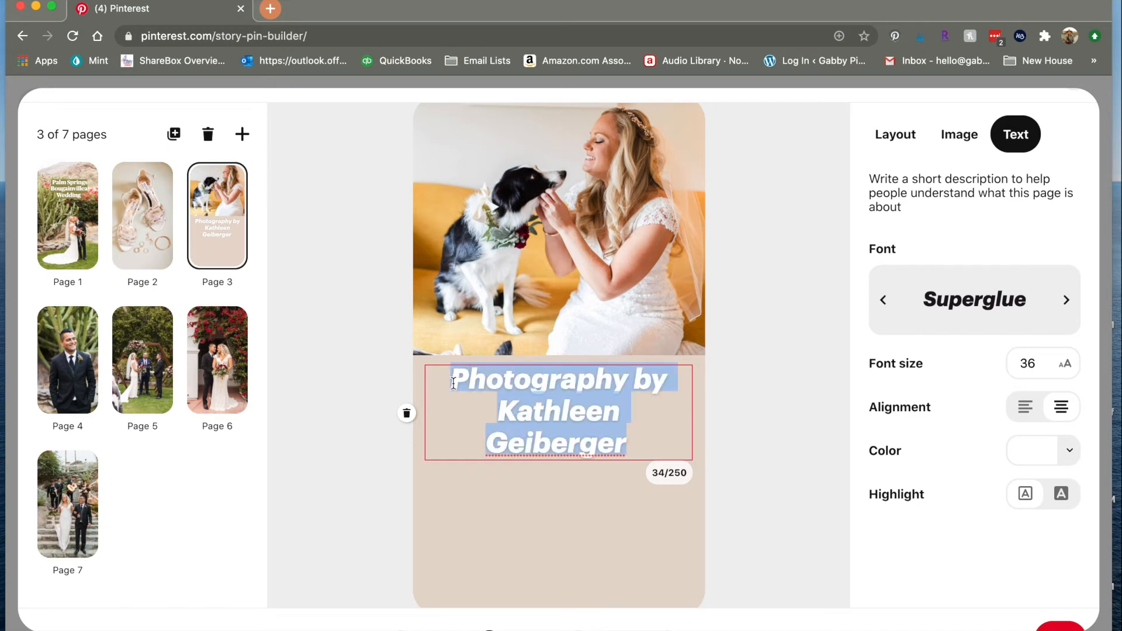
pyautogui.click(1069, 372)
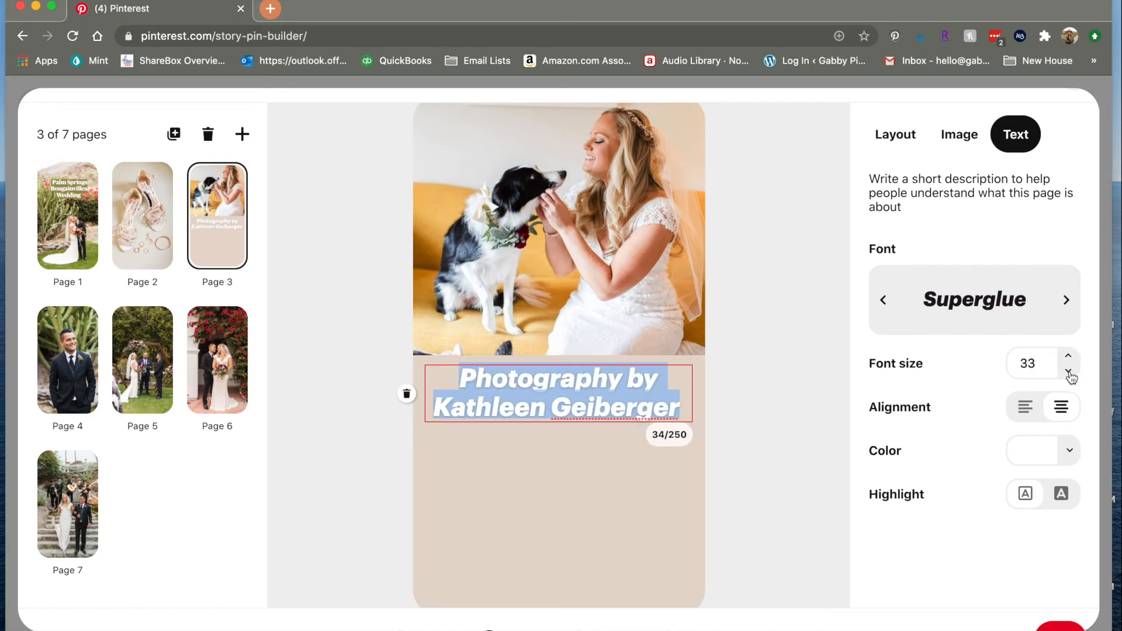
pyautogui.click(1069, 373)
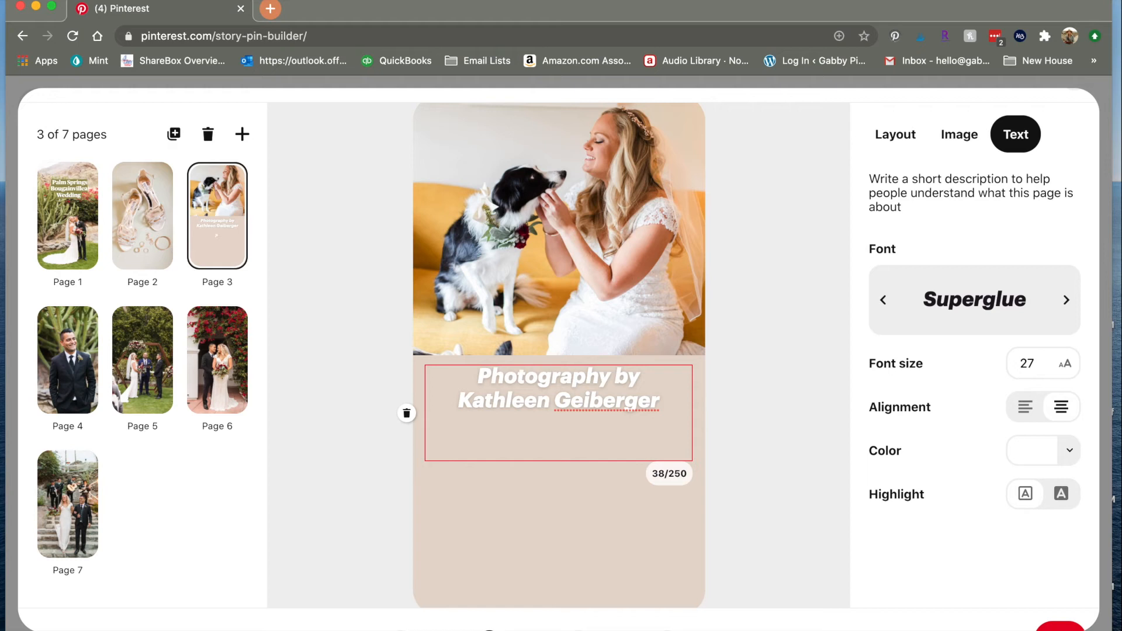
# Add the line 'Planning by 'Cause We Can Events' to the credits
pyautogui.write('Coordinat')
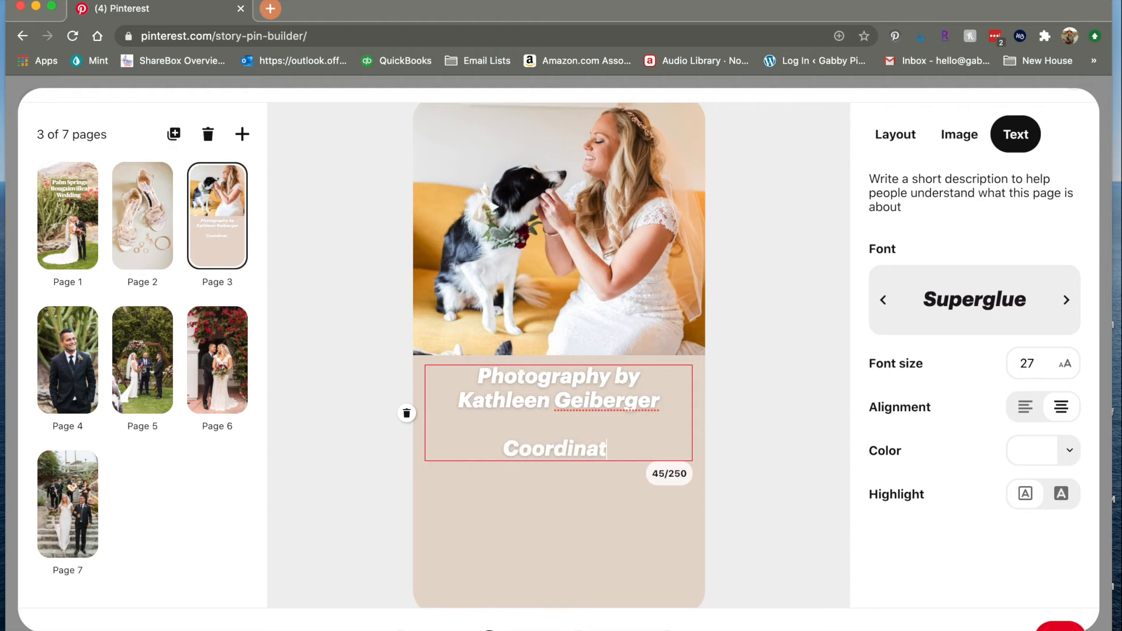
pyautogui.press('Backspace')
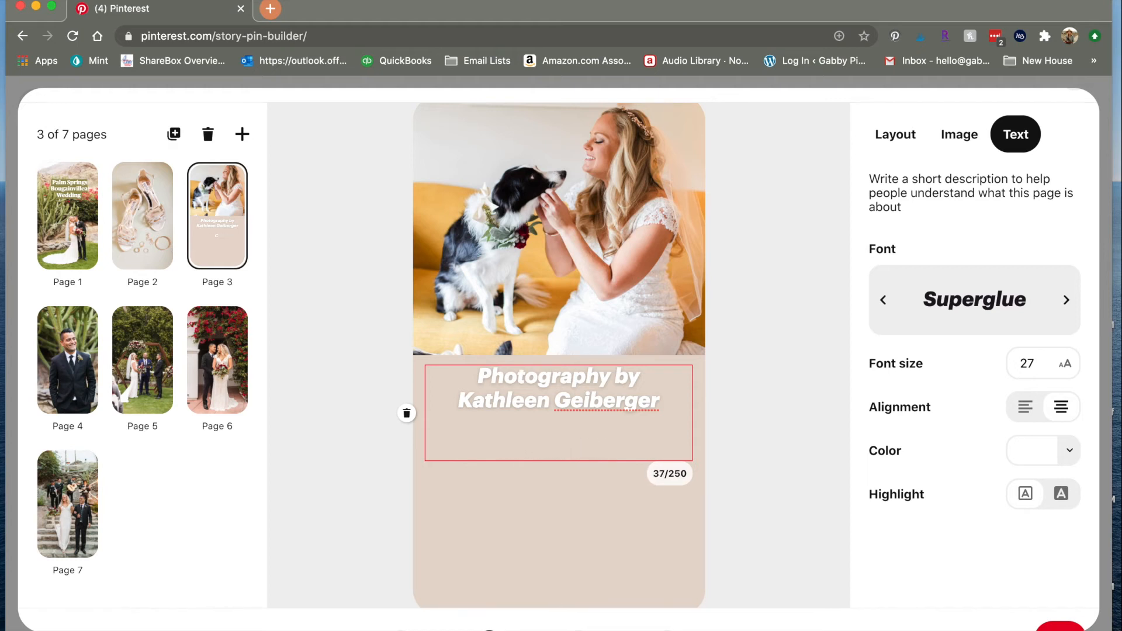
pyautogui.write('Planning by')
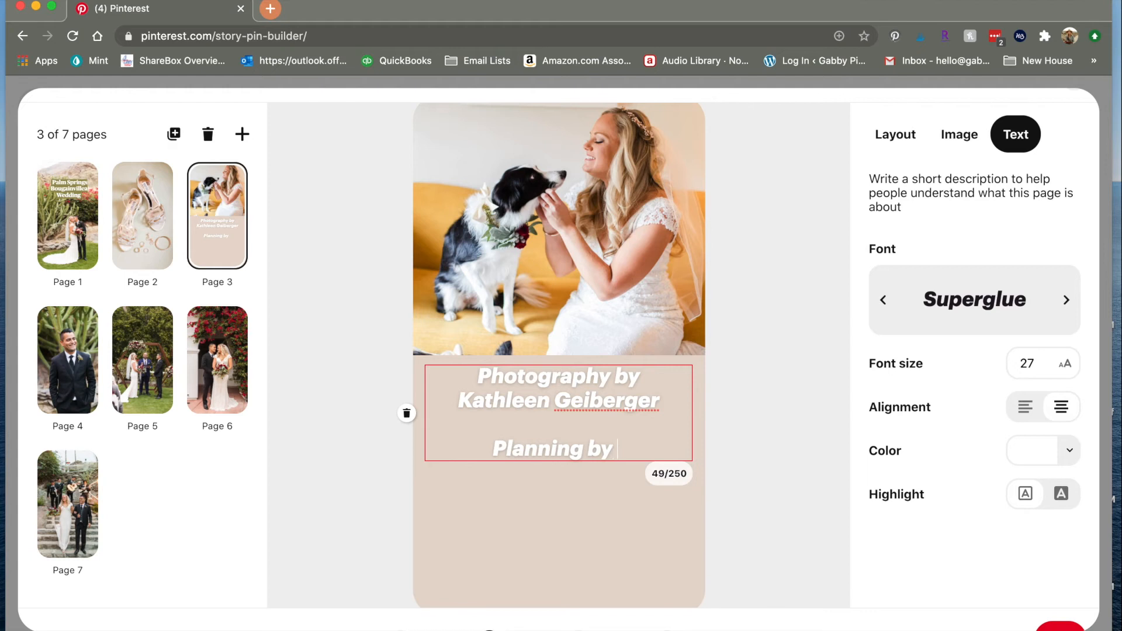
pyautogui.write("'Cause We Can")
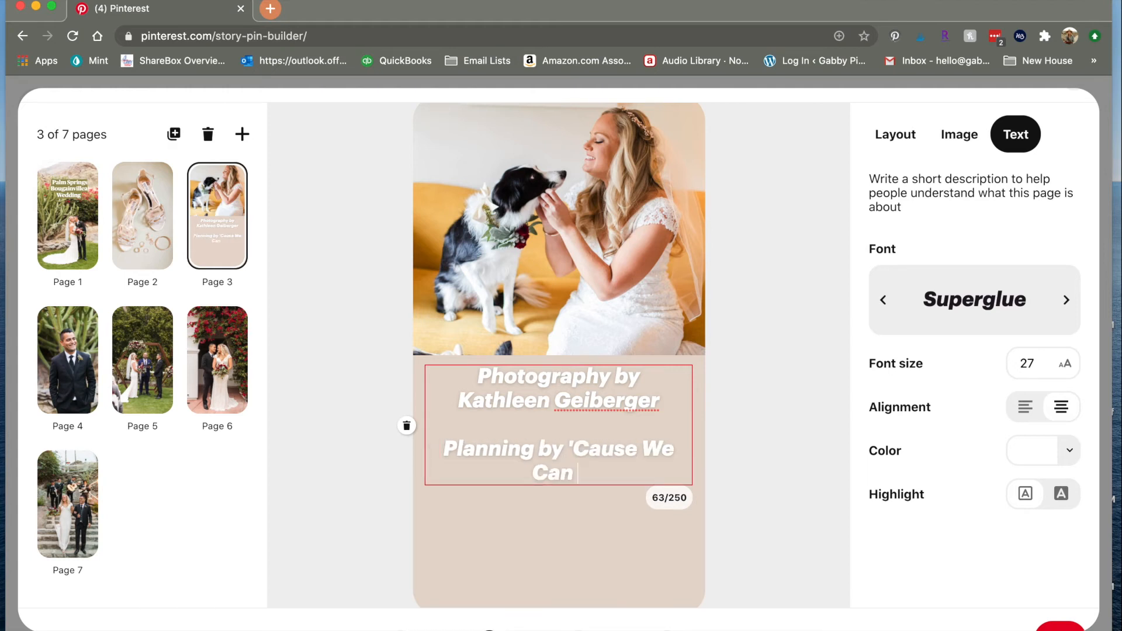
pyautogui.write('Events')
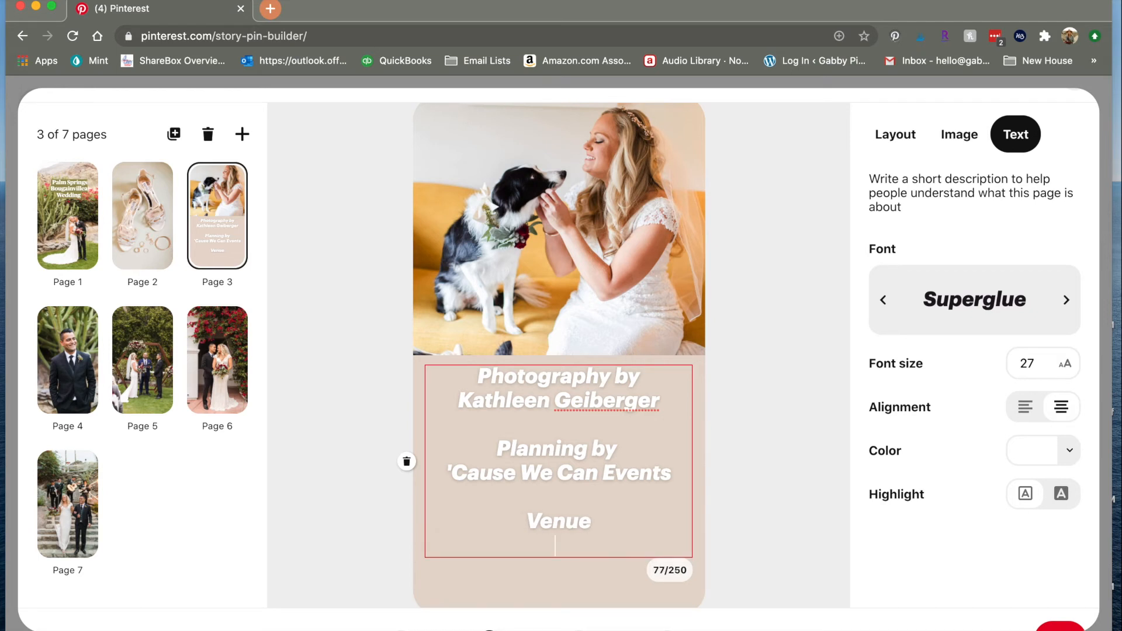
# Add the 'Spencer Palm' venue line and check page 4's text options
pyautogui.write('Spencer Palm')
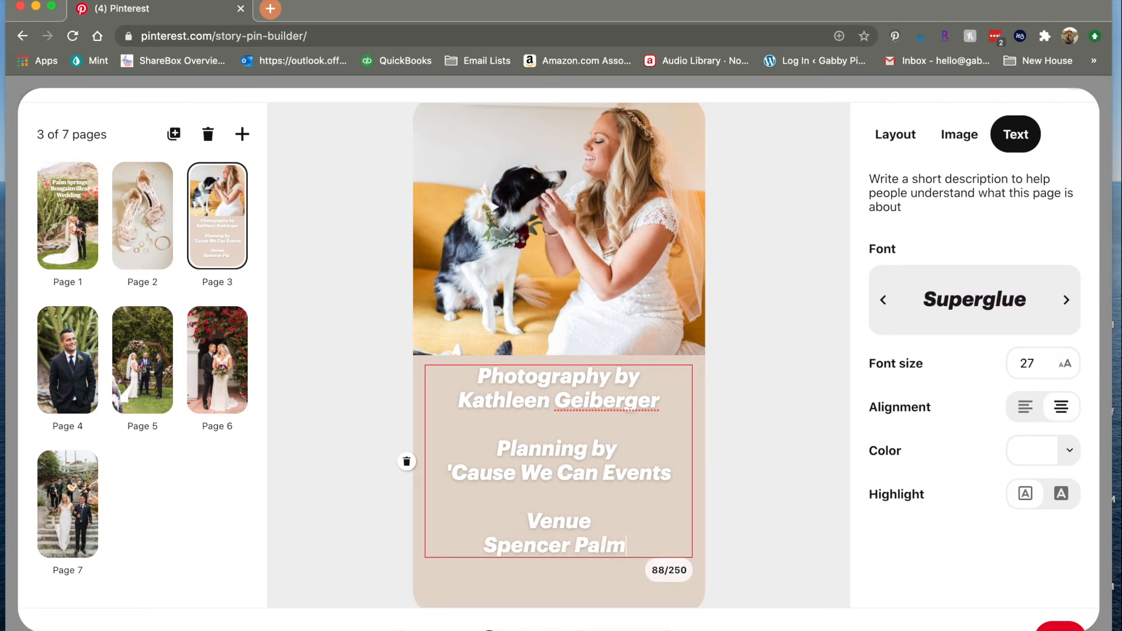
pyautogui.click(895, 134)
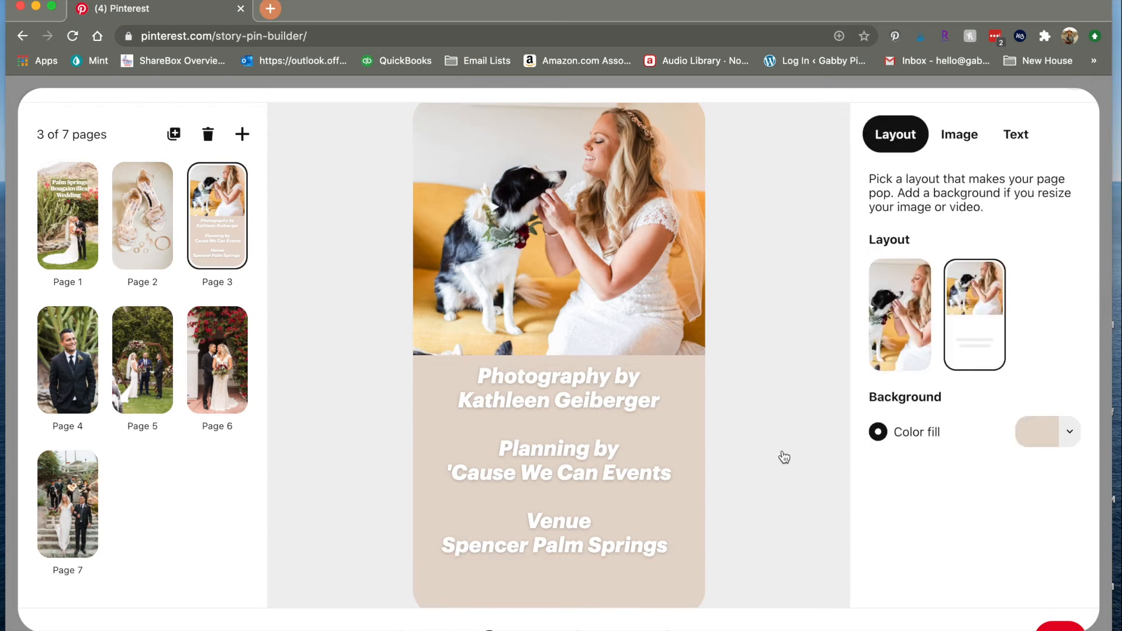
pyautogui.moveTo(563, 478)
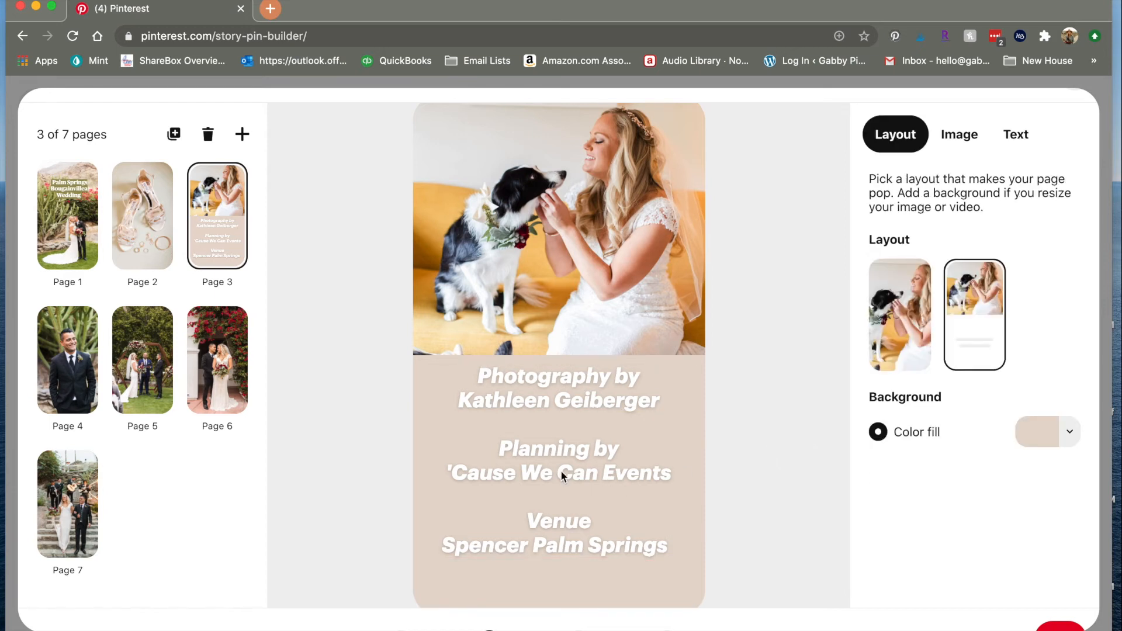
pyautogui.click(68, 360)
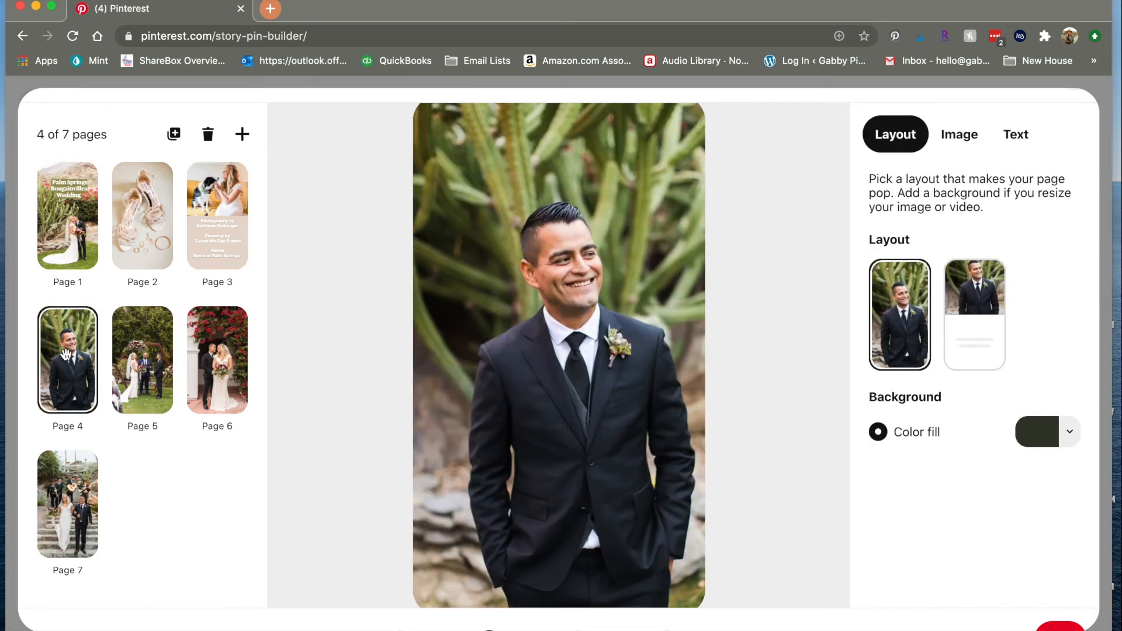
pyautogui.moveTo(143, 360)
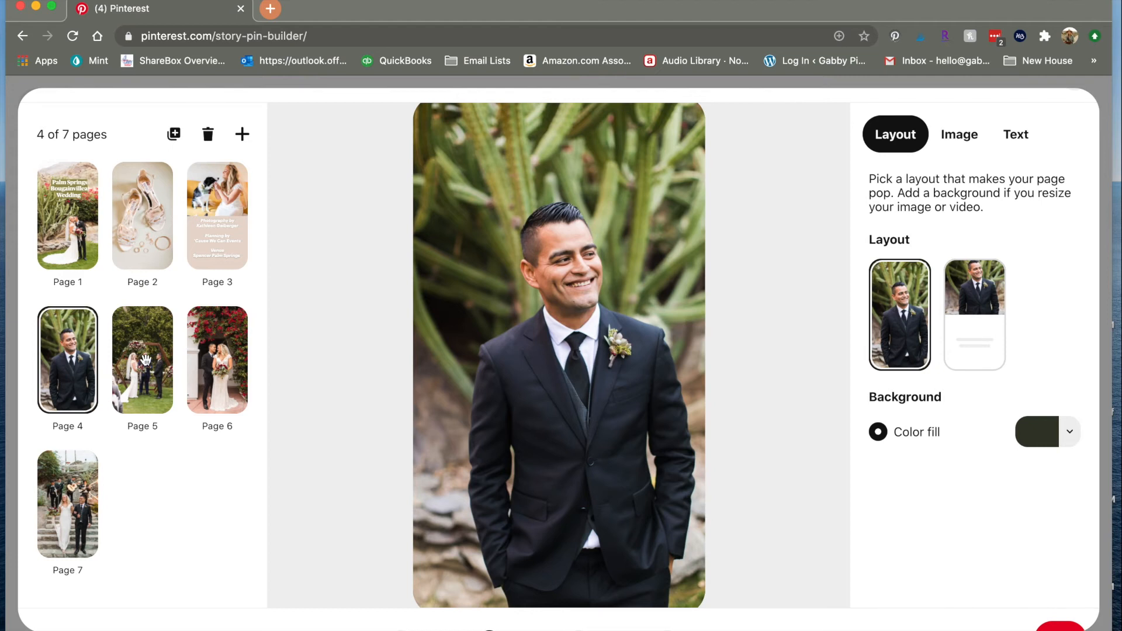
pyautogui.moveTo(903, 235)
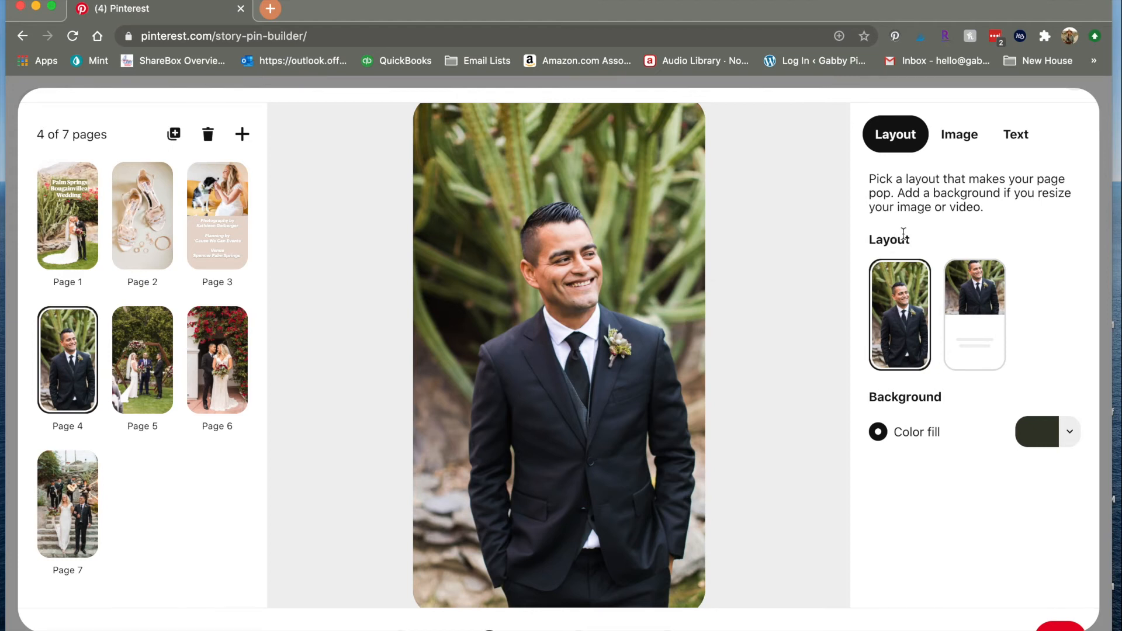
pyautogui.click(1014, 134)
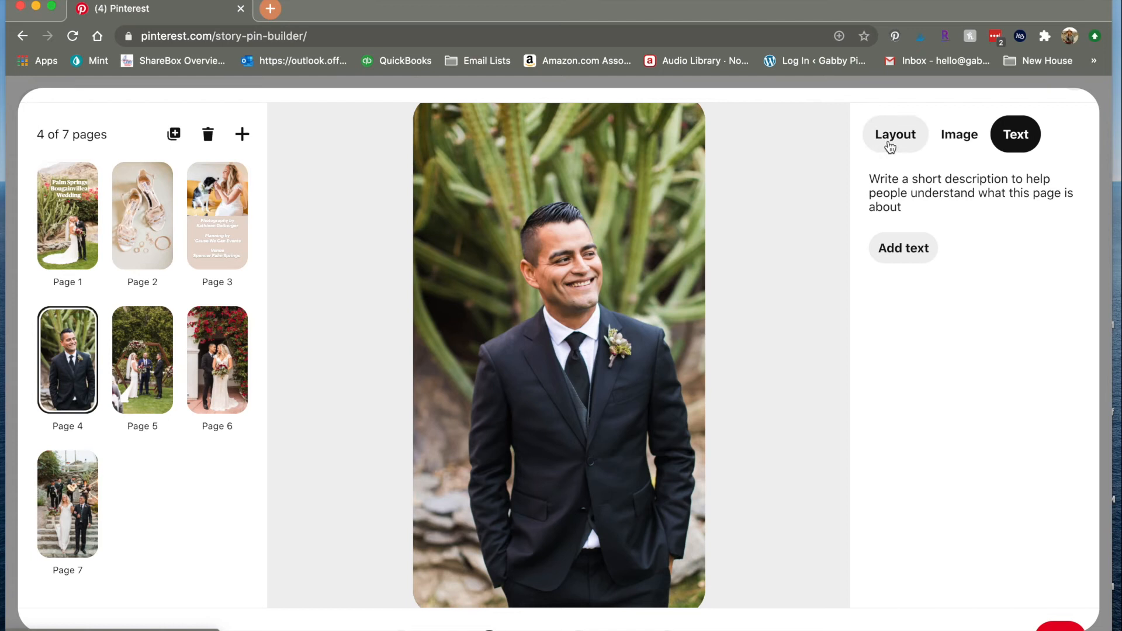
# Flip through pages 5, 6 and 7, ending on the bougainvillea arch page 6
pyautogui.click(142, 359)
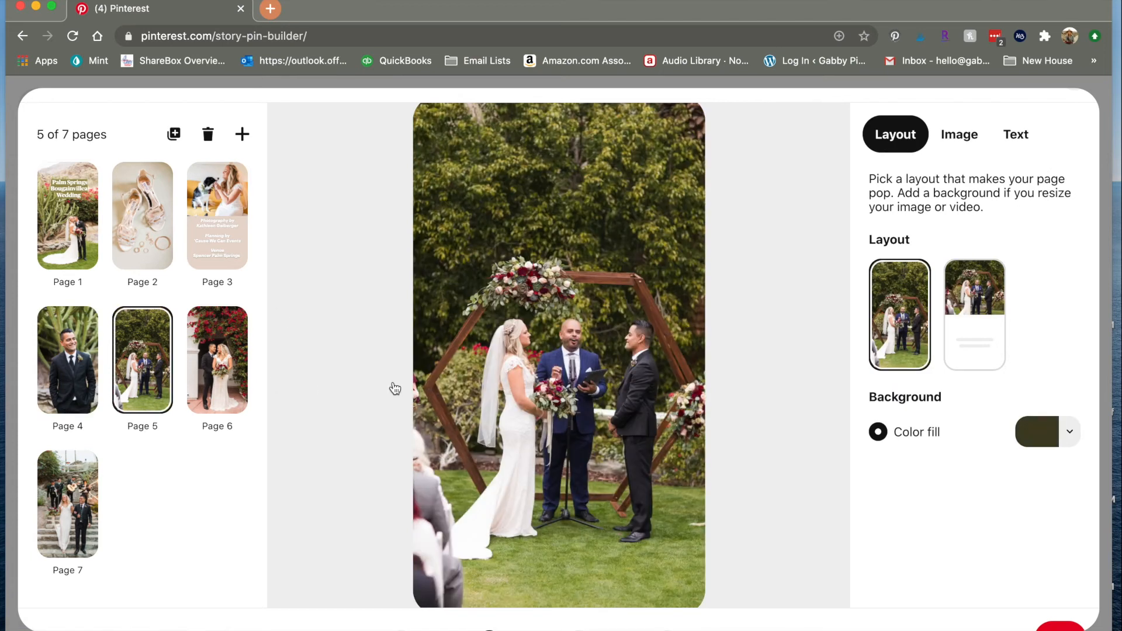
pyautogui.moveTo(952, 207)
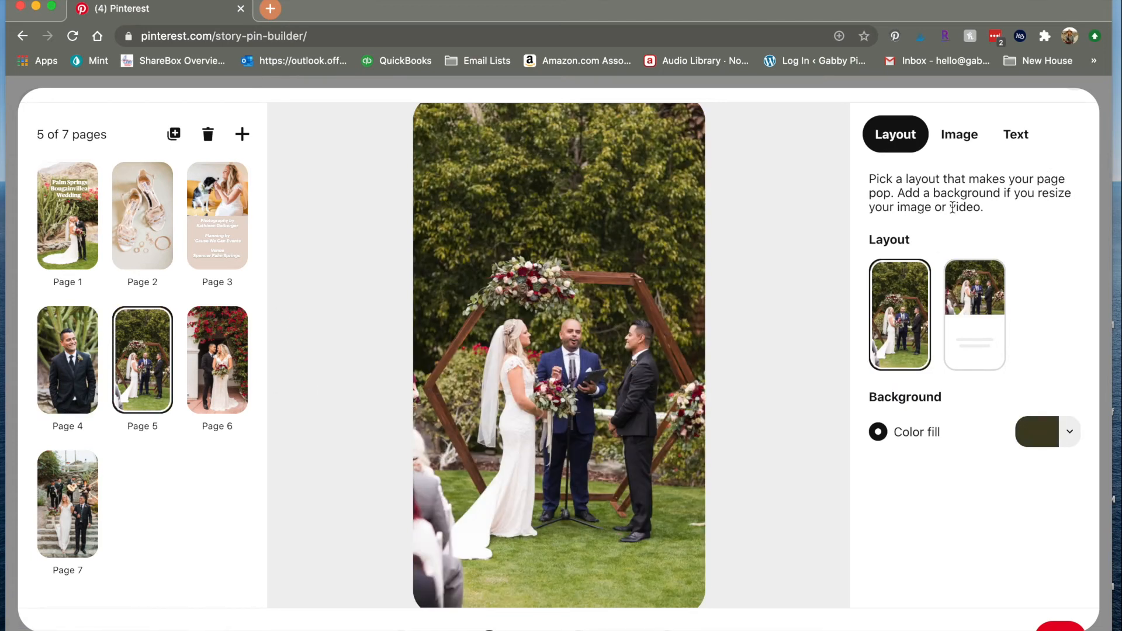
pyautogui.moveTo(227, 377)
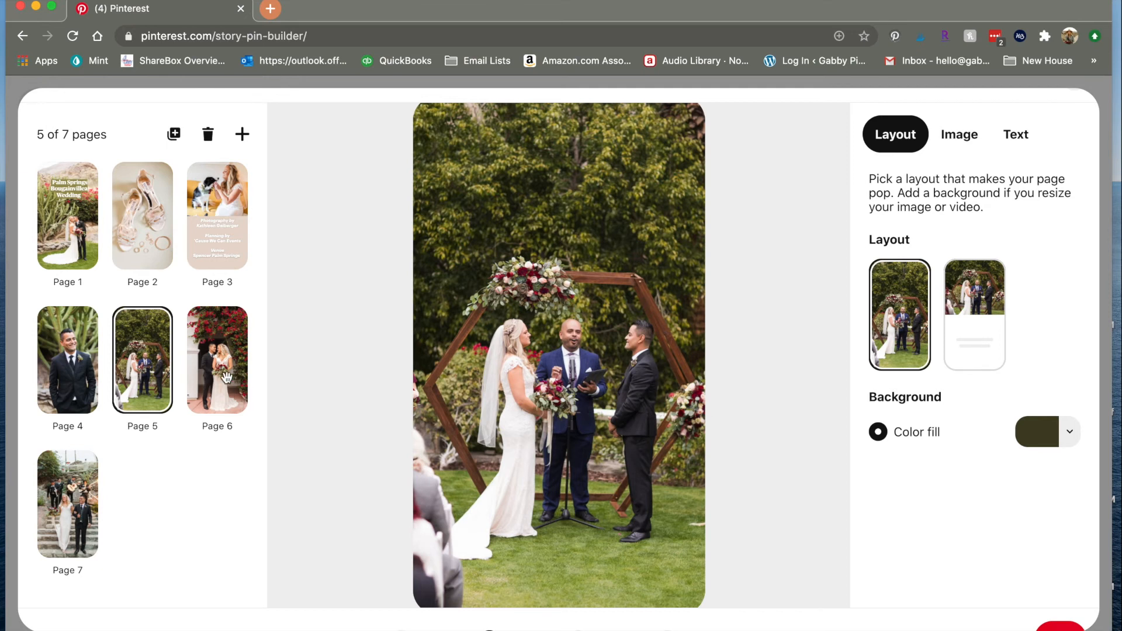
pyautogui.click(217, 360)
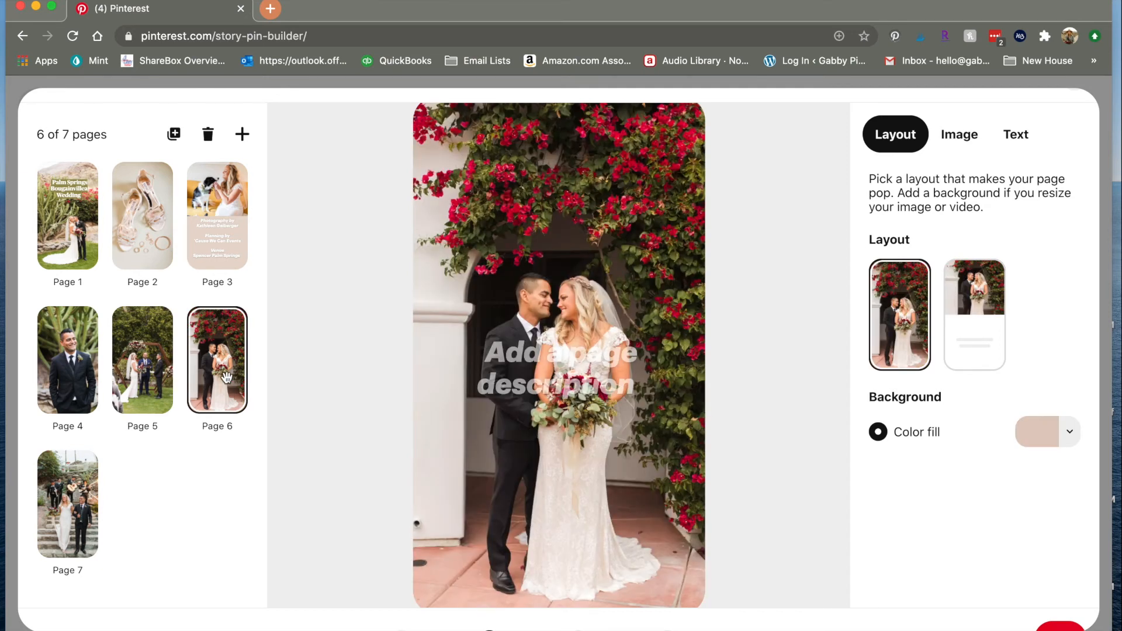
pyautogui.moveTo(61, 520)
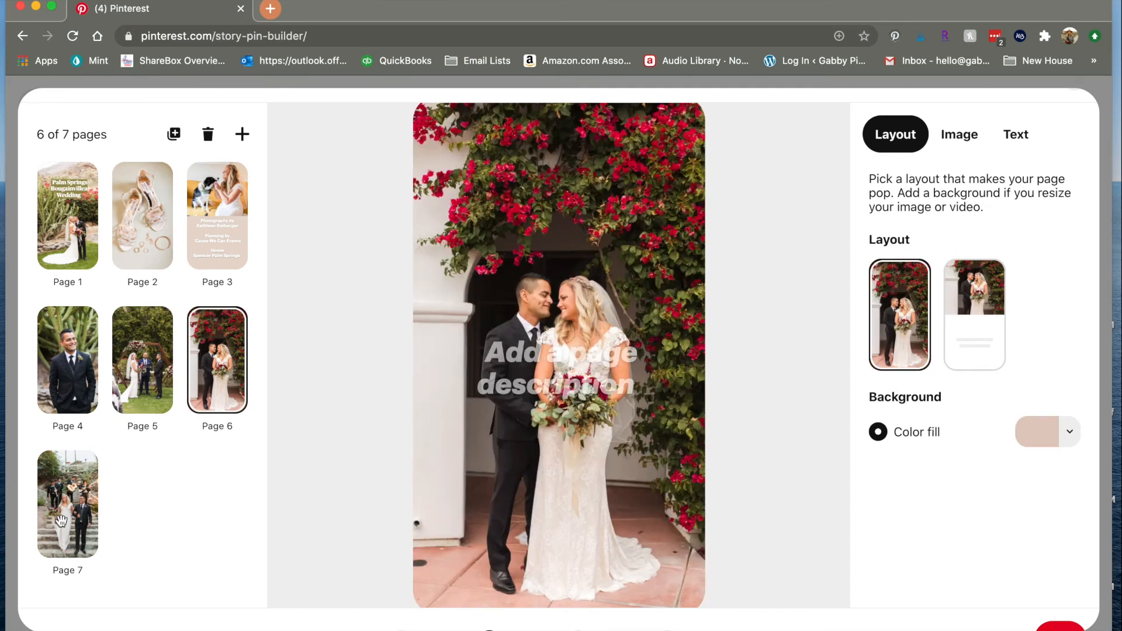
pyautogui.click(68, 503)
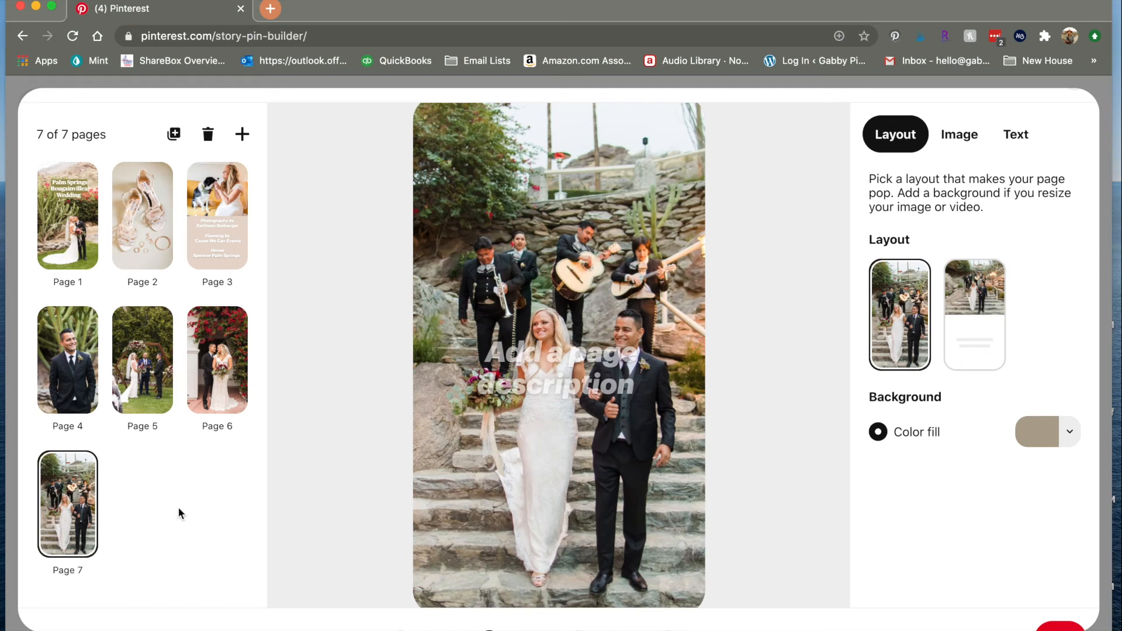
pyautogui.moveTo(170, 366)
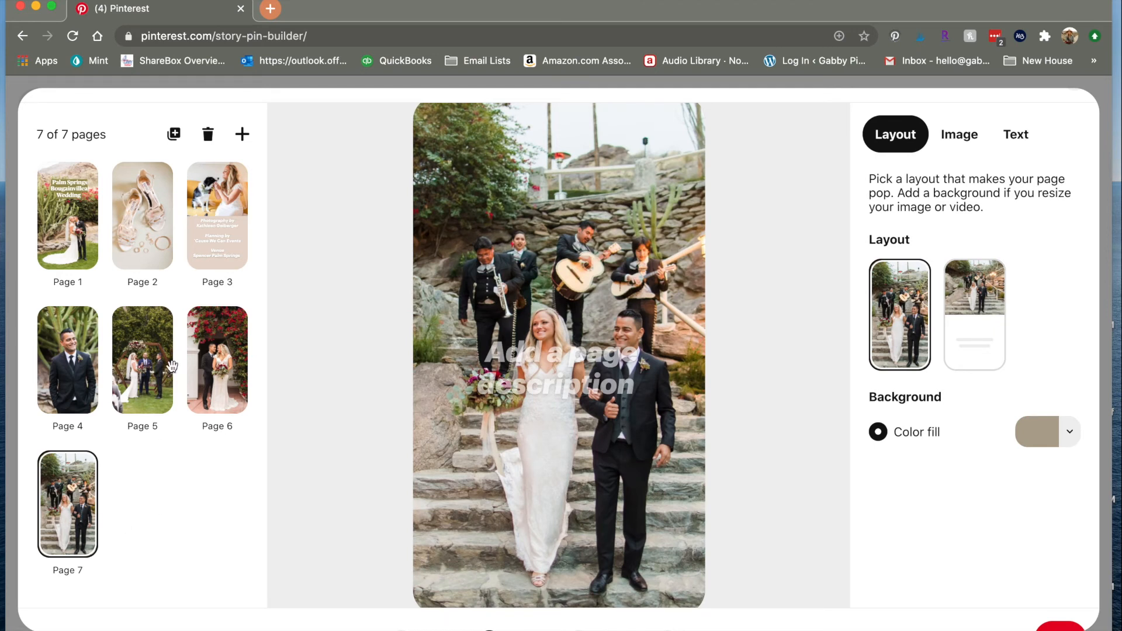
pyautogui.click(142, 359)
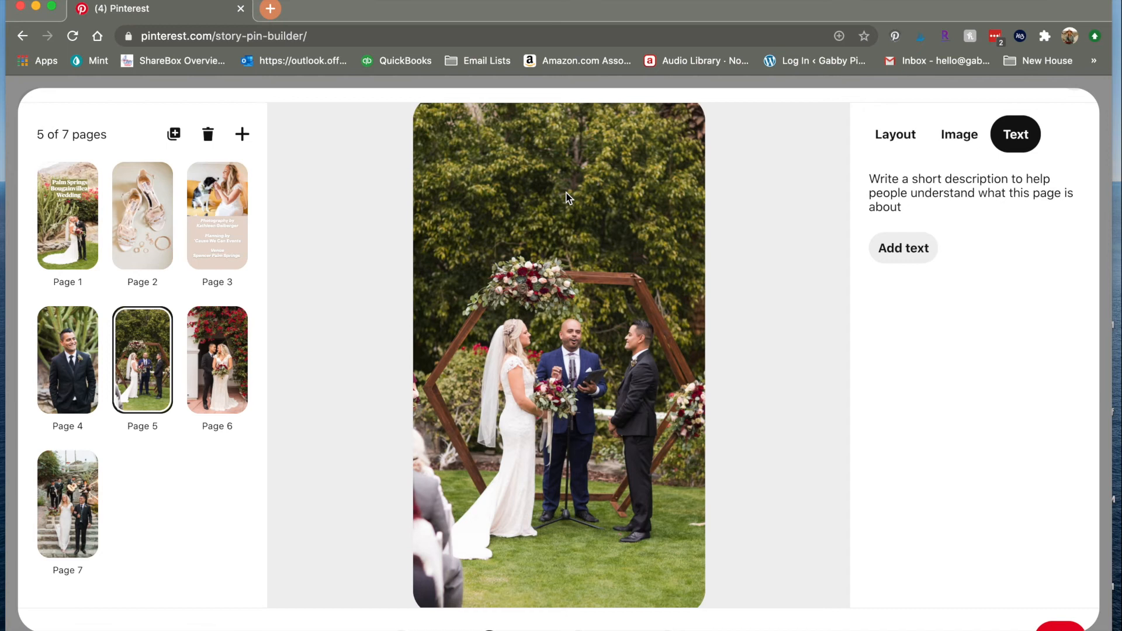
pyautogui.click(217, 360)
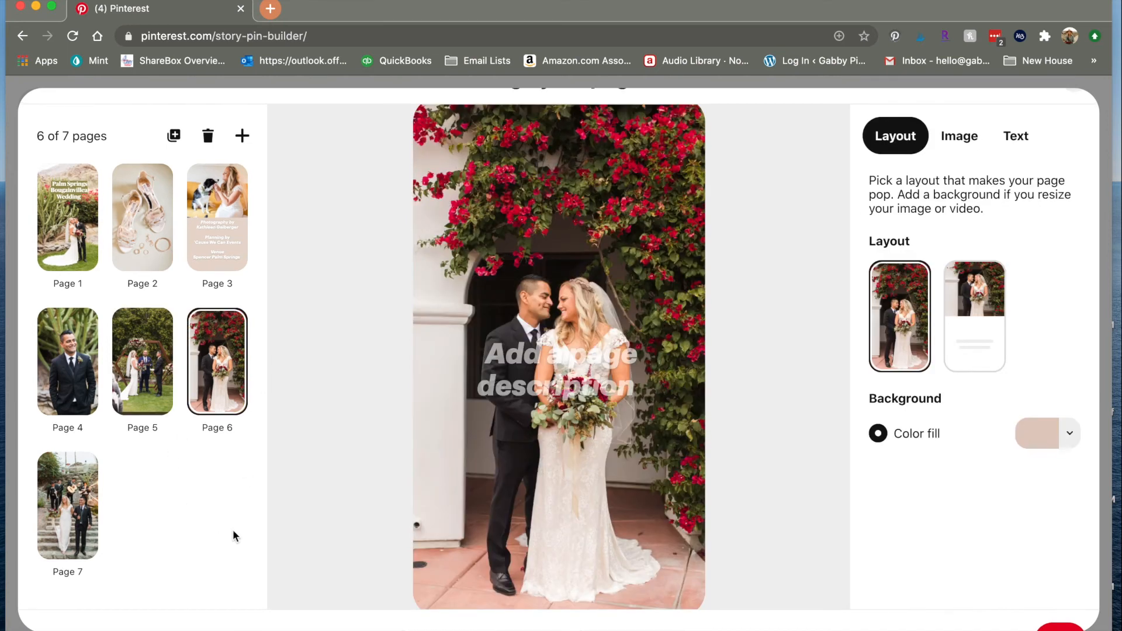
pyautogui.scroll(-3)
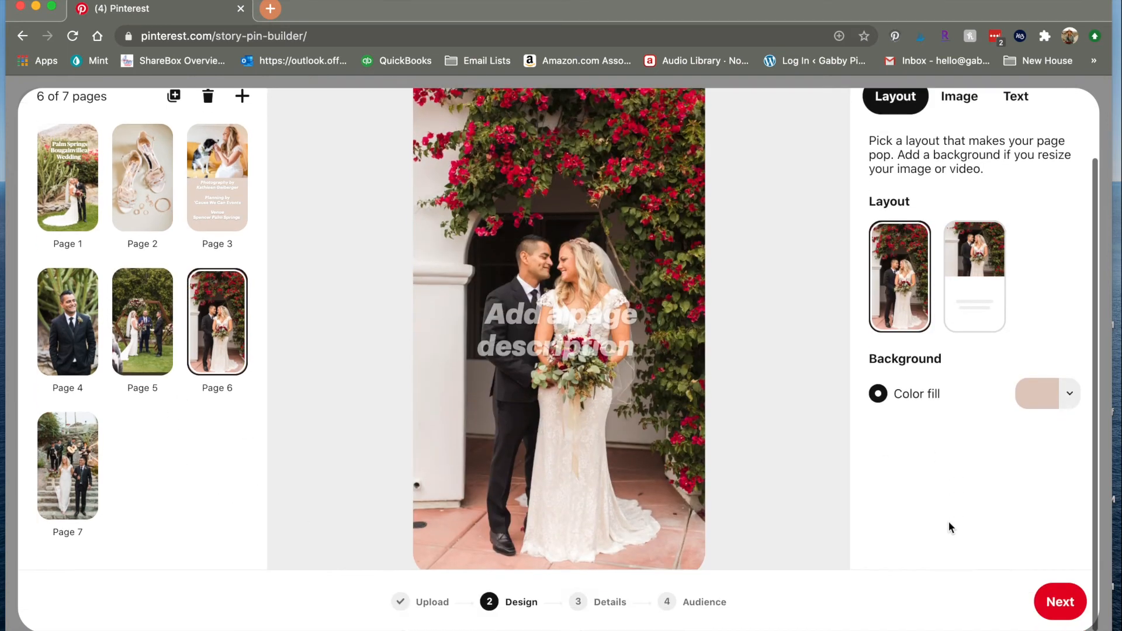
# Choose the blank list theme and write 'To help plan your Palm Springs Wedding, check out these vendors!'
pyautogui.click(1059, 601)
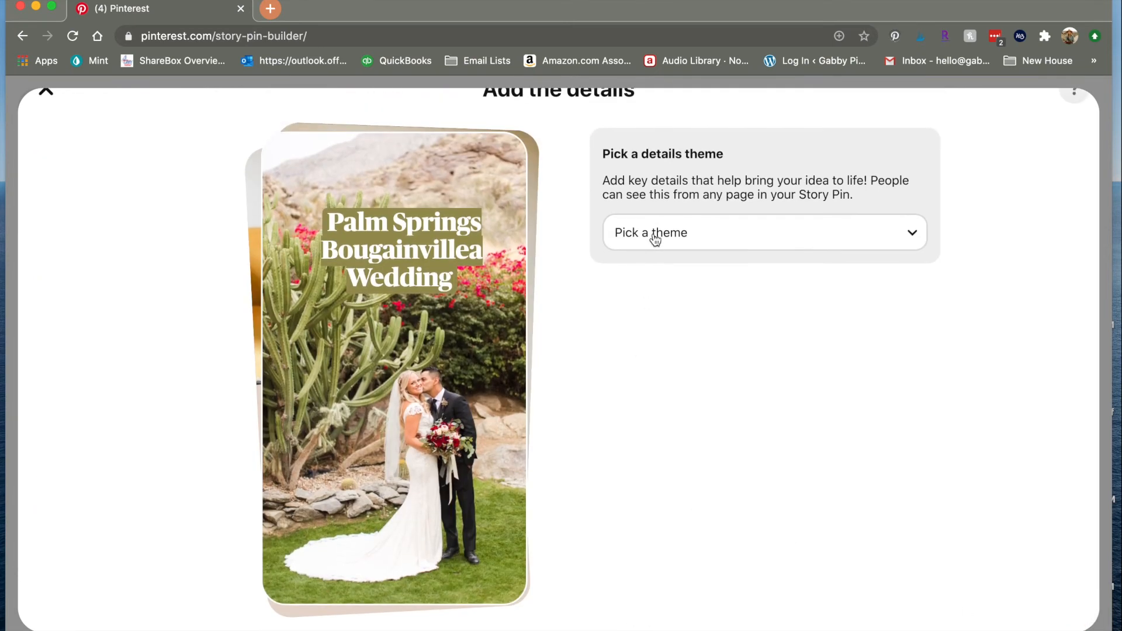
pyautogui.click(765, 232)
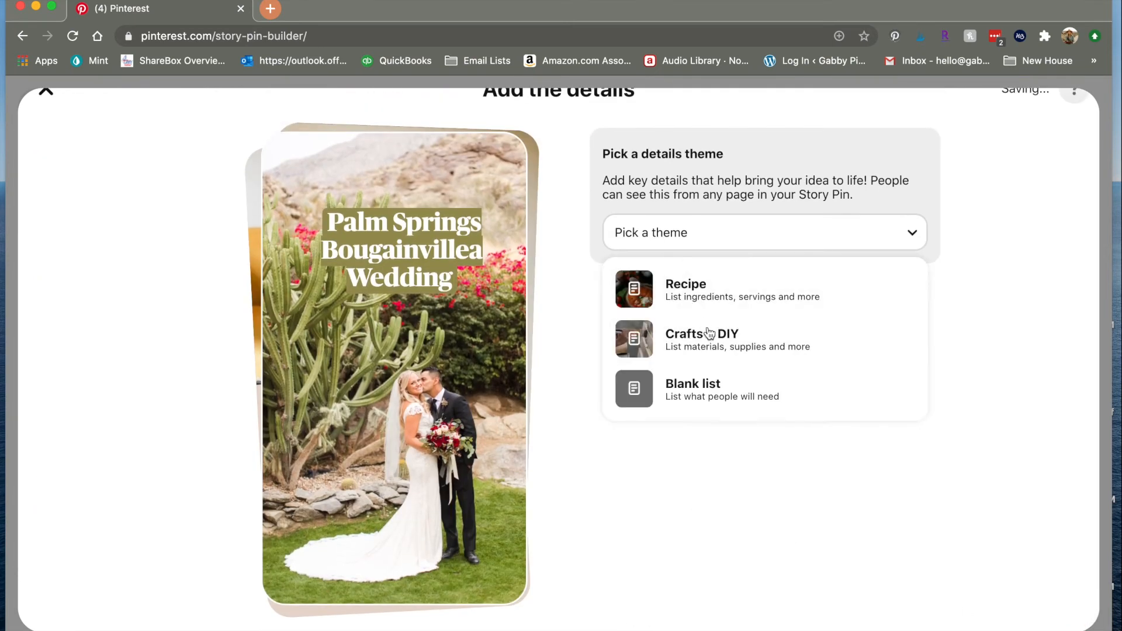
pyautogui.click(693, 389)
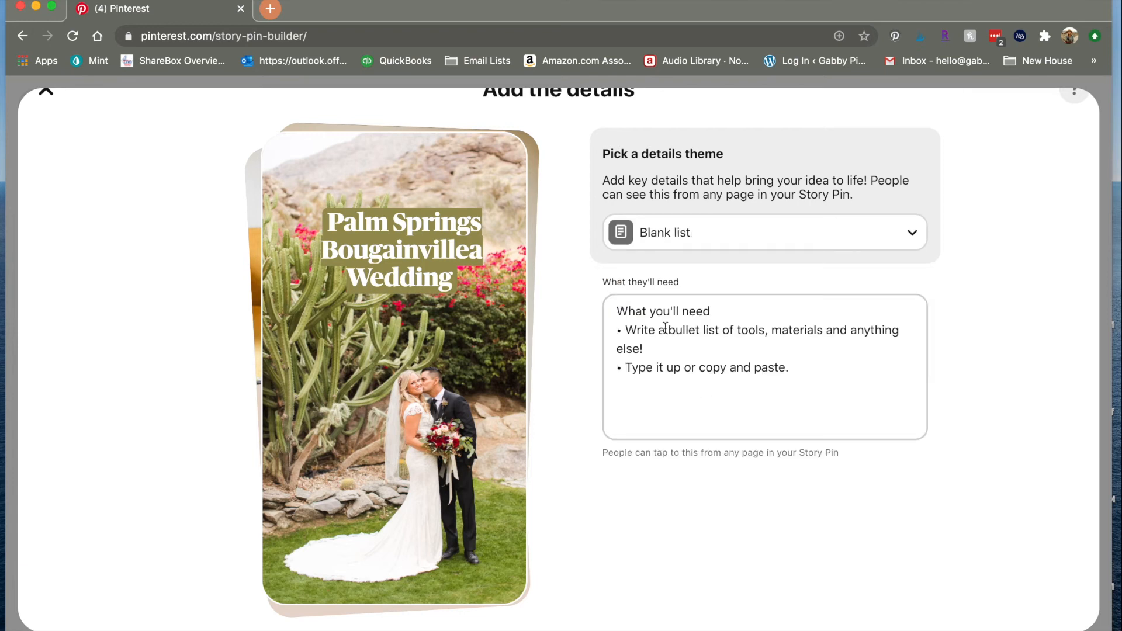
pyautogui.click(765, 367)
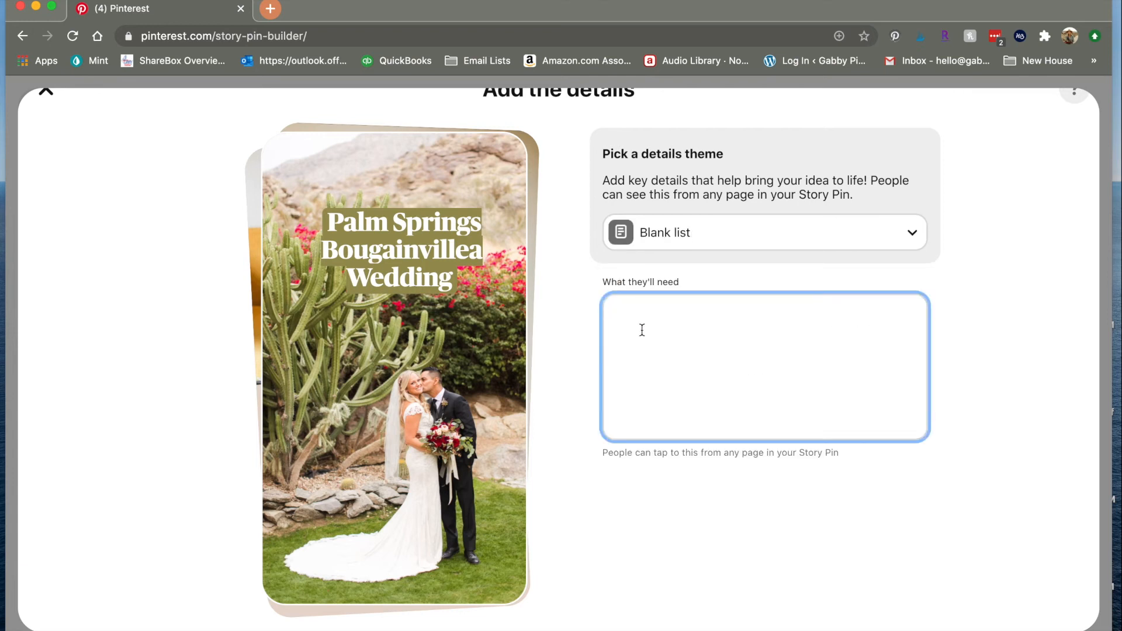
pyautogui.write('T')
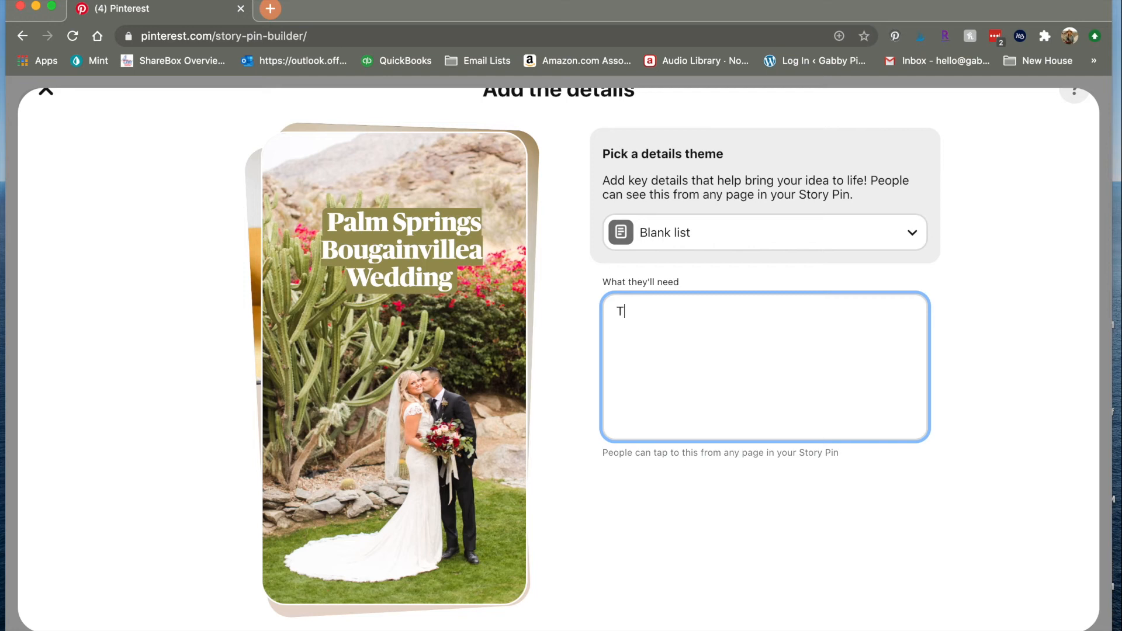
pyautogui.write('o help plan your')
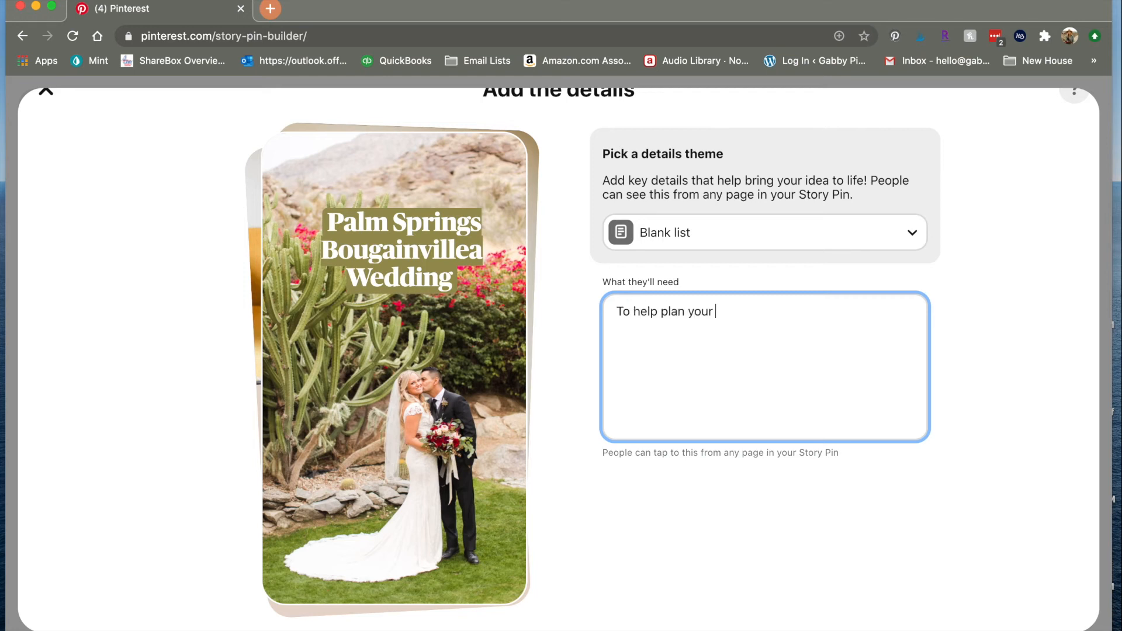
pyautogui.write('Palm p')
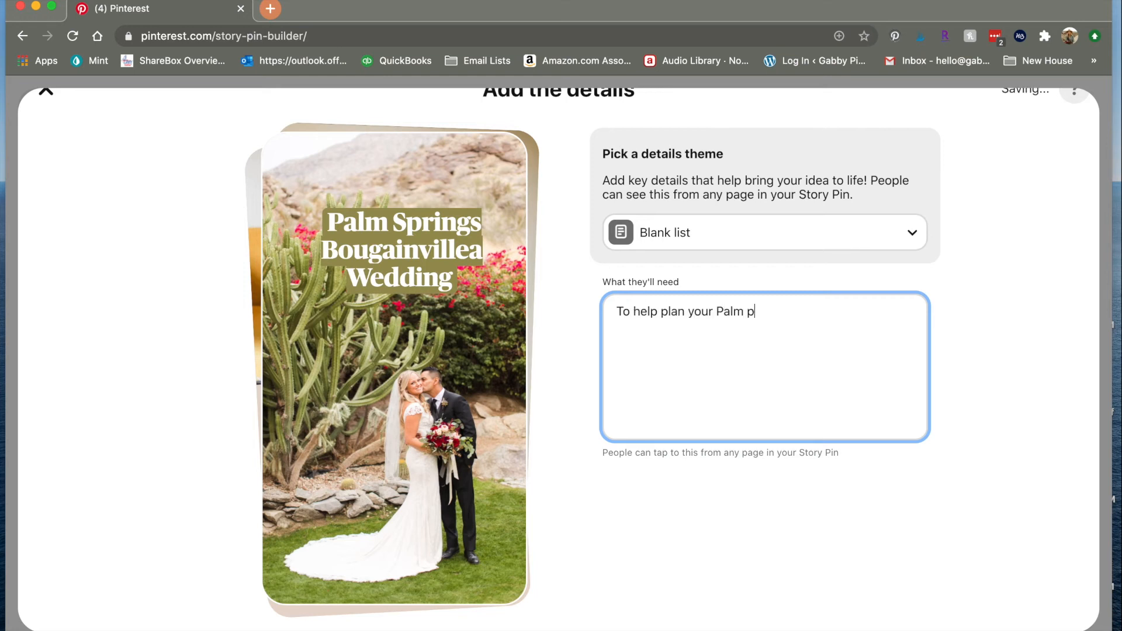
pyautogui.write('Springs Weddi')
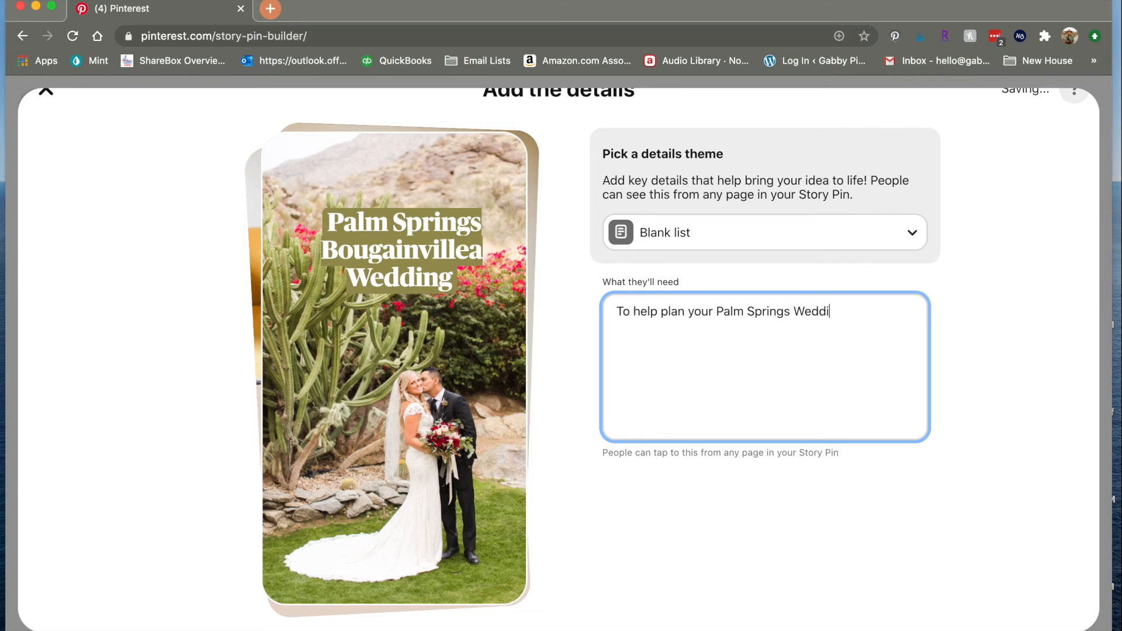
pyautogui.write('ng,')
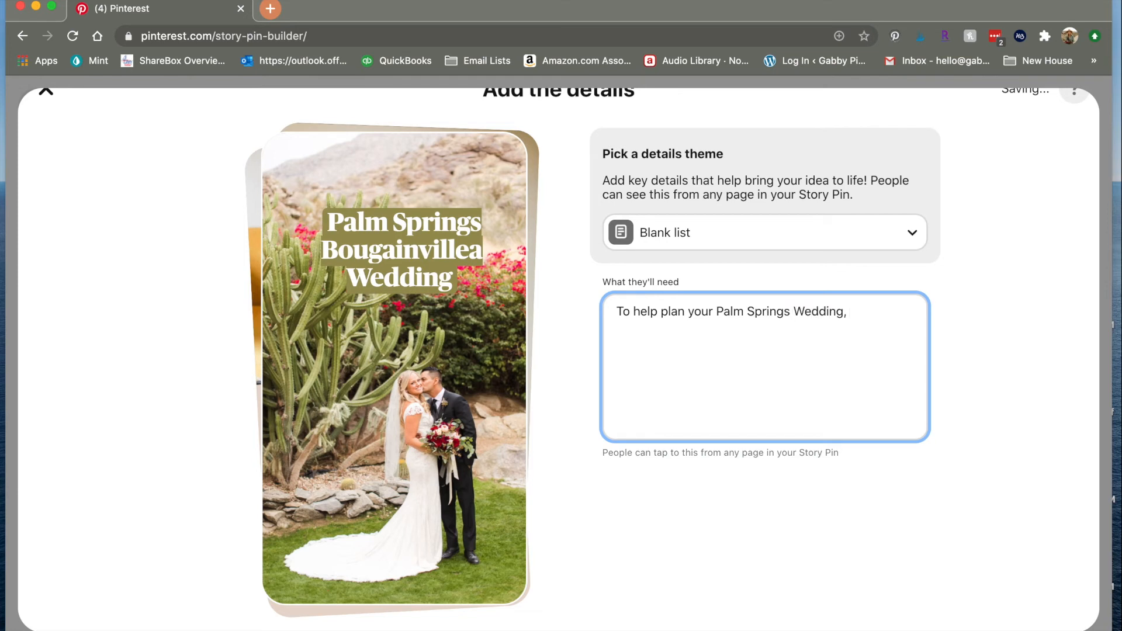
pyautogui.write('check out')
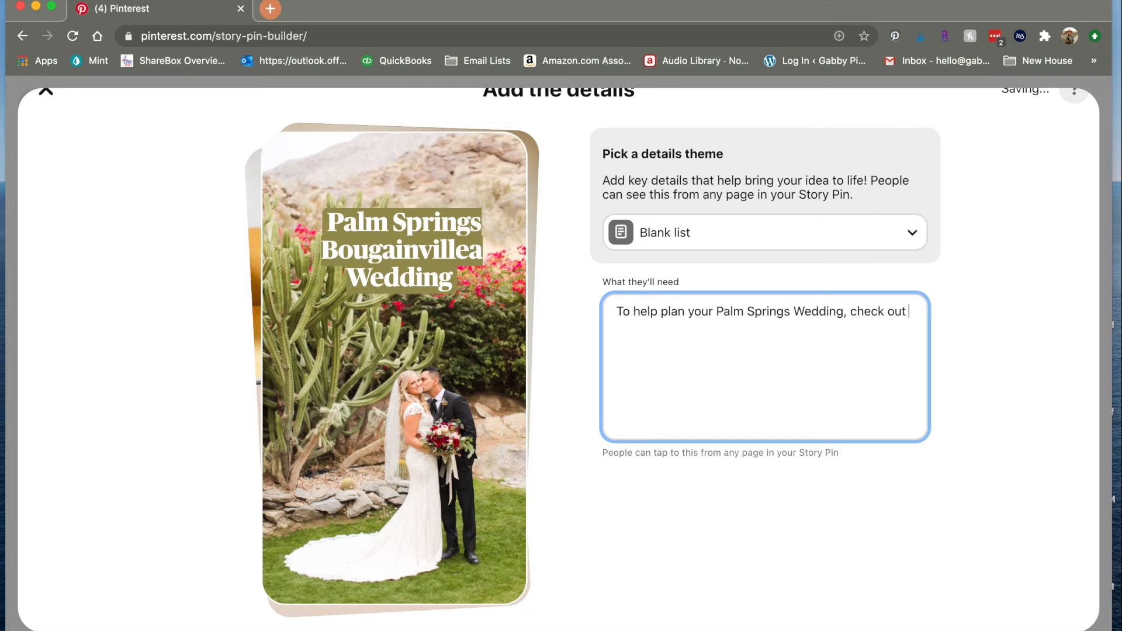
pyautogui.write('these vendors!')
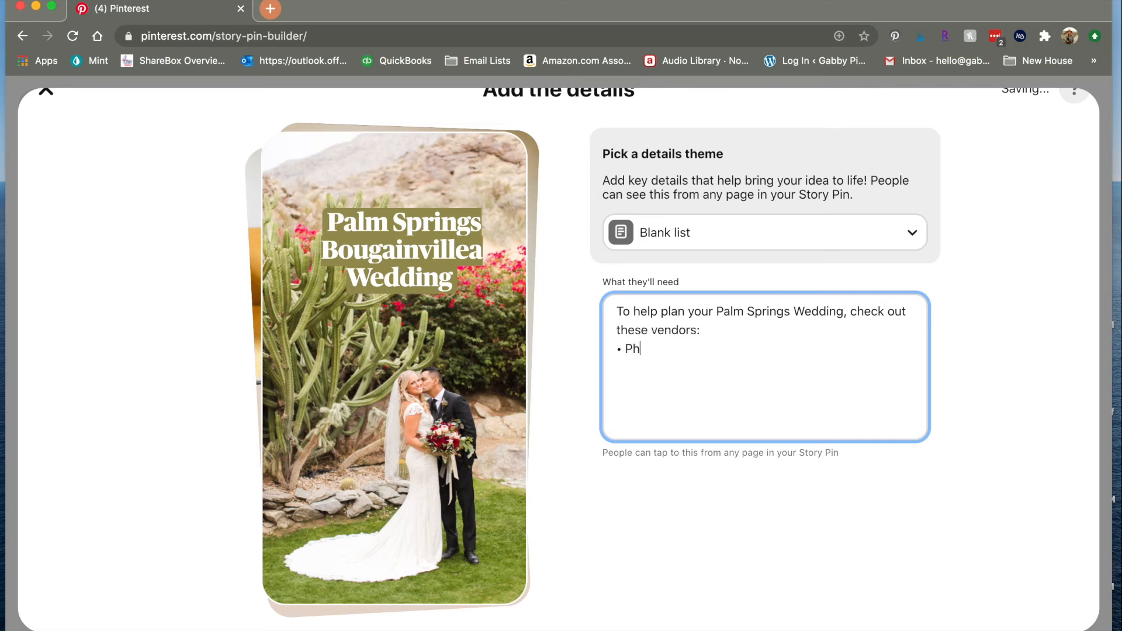
# List Photographer Kathleen Geiberger, Planner 'Cause We Can Events and Venue Spencer's Palm Springs
pyautogui.write('otographer:')
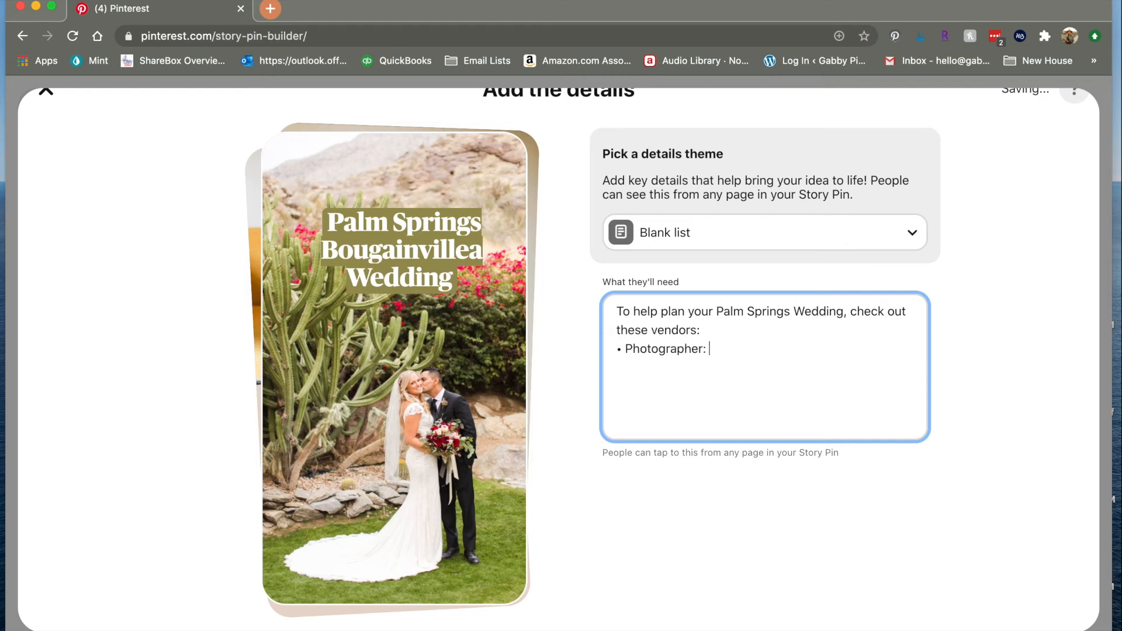
pyautogui.write('Kathleen Geiberger')
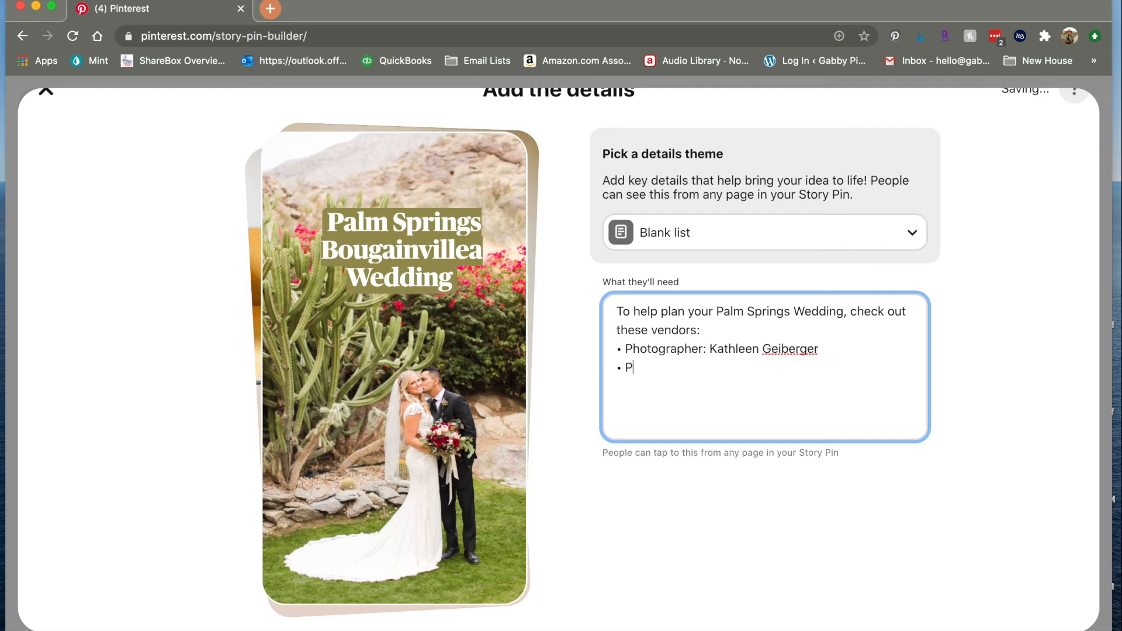
pyautogui.write("lanner: 'Caus")
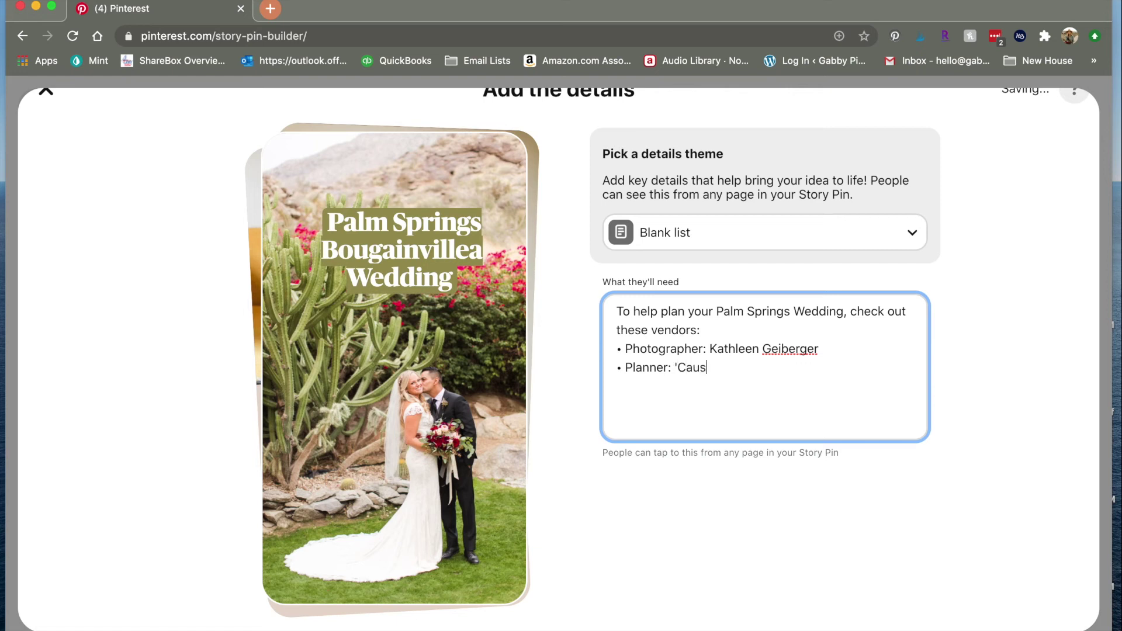
pyautogui.write('e We Can Events')
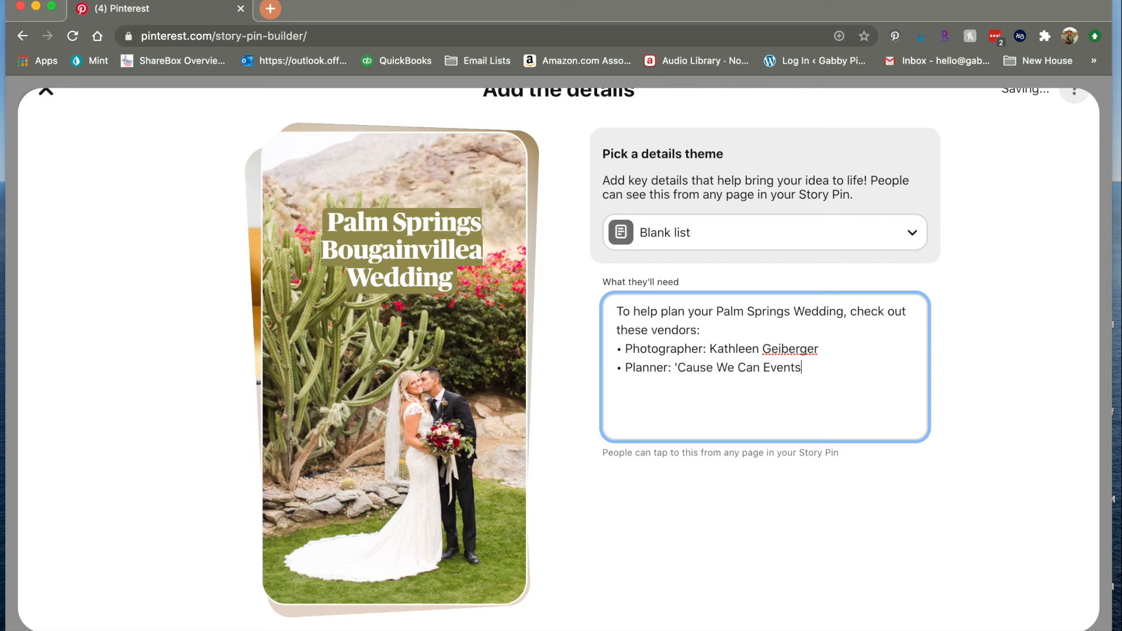
pyautogui.press('Return')
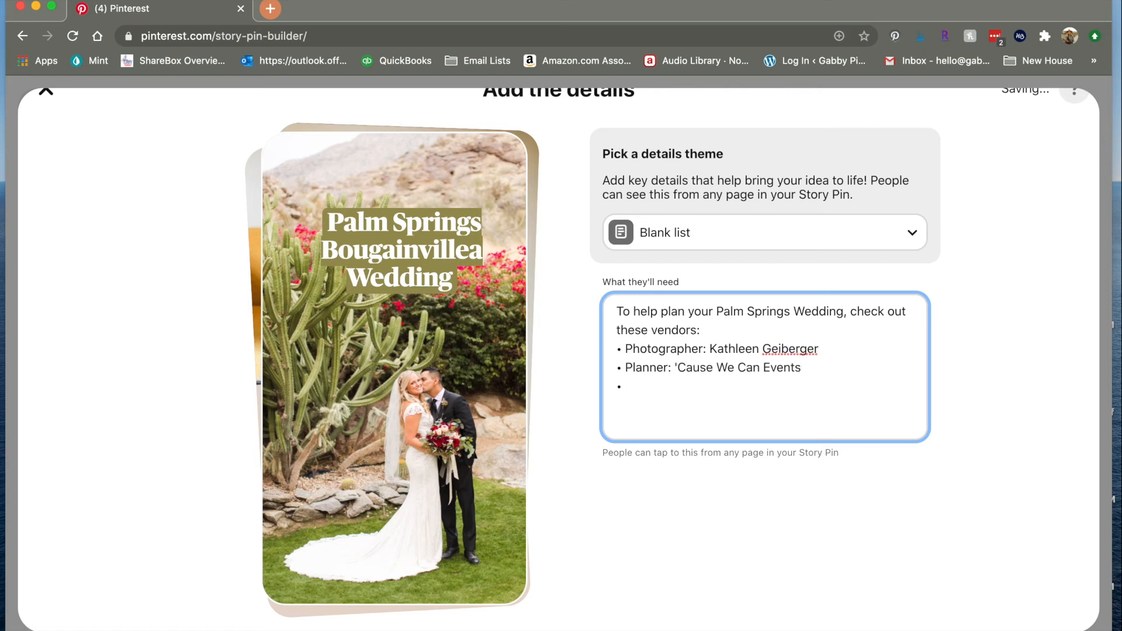
pyautogui.write('Venue:')
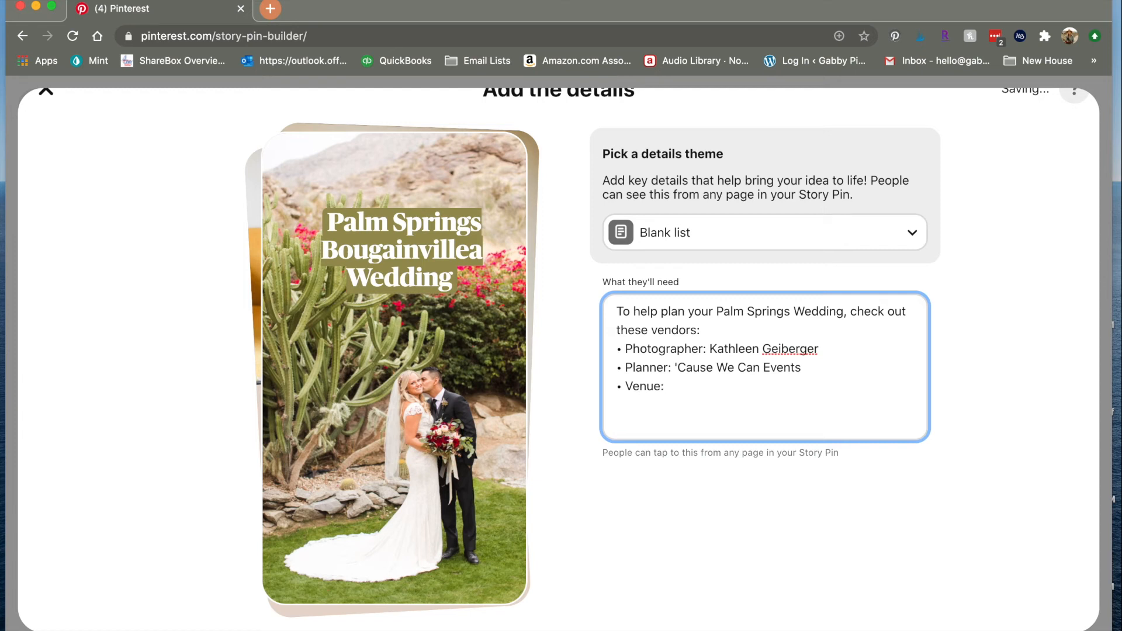
pyautogui.write('Spence')
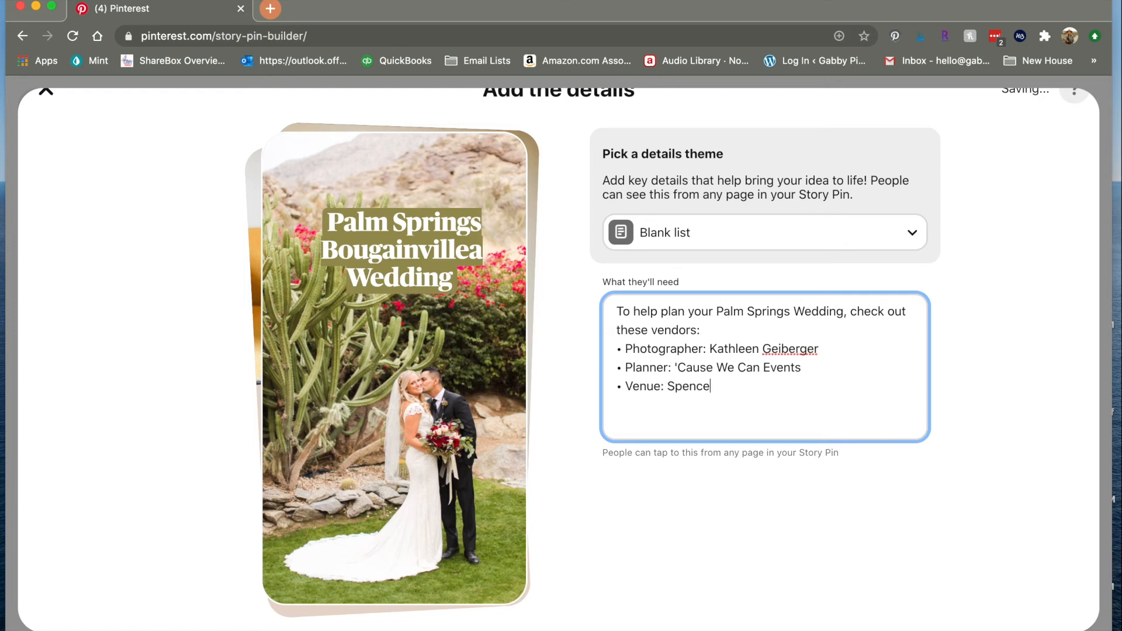
pyautogui.write("r's Palm Springs")
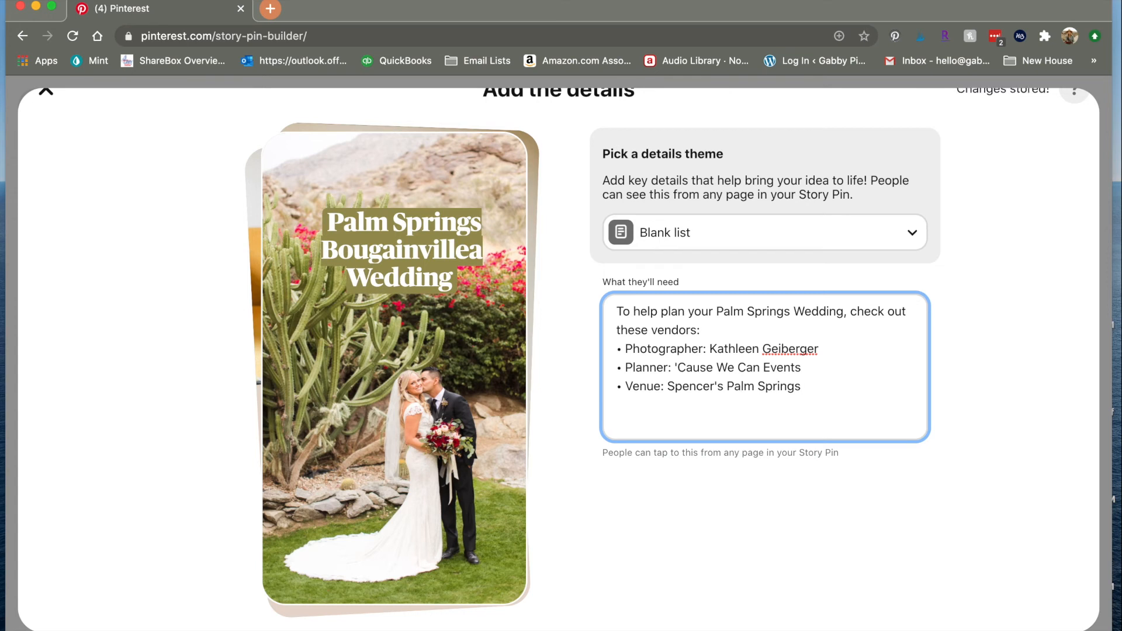
pyautogui.scroll(-3)
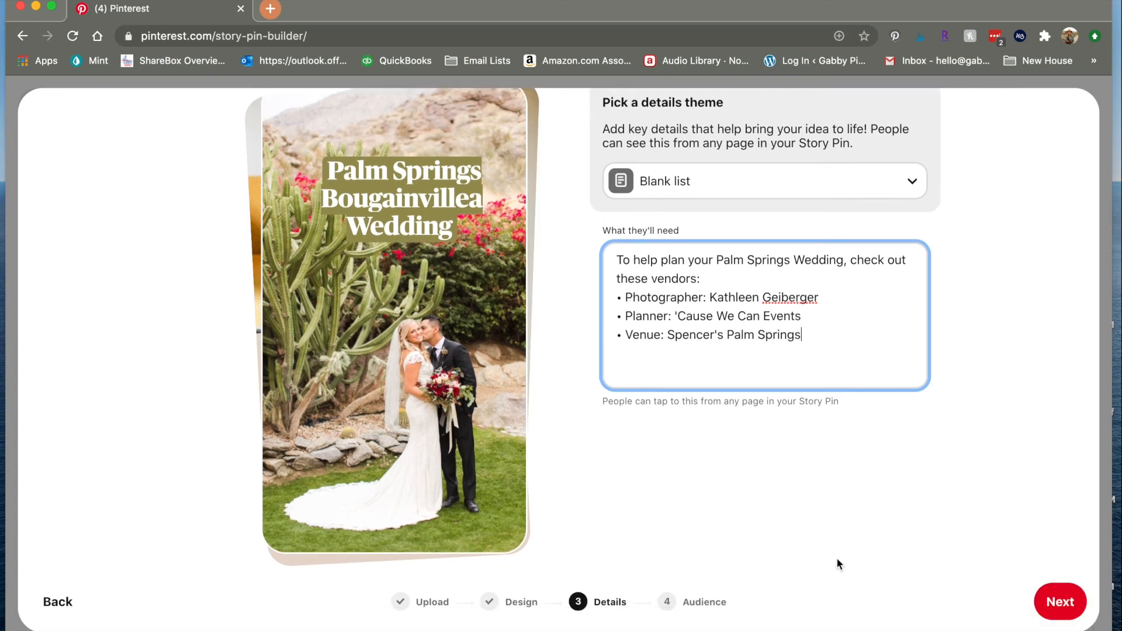
# Advance to the audience step and save the pin to the Bright & Colorful Weddings board
pyautogui.click(1059, 601)
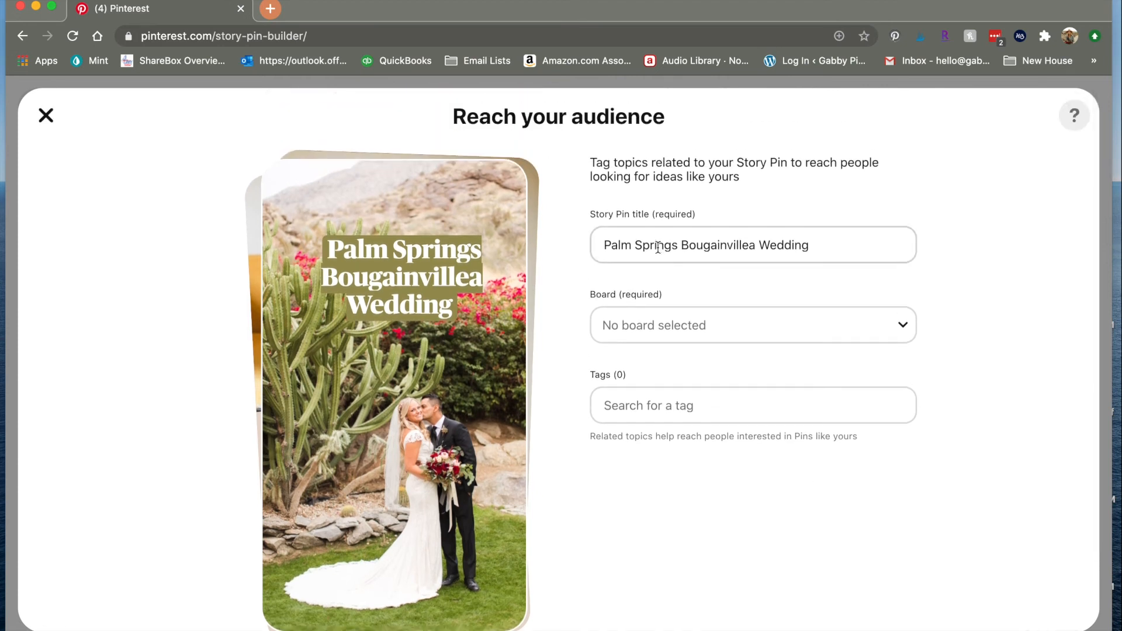
pyautogui.click(752, 325)
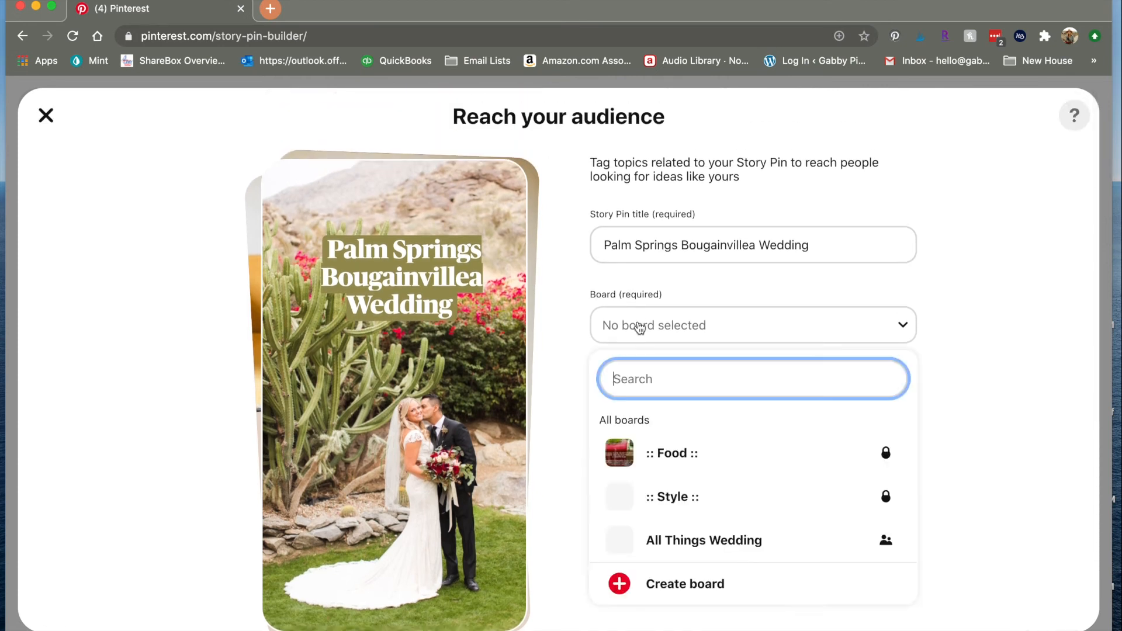
pyautogui.scroll(-3)
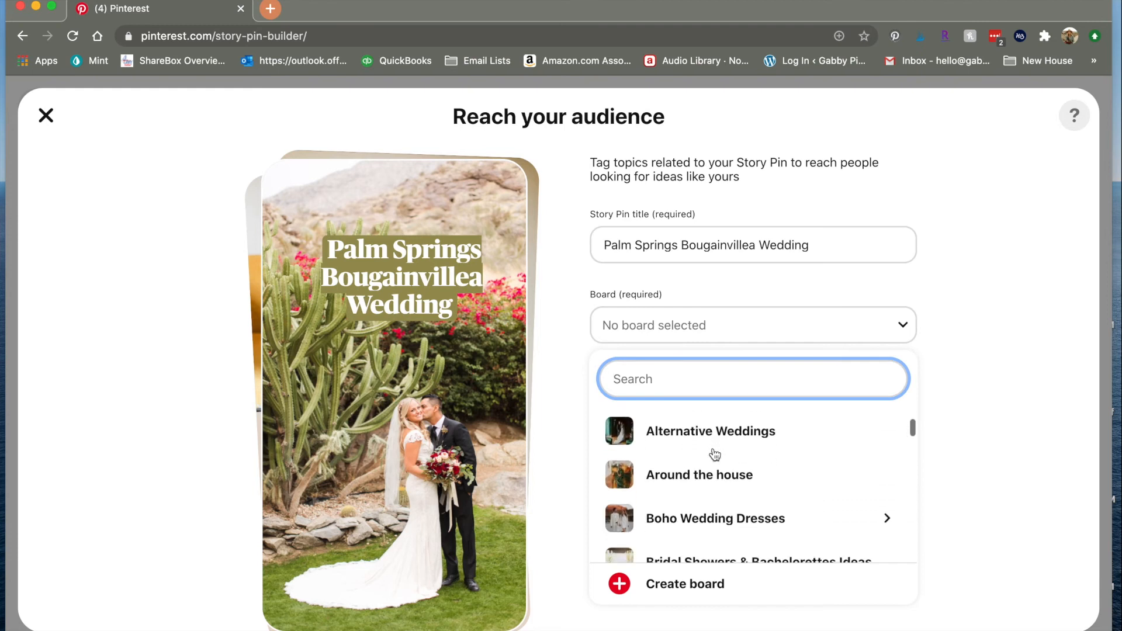
pyautogui.write('co')
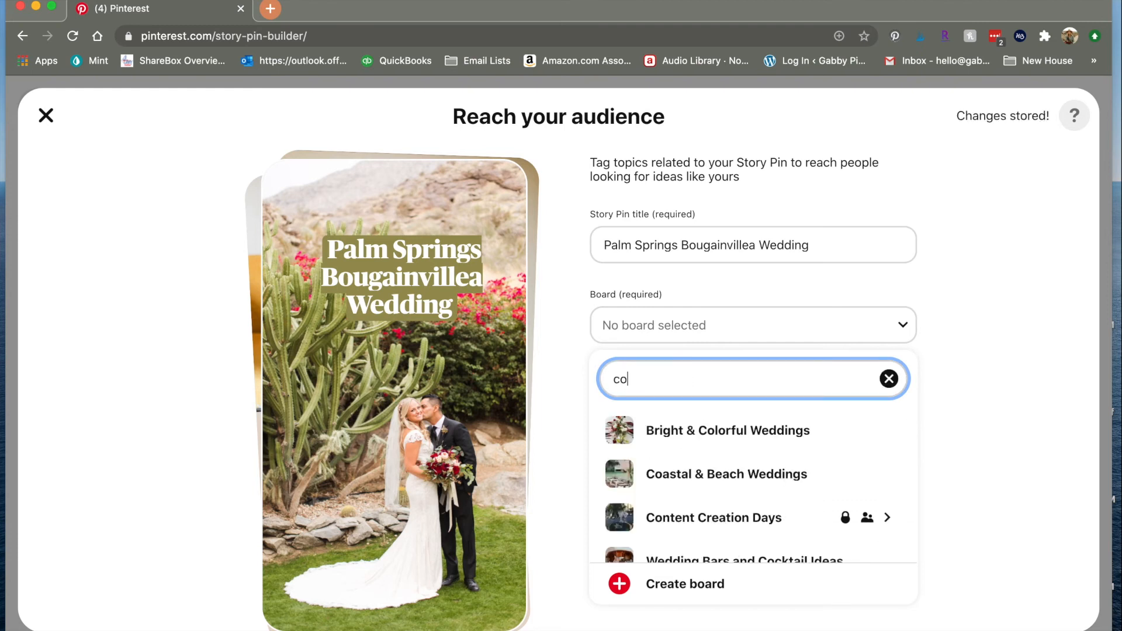
pyautogui.click(727, 430)
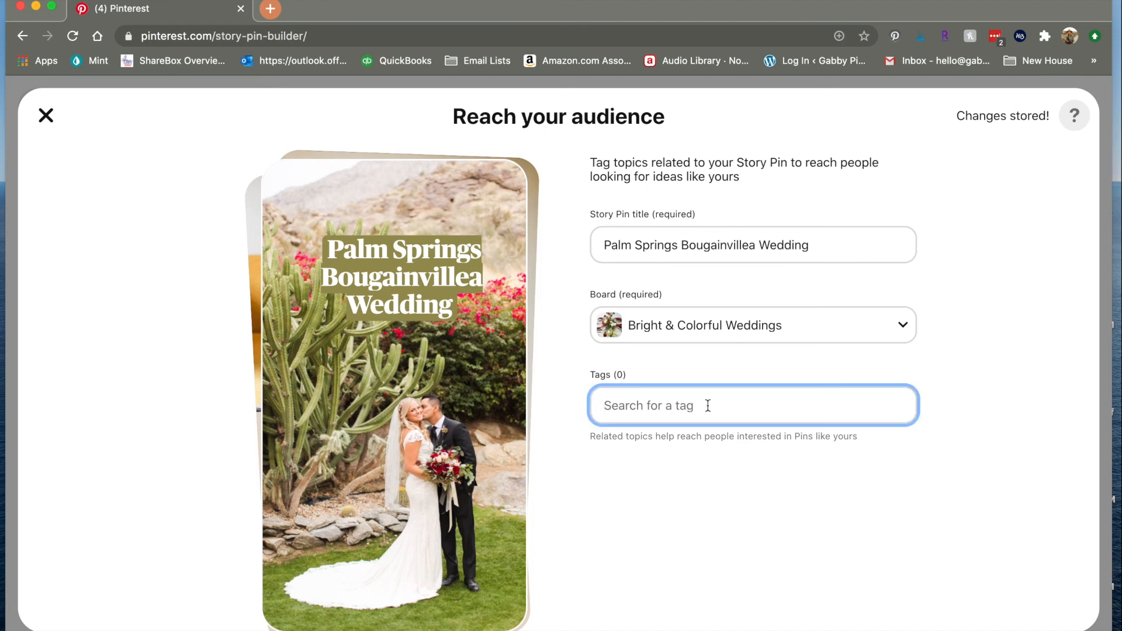
# Tag Palm Springs and Summer Wedding, discarding an unmatched colorful wedding search
pyautogui.write('pa')
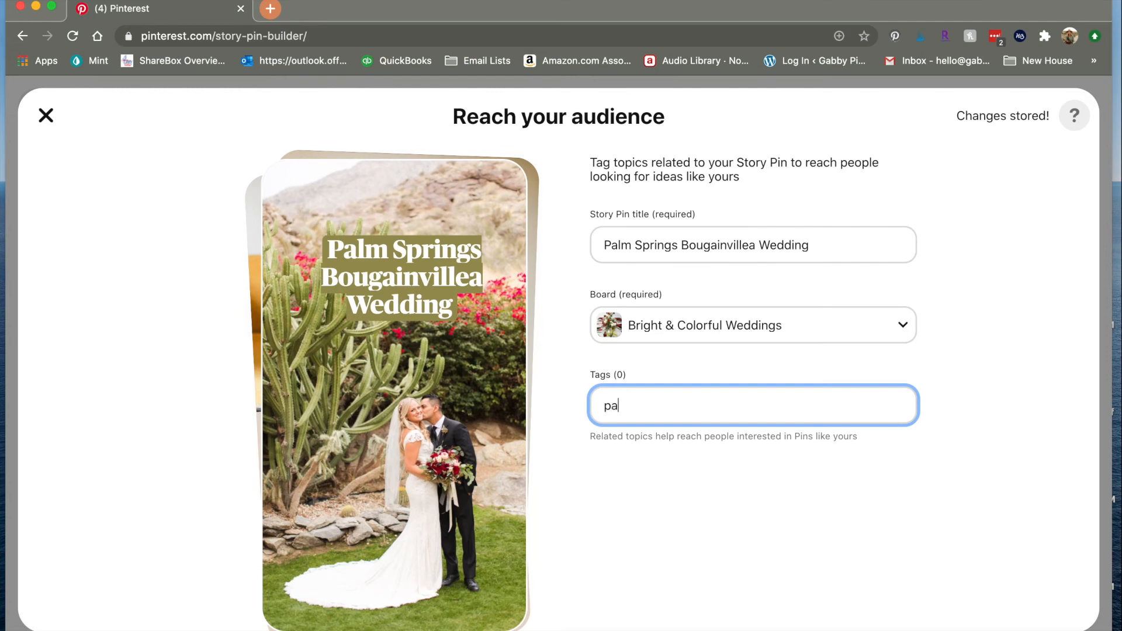
pyautogui.write('lm sprin')
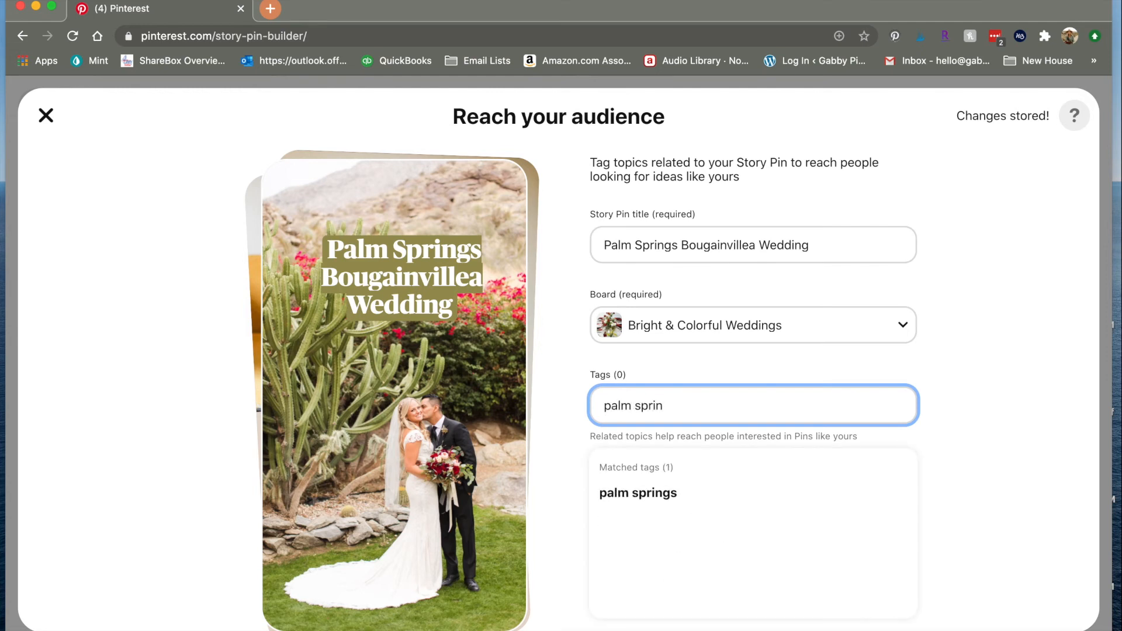
pyautogui.click(637, 492)
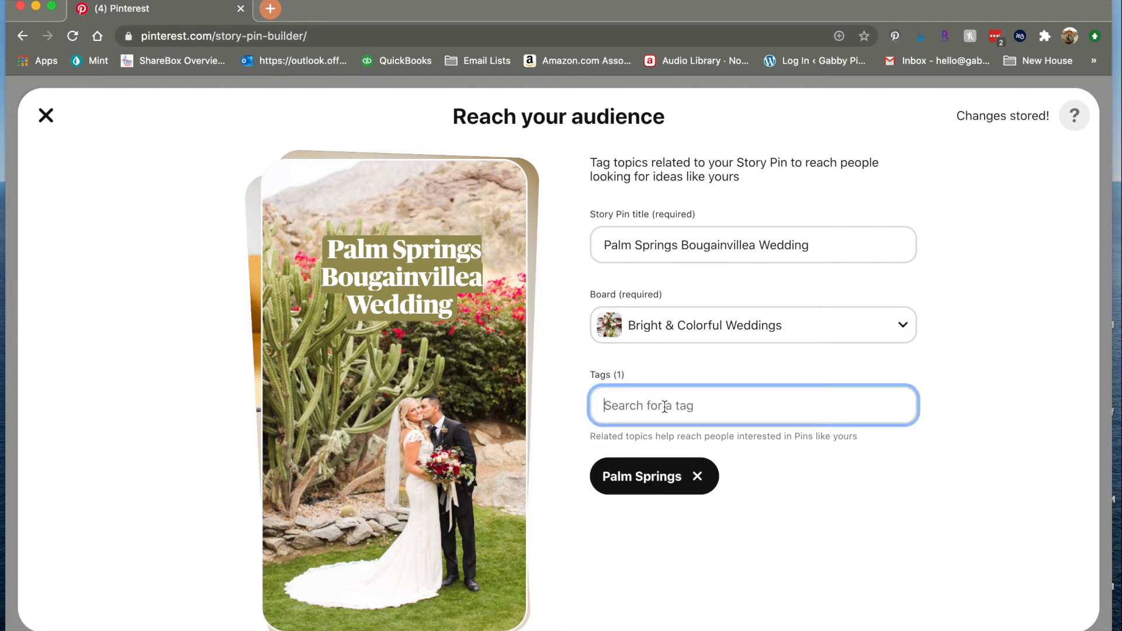
pyautogui.write('we')
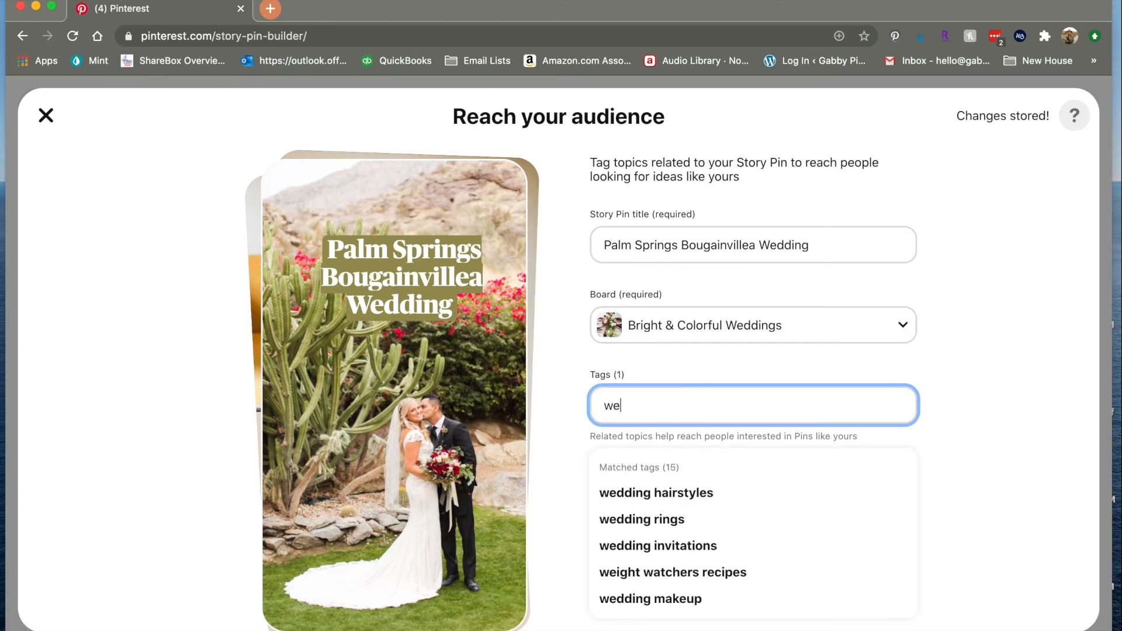
pyautogui.write('ddi')
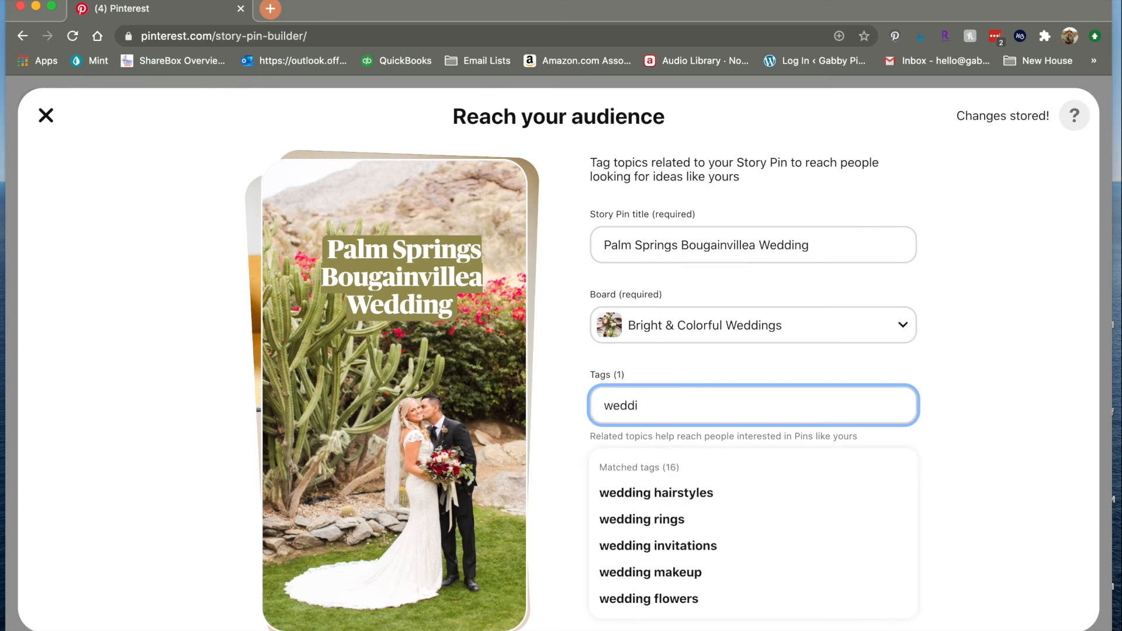
pyautogui.write('colorf')
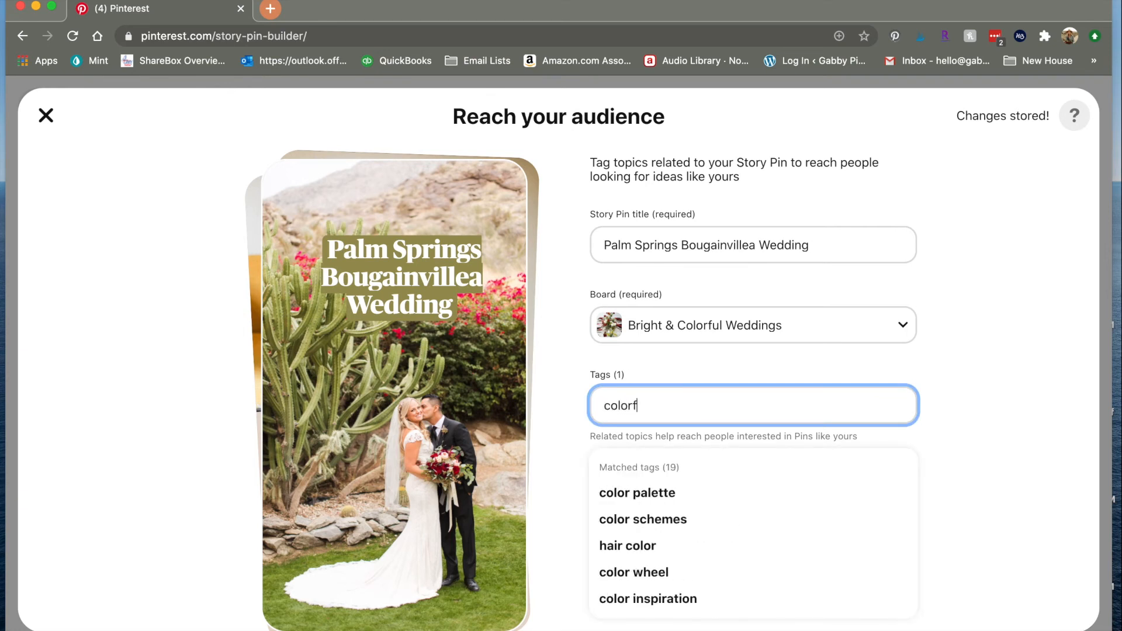
pyautogui.write('ul we')
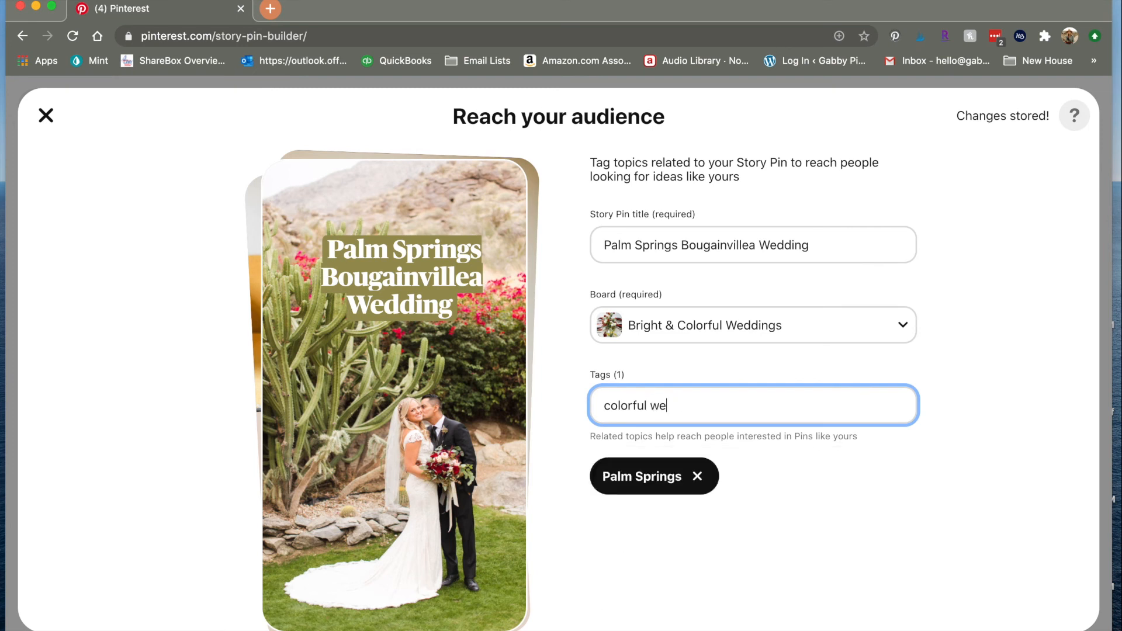
pyautogui.press('ctrl+a')
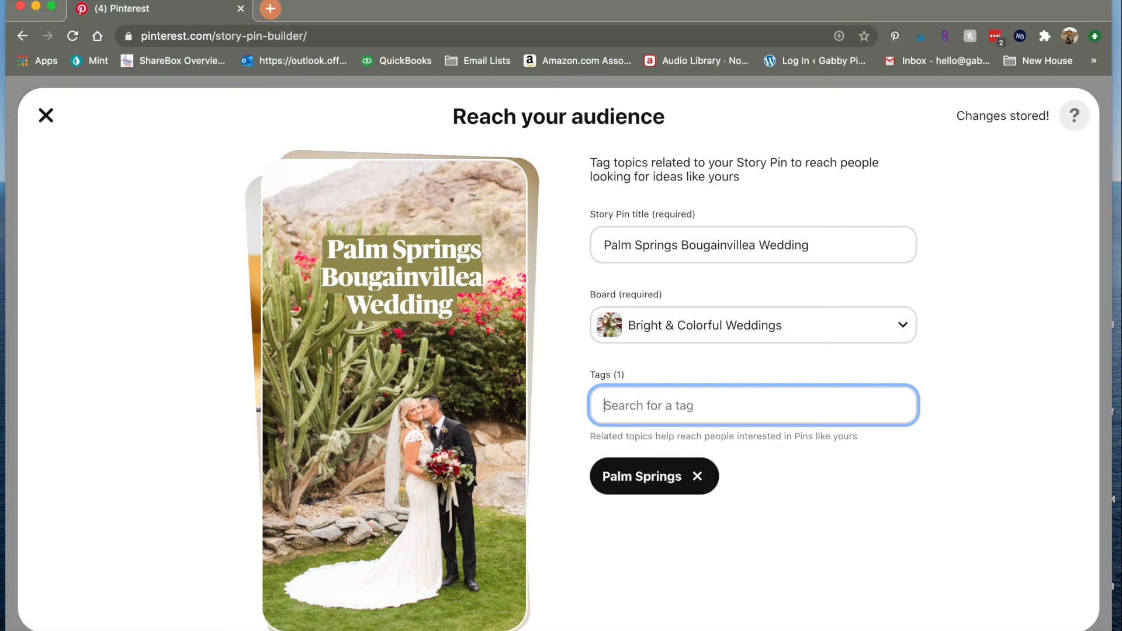
pyautogui.write('summer we')
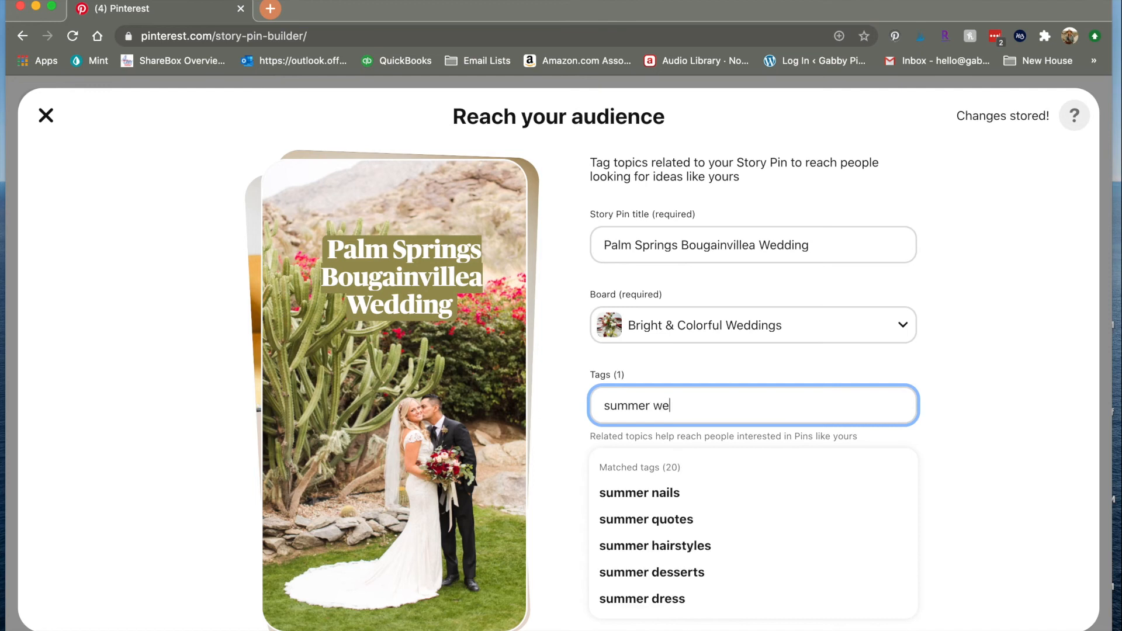
pyautogui.click(791, 476)
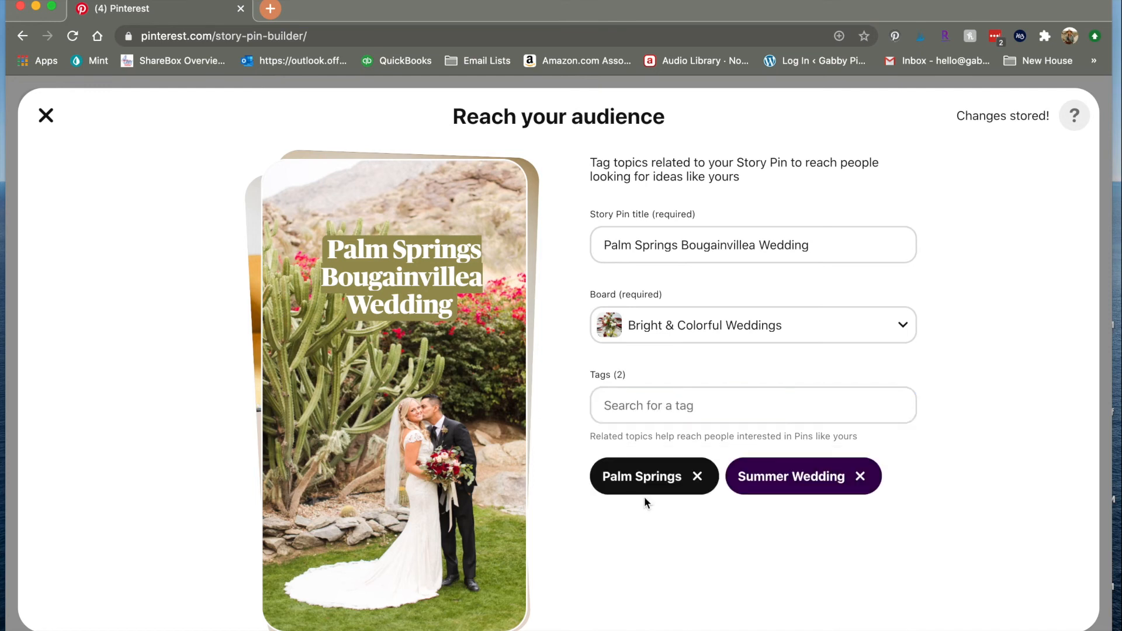
# Add the Bougainvillea tag and clear the unmatched 'desert we' search
pyautogui.write('b')
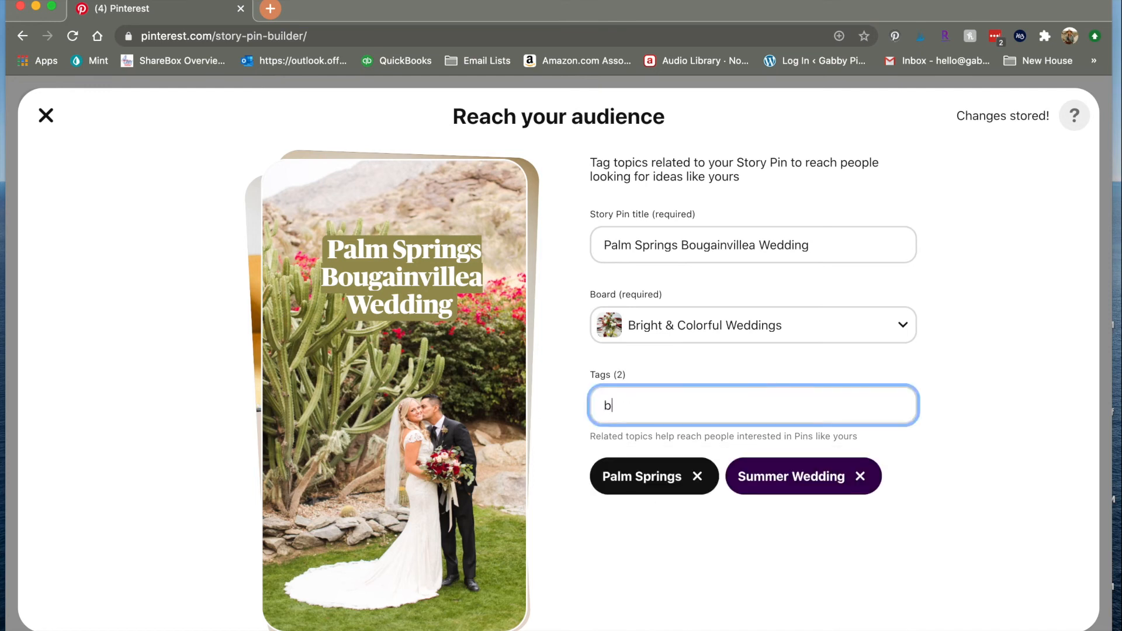
pyautogui.write('ougain')
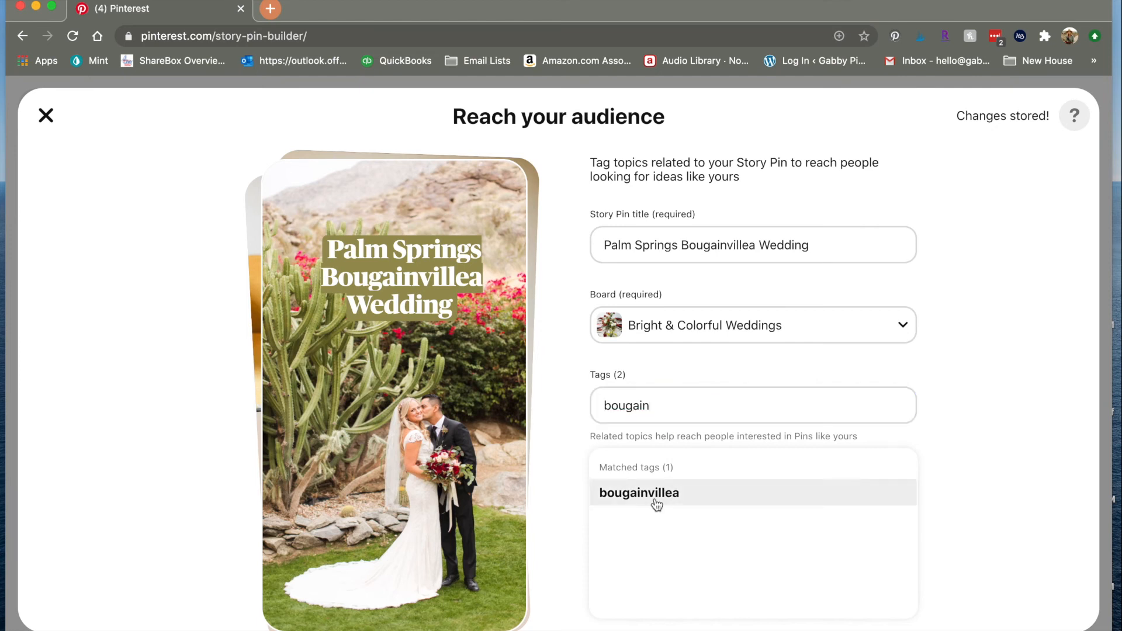
pyautogui.click(638, 492)
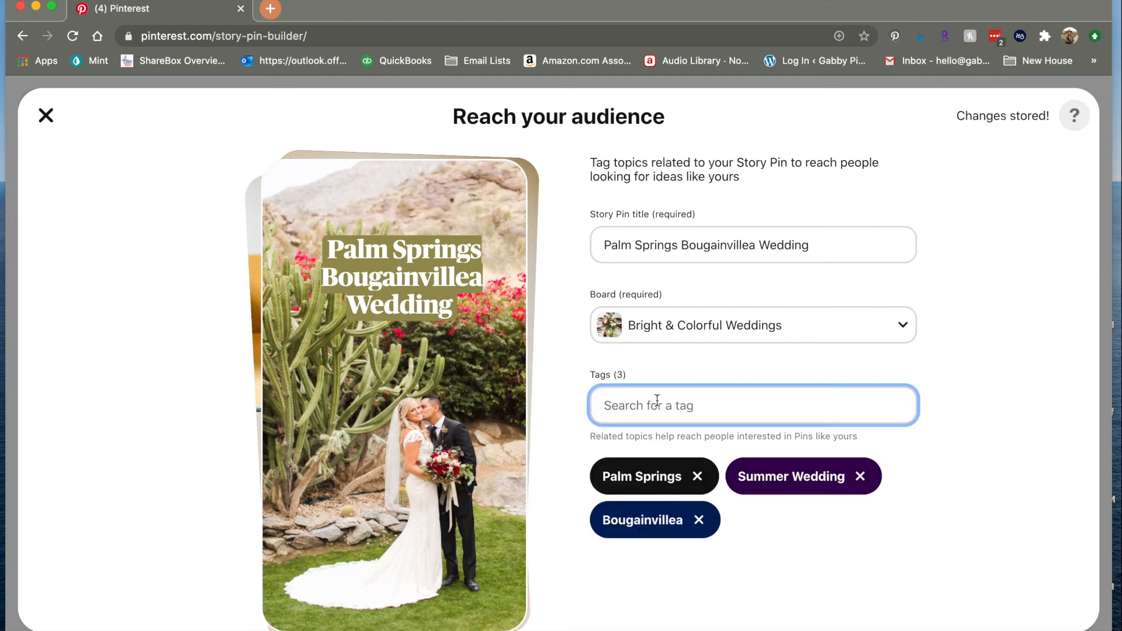
pyautogui.write('desert we')
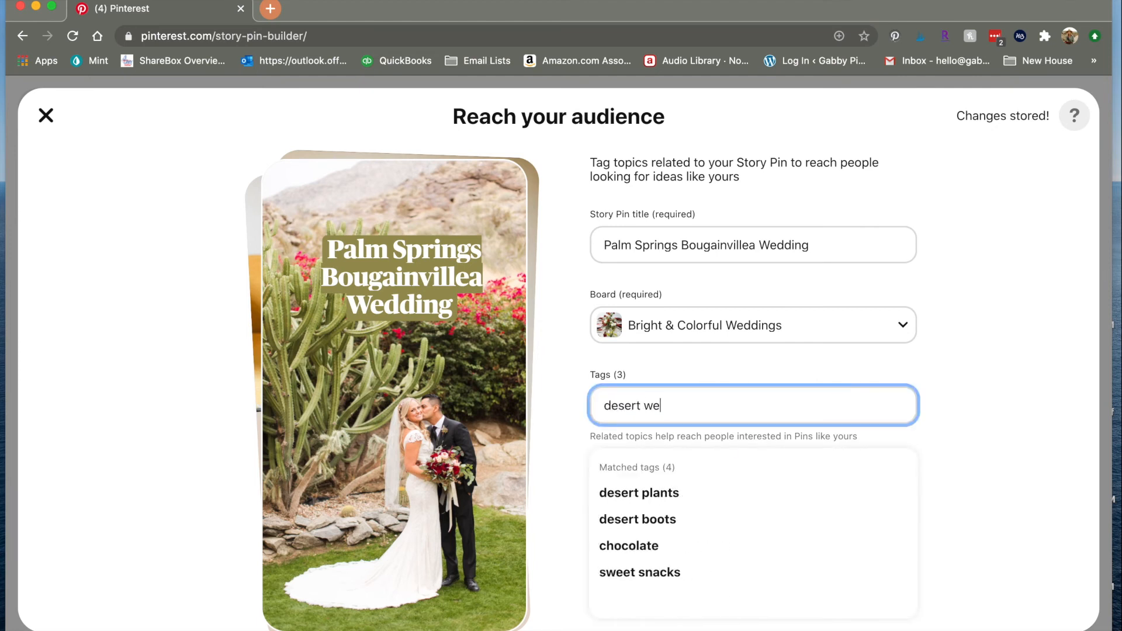
pyautogui.press('Backspace')
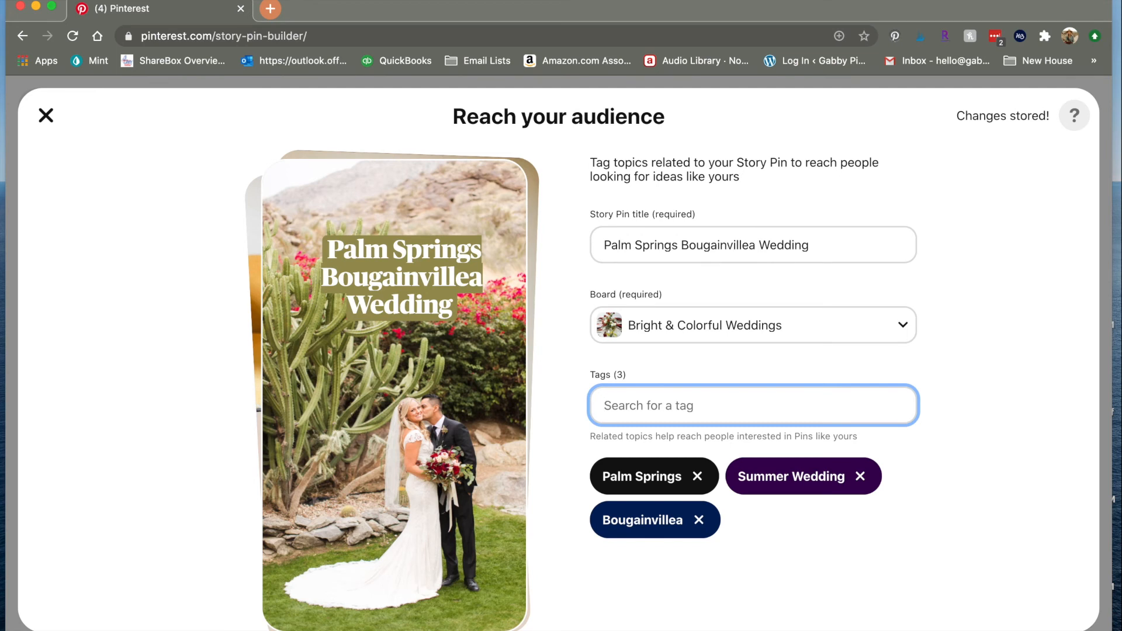
# Publish the Palm Springs Bougainvillea Wedding Story Pin from the bottom of the audience step
pyautogui.scroll(-3)
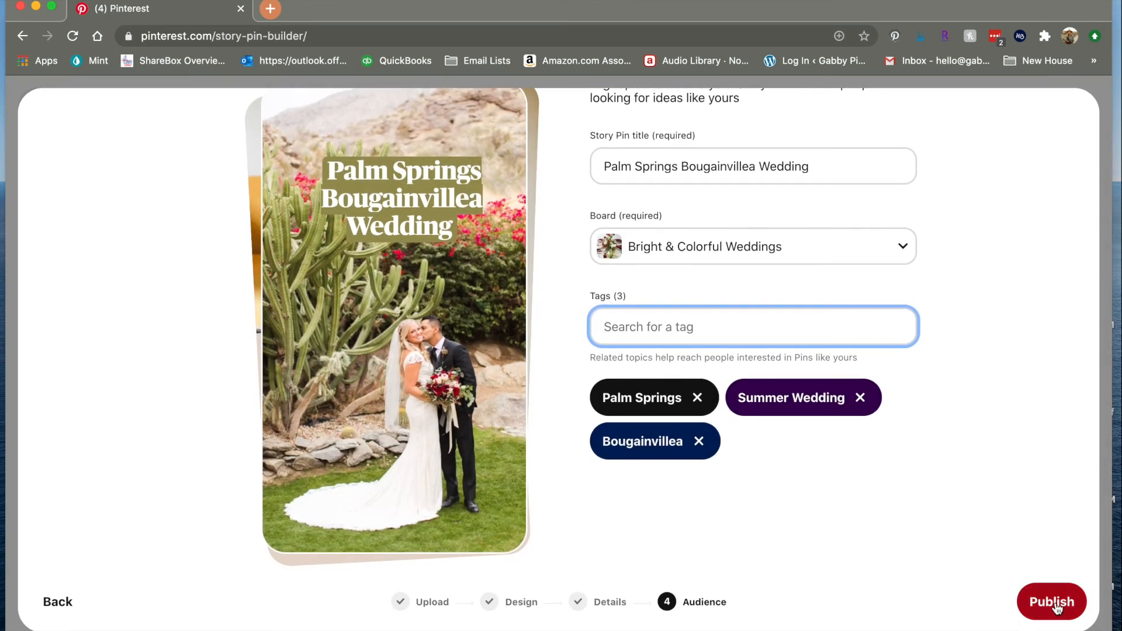
pyautogui.click(1051, 601)
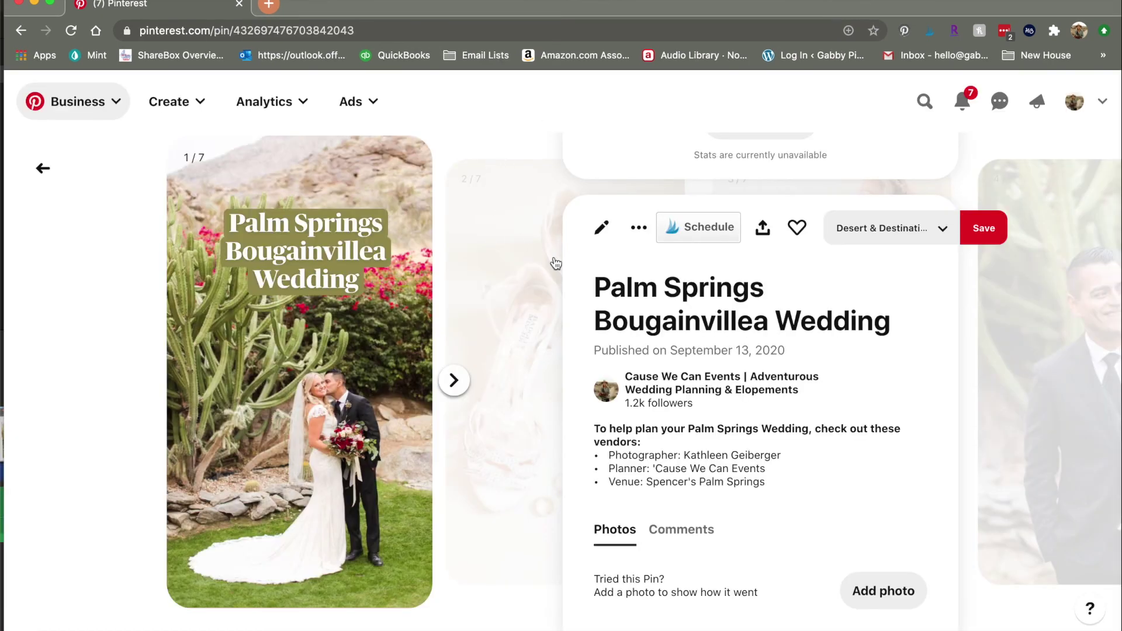
# Step through four Story Pin pages to the mariachi stairs photo
pyautogui.scroll(-3)
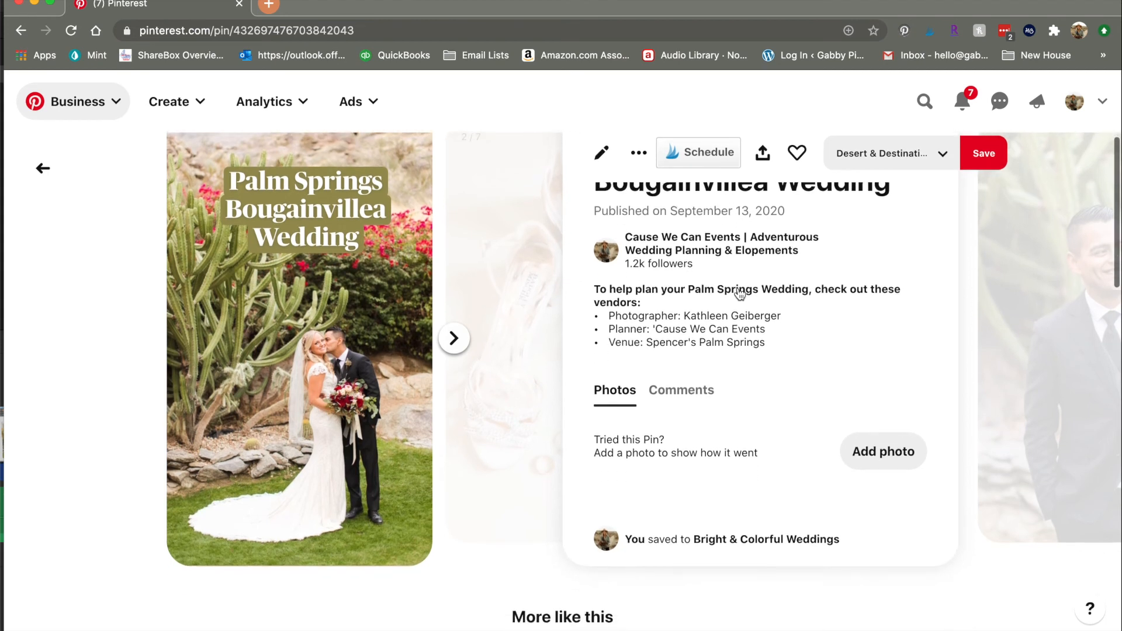
pyautogui.scroll(3)
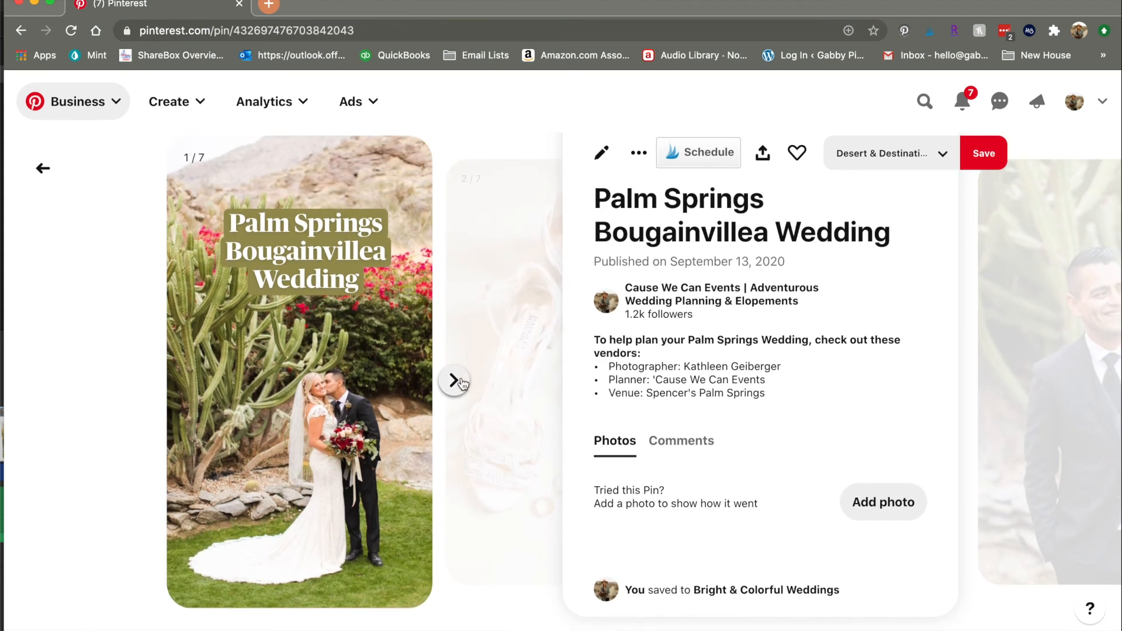
pyautogui.click(455, 380)
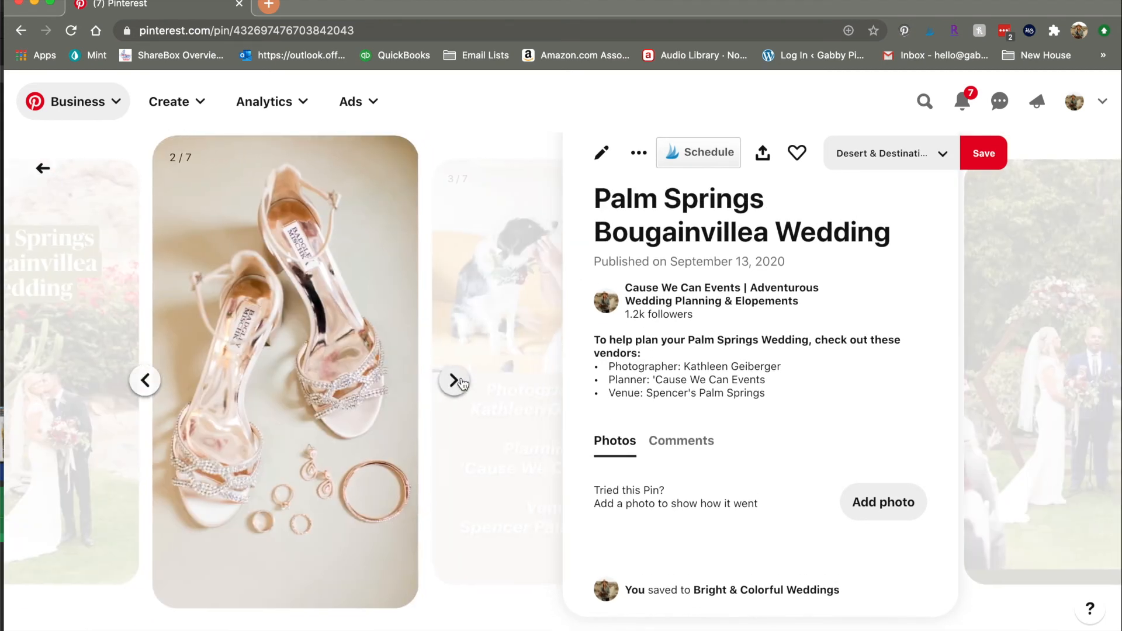
pyautogui.click(455, 380)
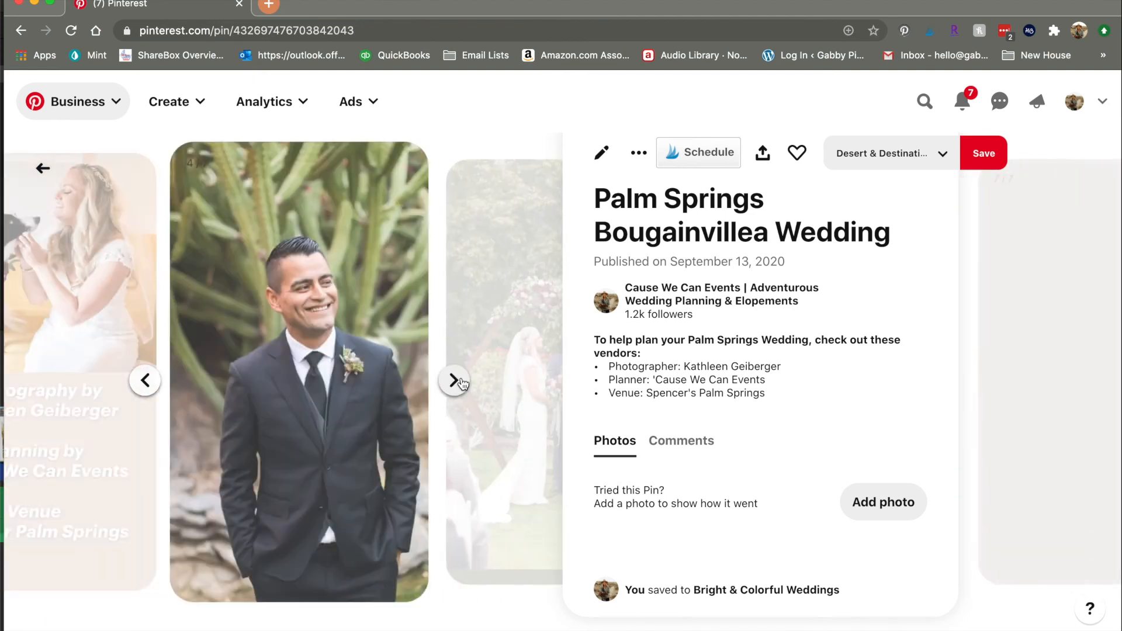
pyautogui.click(456, 380)
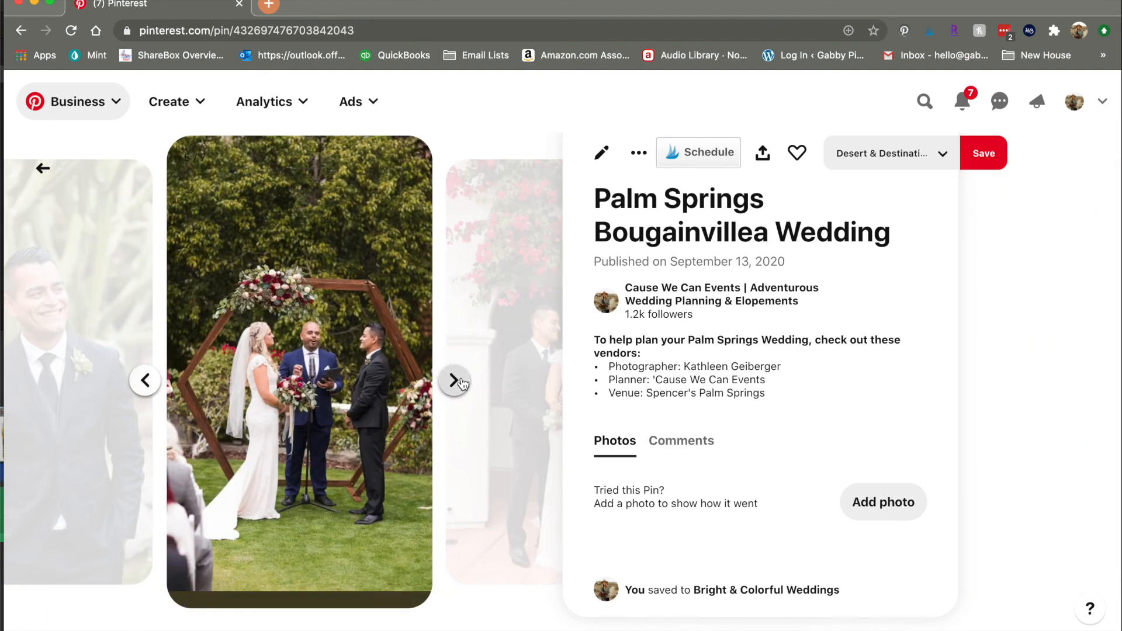
pyautogui.click(456, 379)
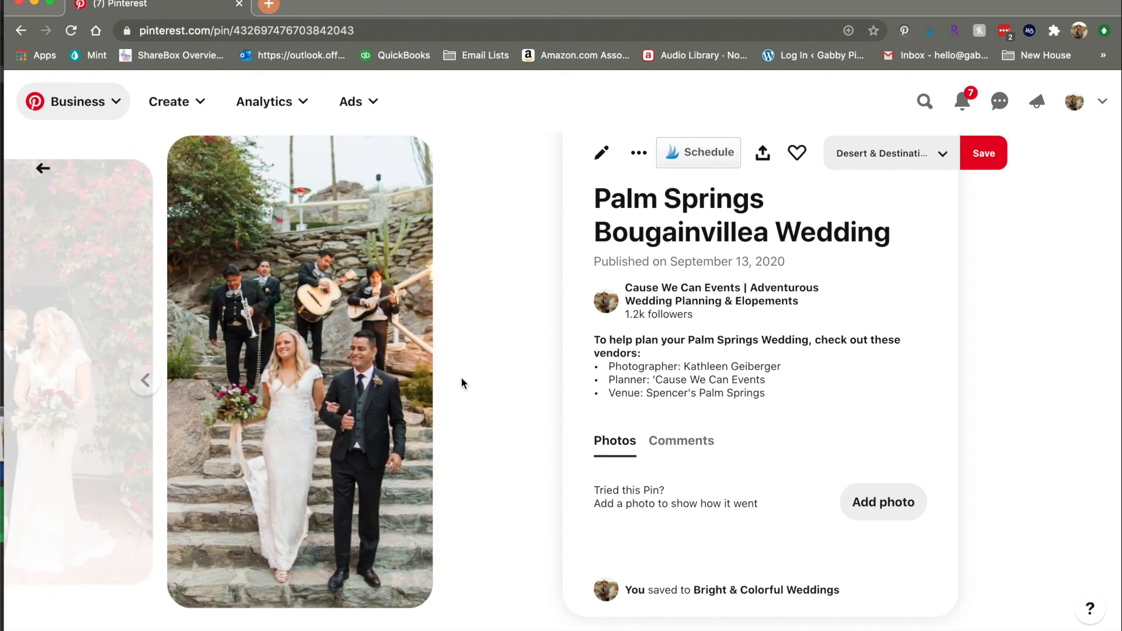
pyautogui.moveTo(890, 314)
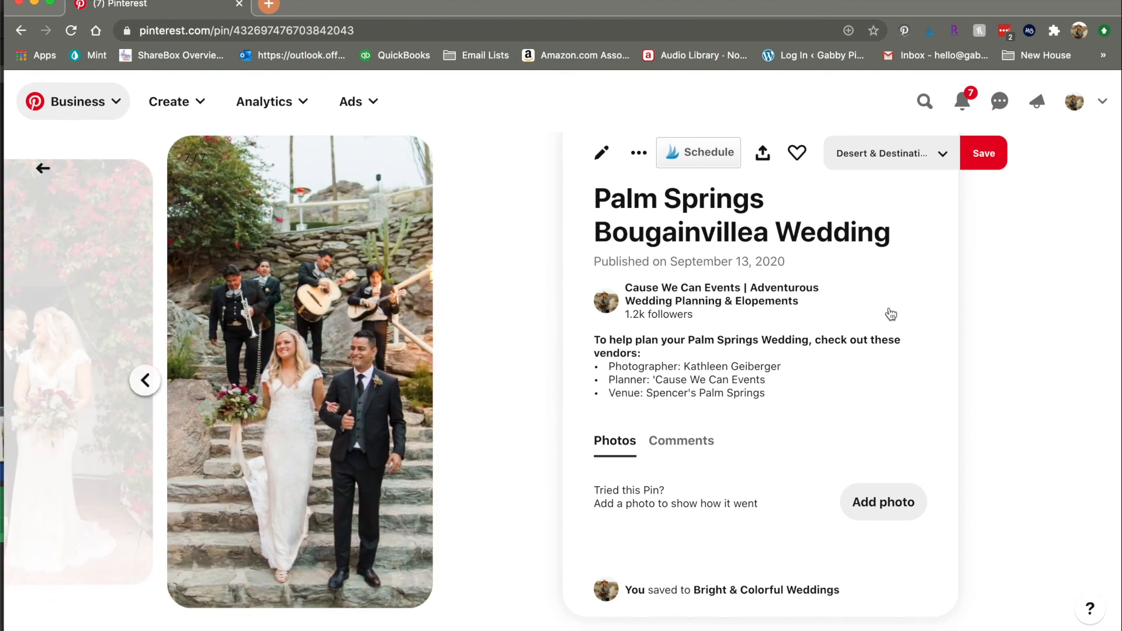
pyautogui.scroll(-3)
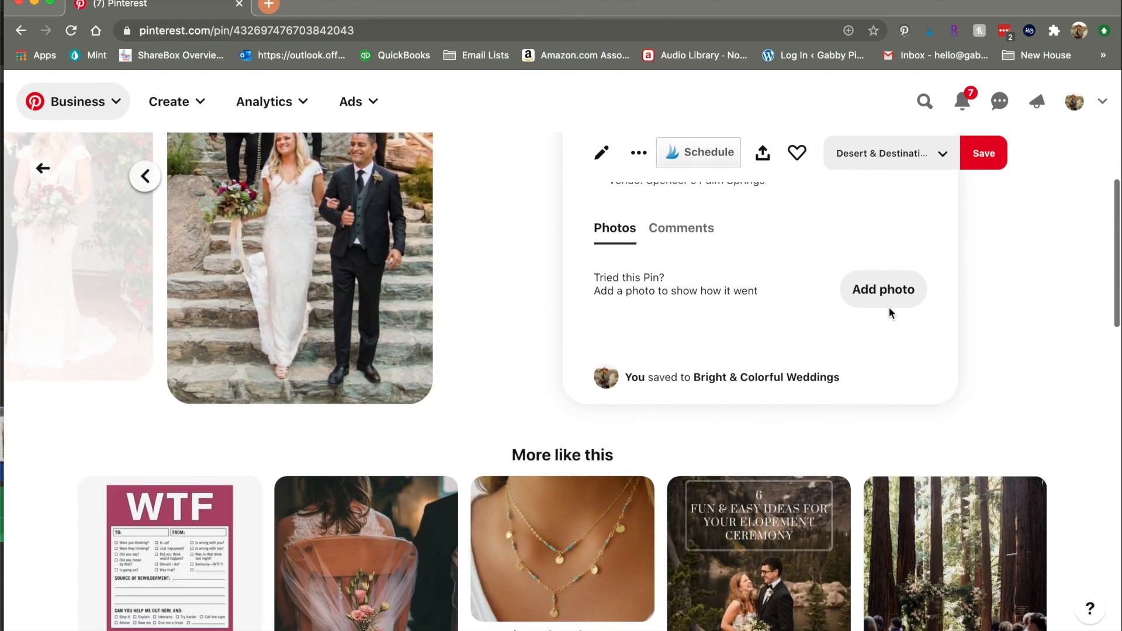
pyautogui.scroll(3)
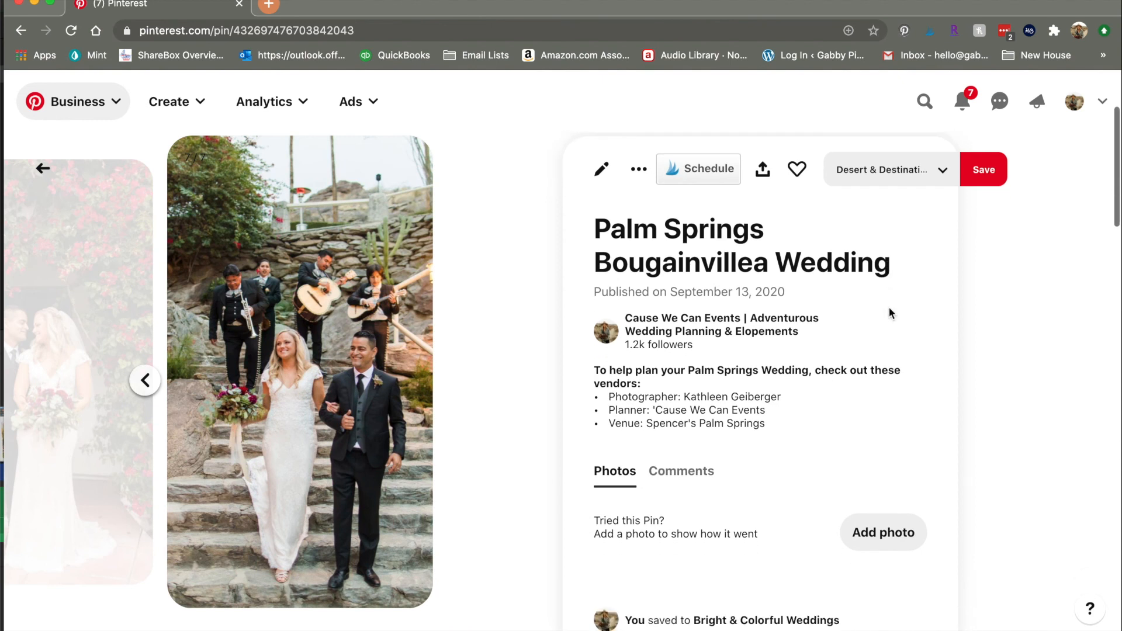
pyautogui.scroll(3)
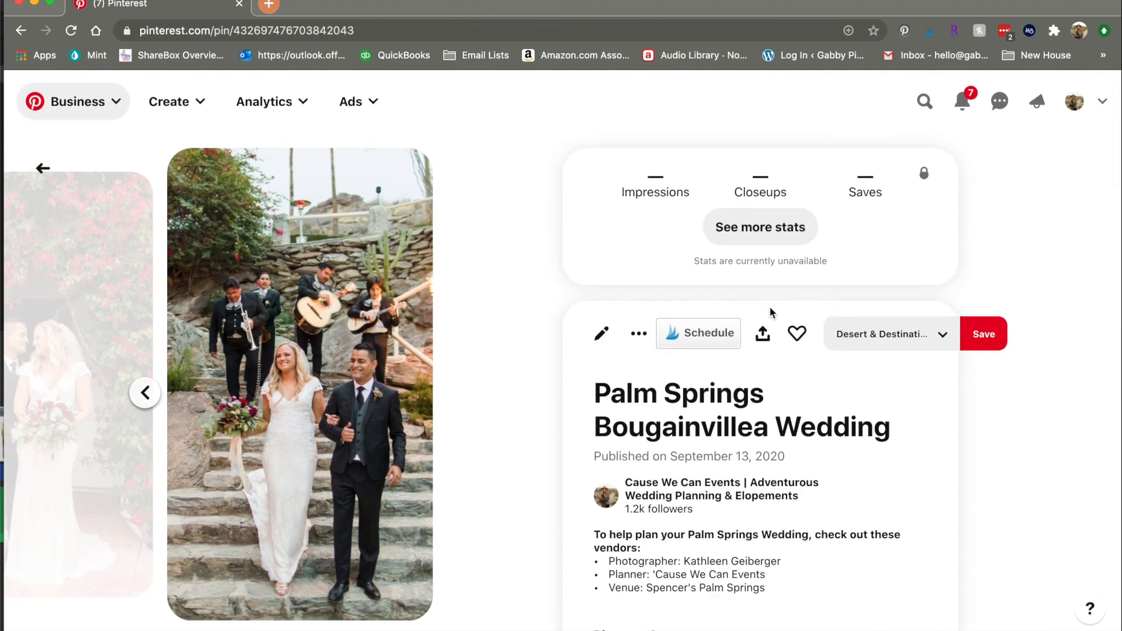
# Reload the pin and open Pin Stats showing 11.2k impressions and 151 closeups
pyautogui.click(796, 334)
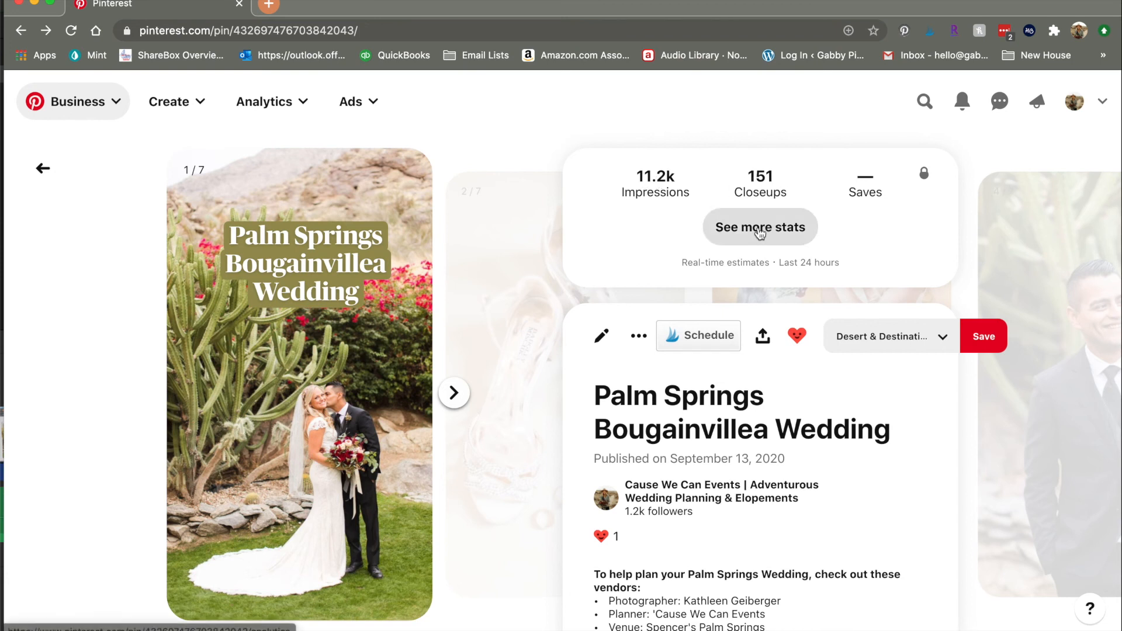
pyautogui.click(759, 227)
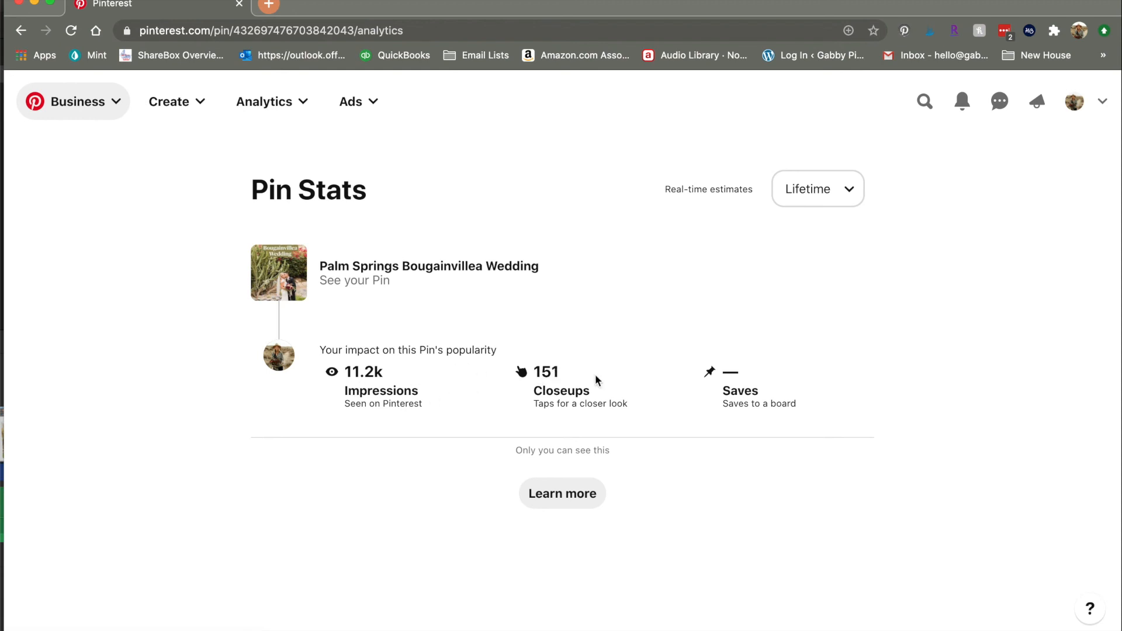
pyautogui.moveTo(772, 427)
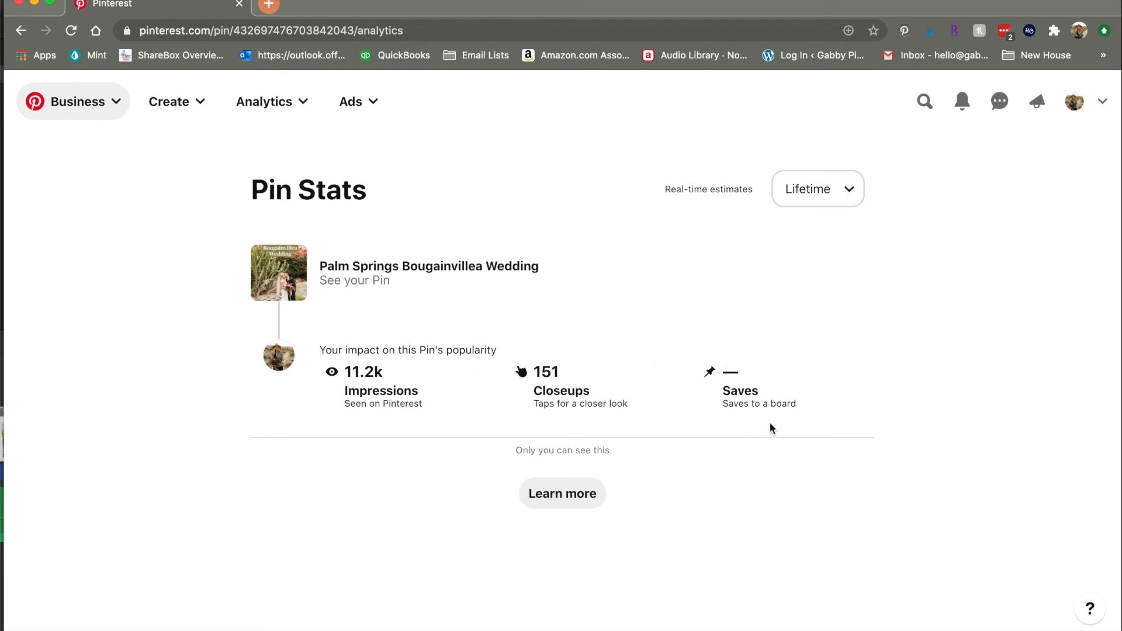
pyautogui.moveTo(561, 407)
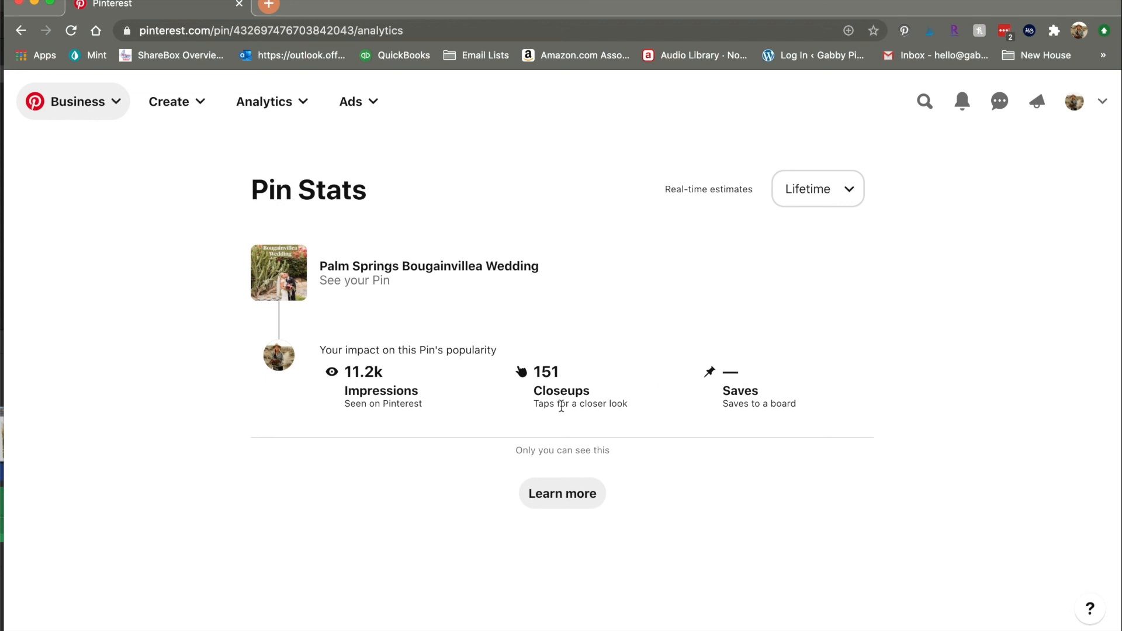
pyautogui.moveTo(618, 432)
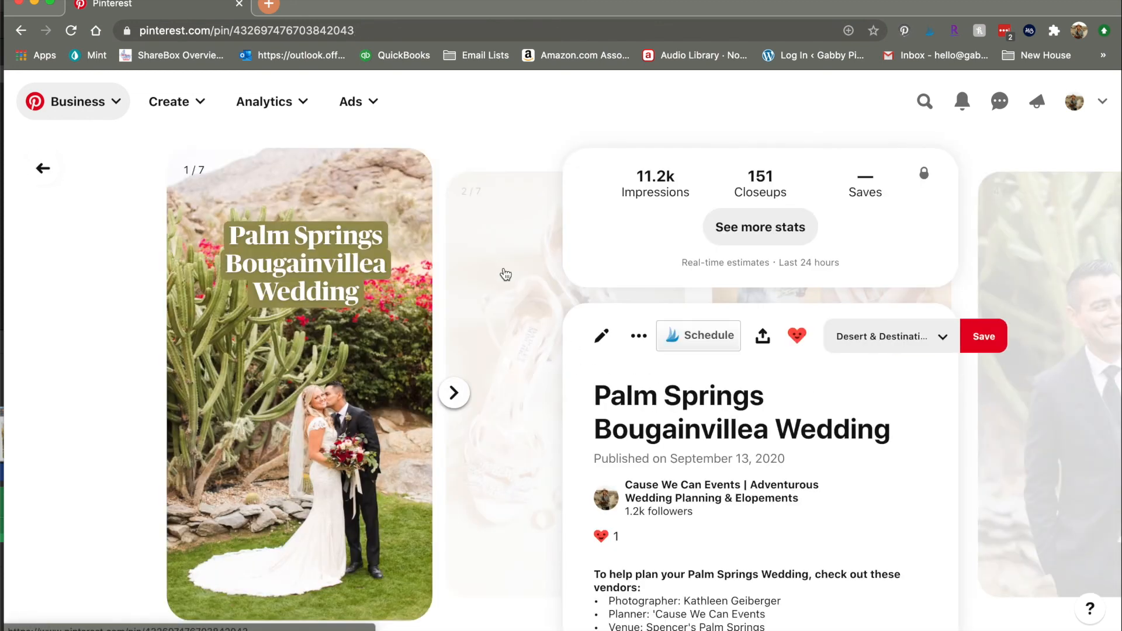
pyautogui.scroll(-3)
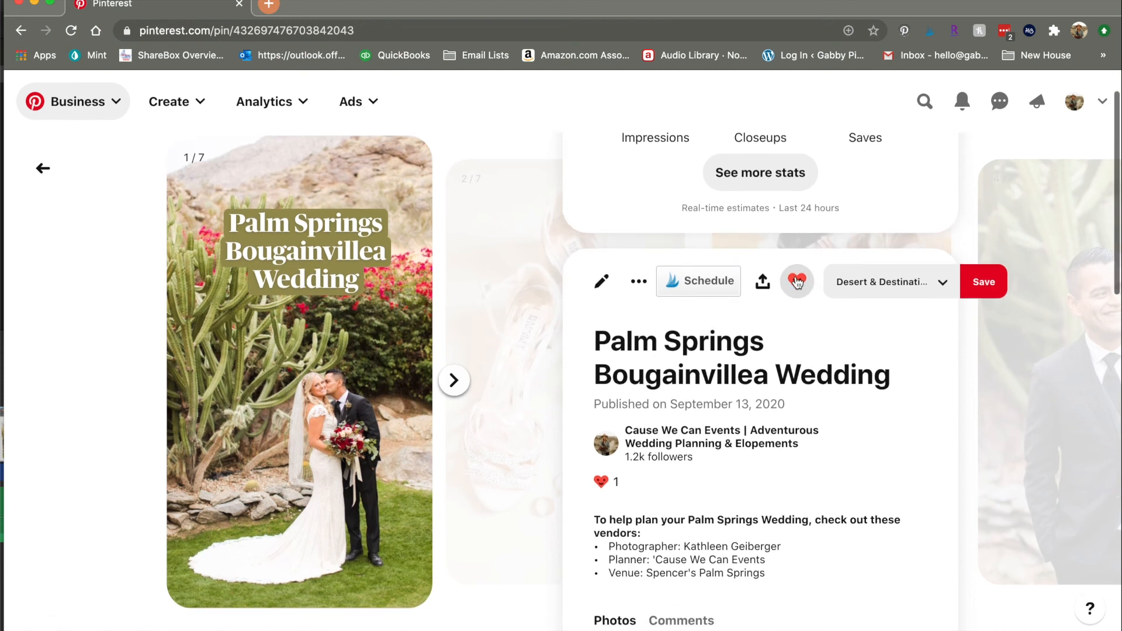
pyautogui.click(796, 281)
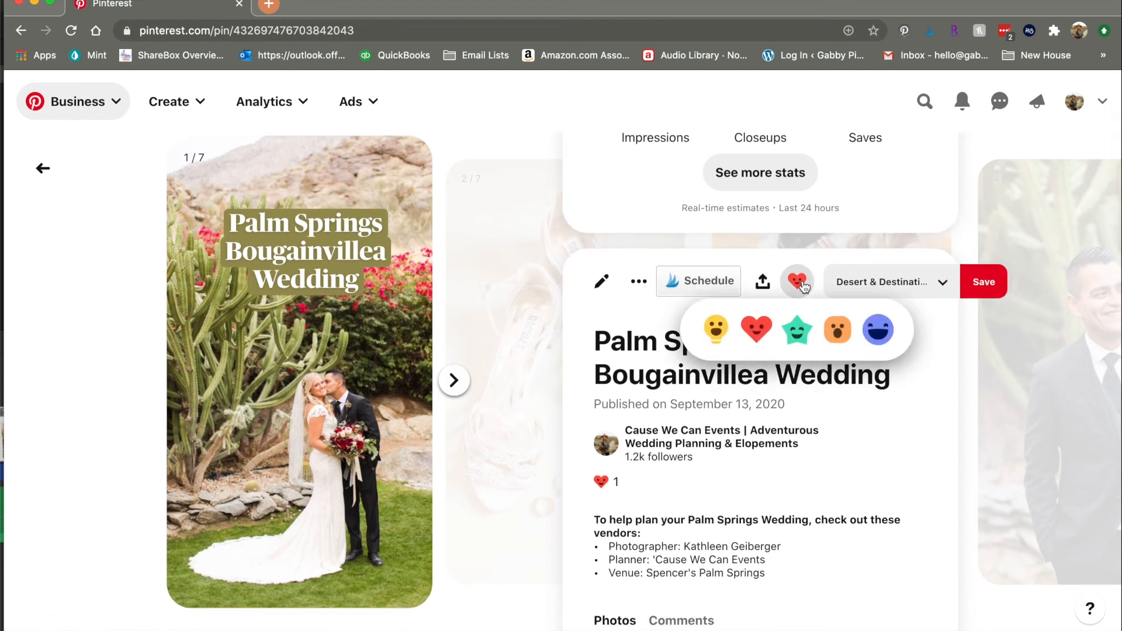
pyautogui.moveTo(796, 329)
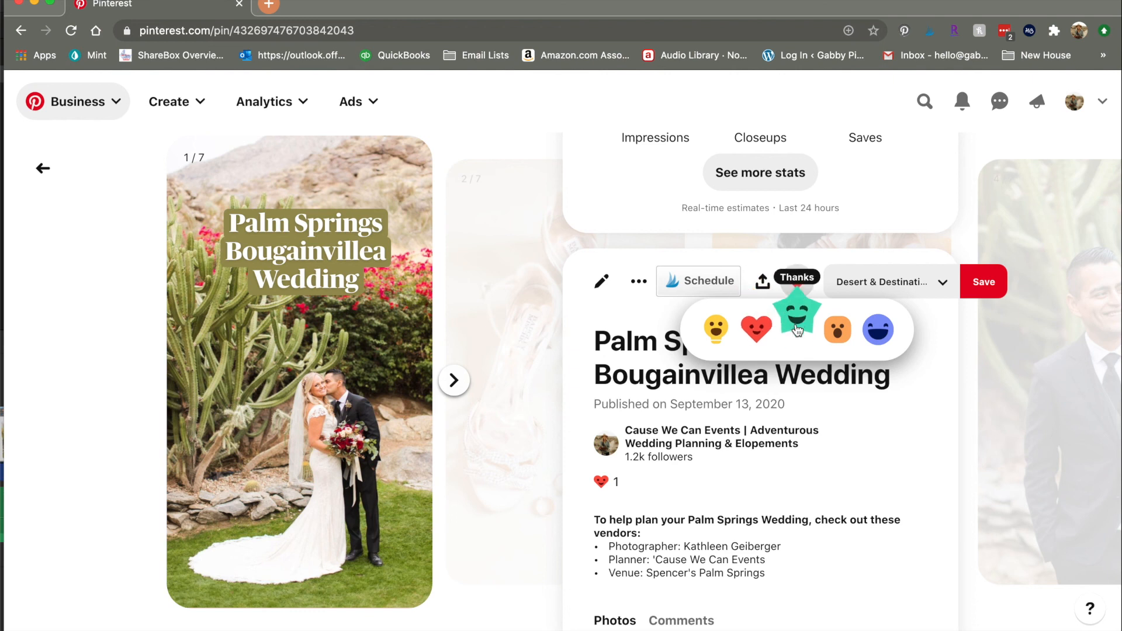
pyautogui.moveTo(877, 310)
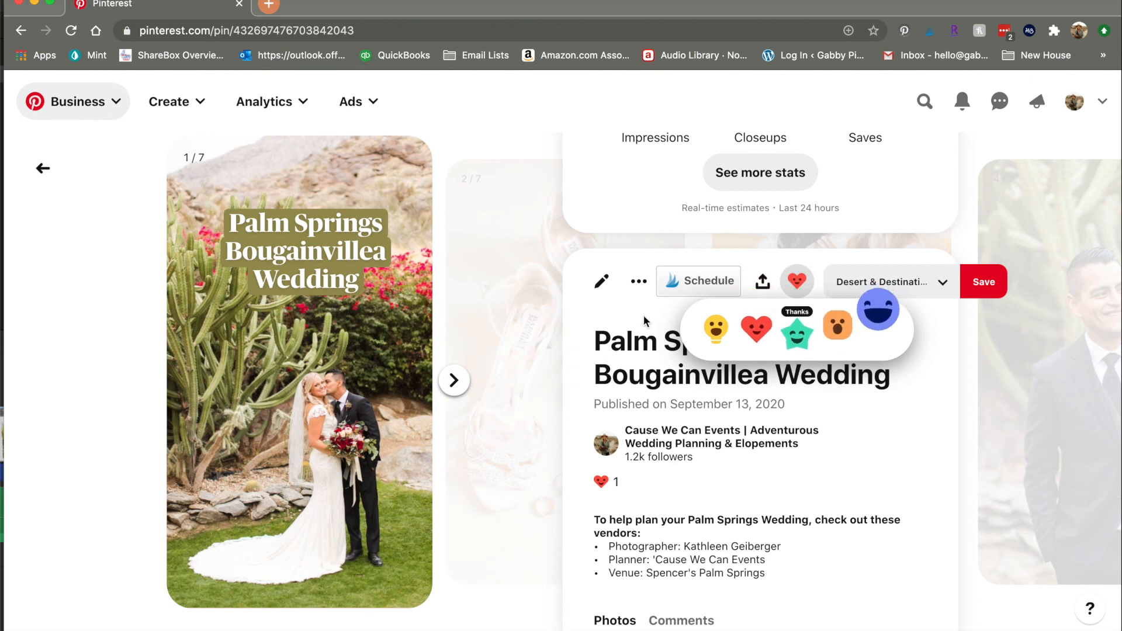
pyautogui.scroll(-3)
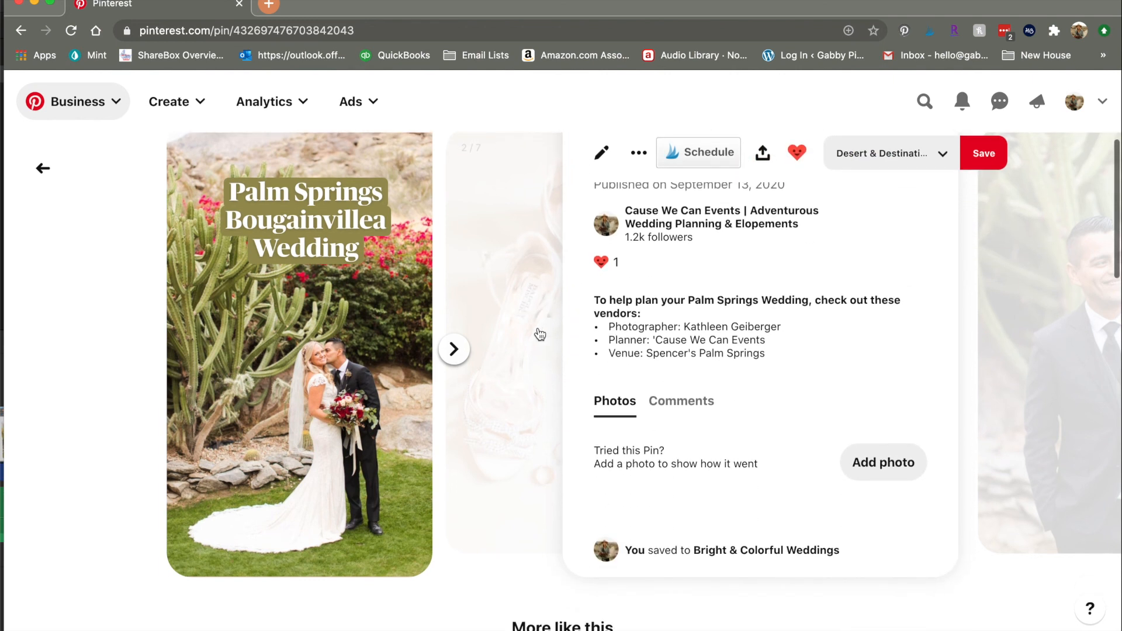
pyautogui.scroll(3)
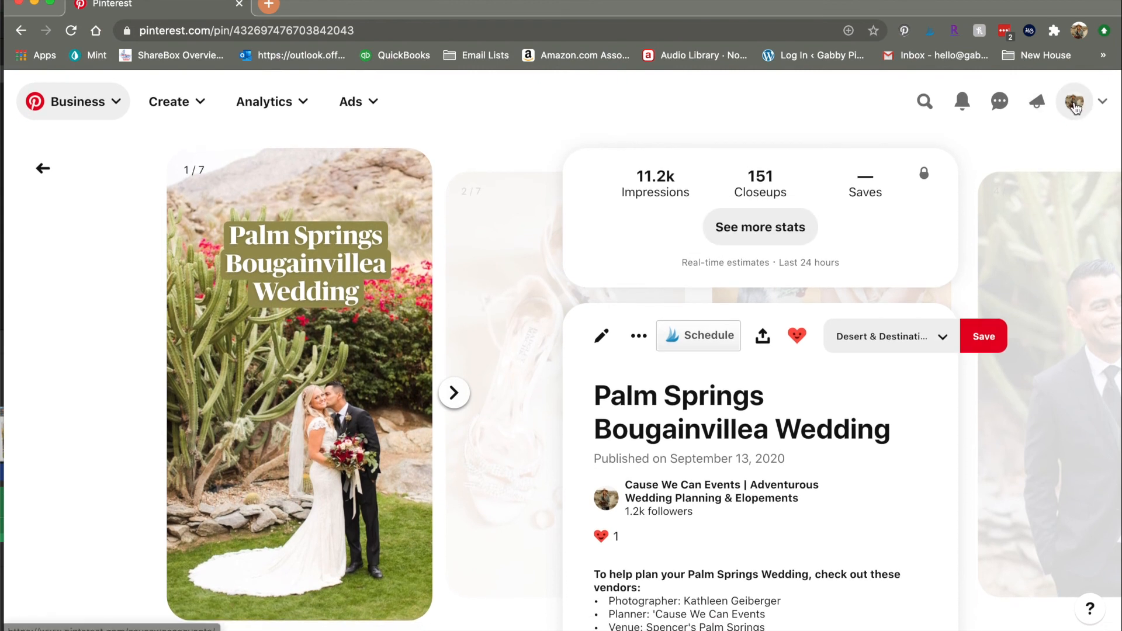
# Open the Cause We Can Events profile, glance at messages, then show notifications
pyautogui.click(721, 491)
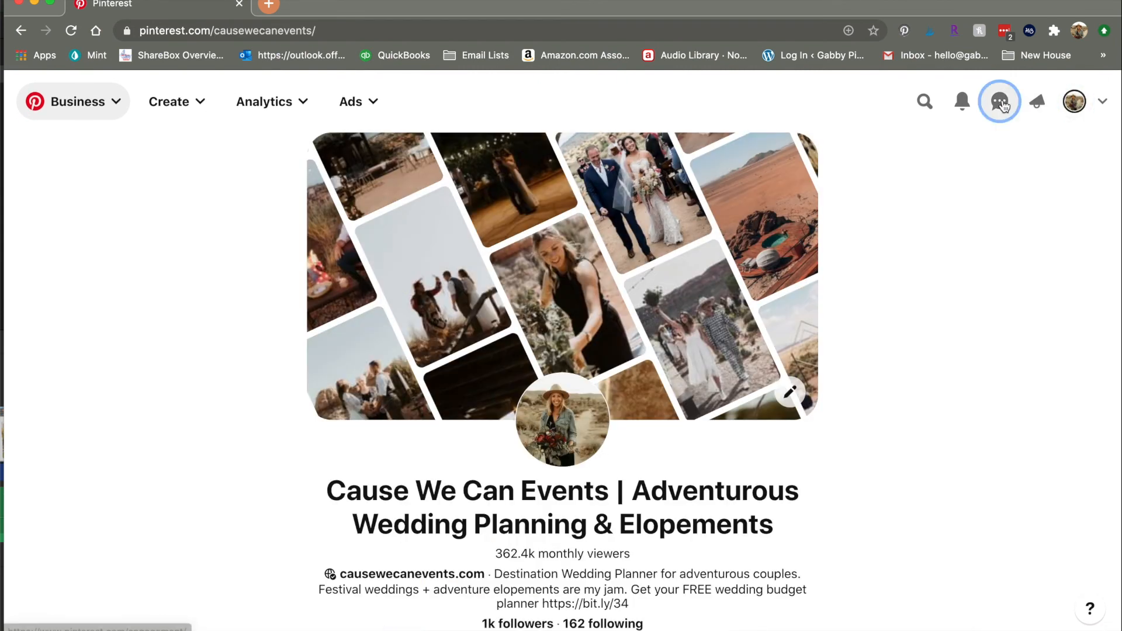
pyautogui.click(999, 101)
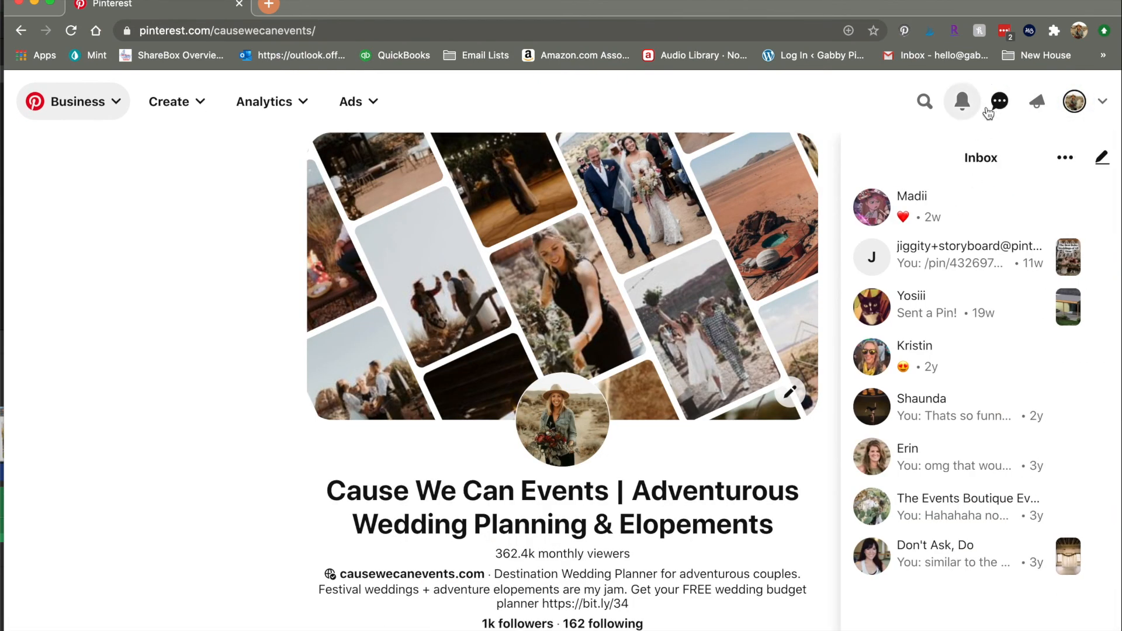
pyautogui.click(961, 101)
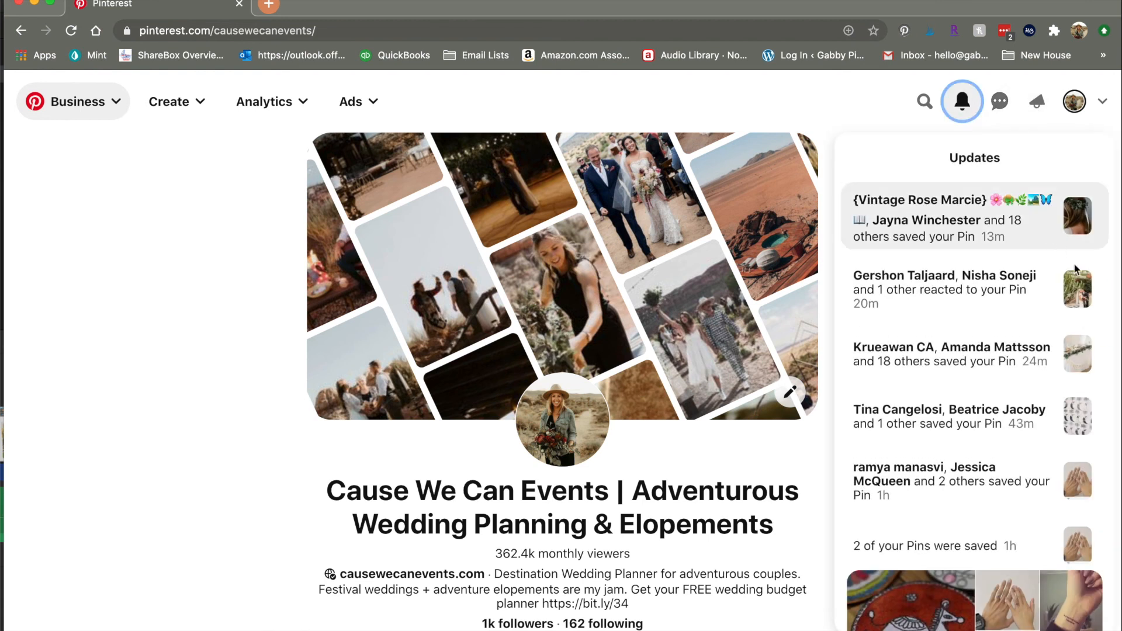
pyautogui.moveTo(945, 289)
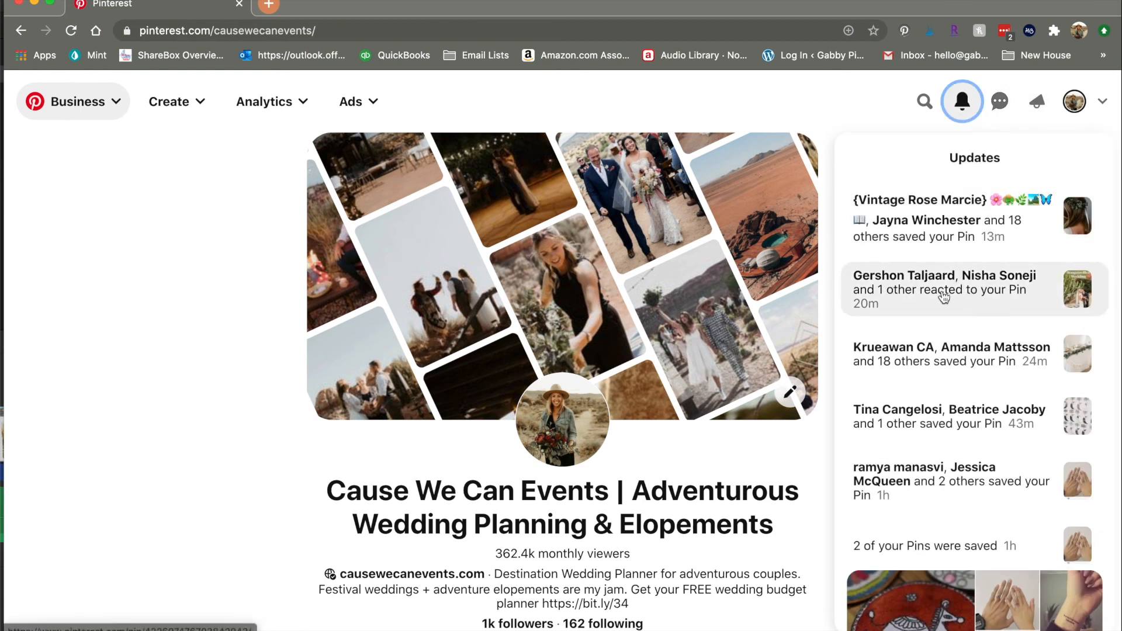